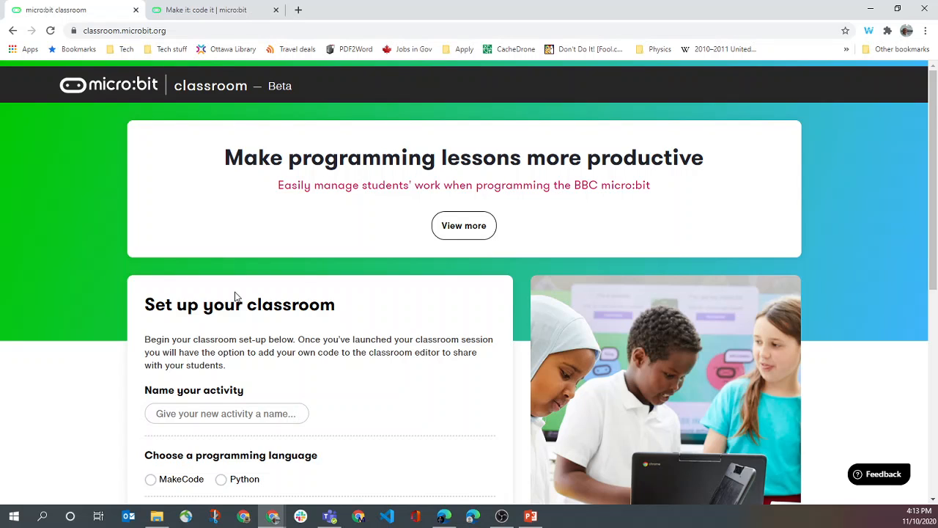
pyautogui.moveTo(96, 235)
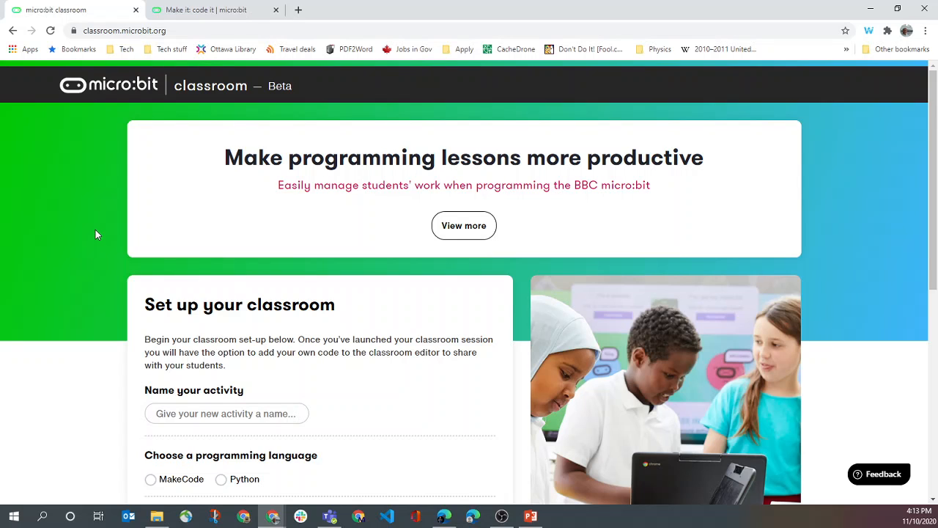
pyautogui.moveTo(208, 9)
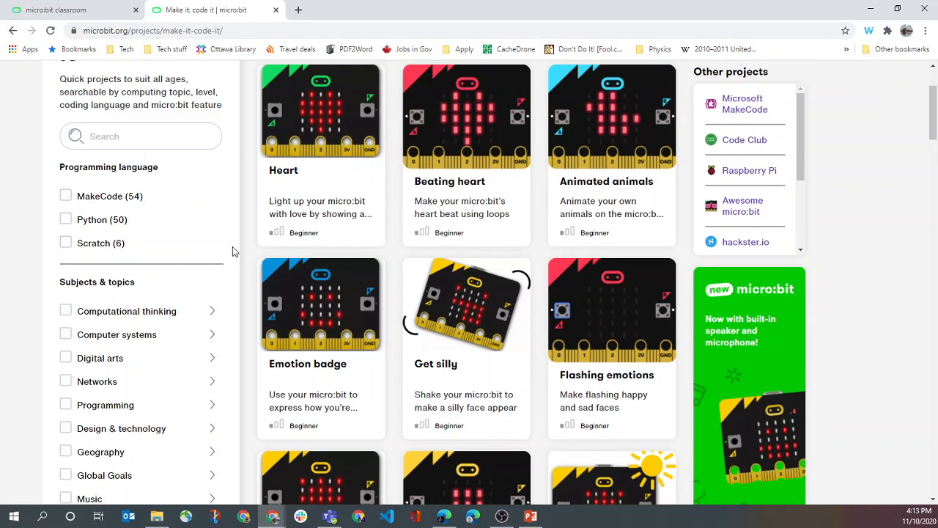
# Step: Scroll the Make it: code it gallery to find the Flashing emotions card
pyautogui.scroll(-3)
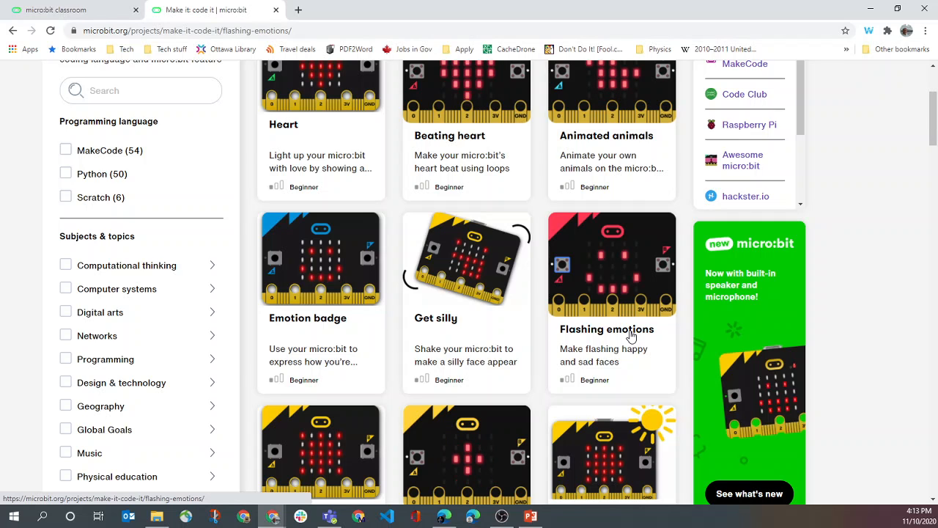
# Step: Open the Flashing emotions project and reach its Step 2: Code it MakeCode blocks
pyautogui.click(607, 328)
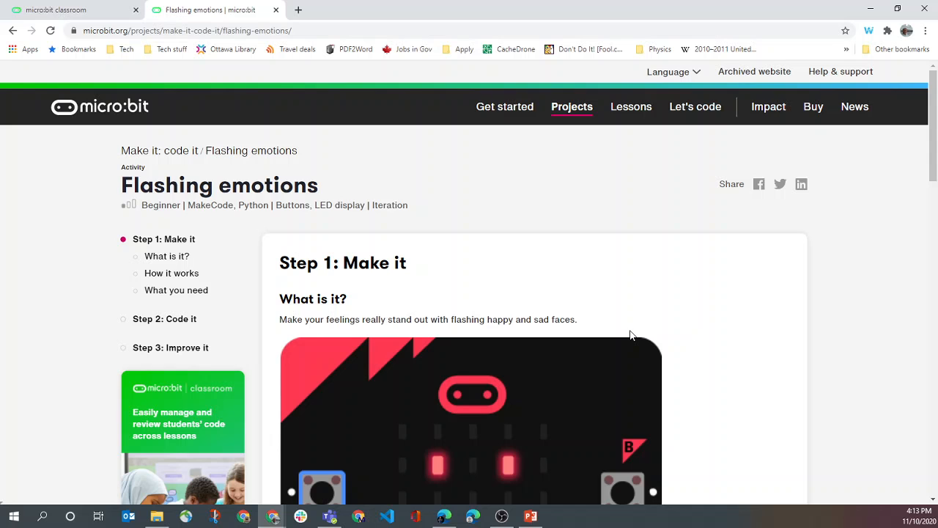
pyautogui.scroll(-3)
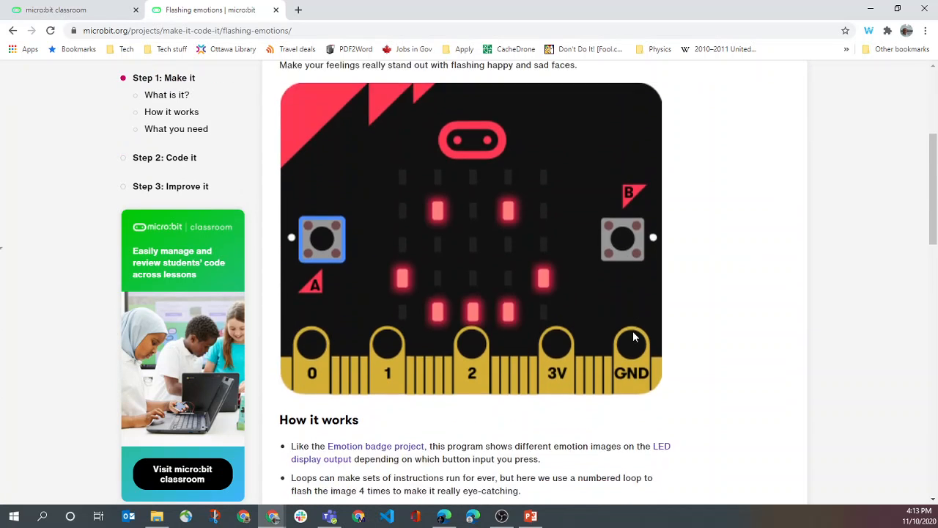
pyautogui.scroll(-3)
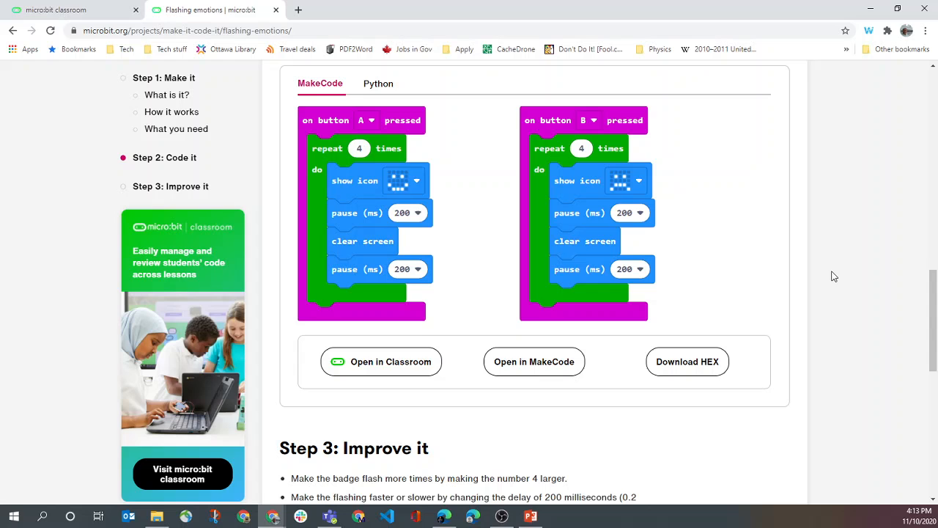
pyautogui.scroll(-3)
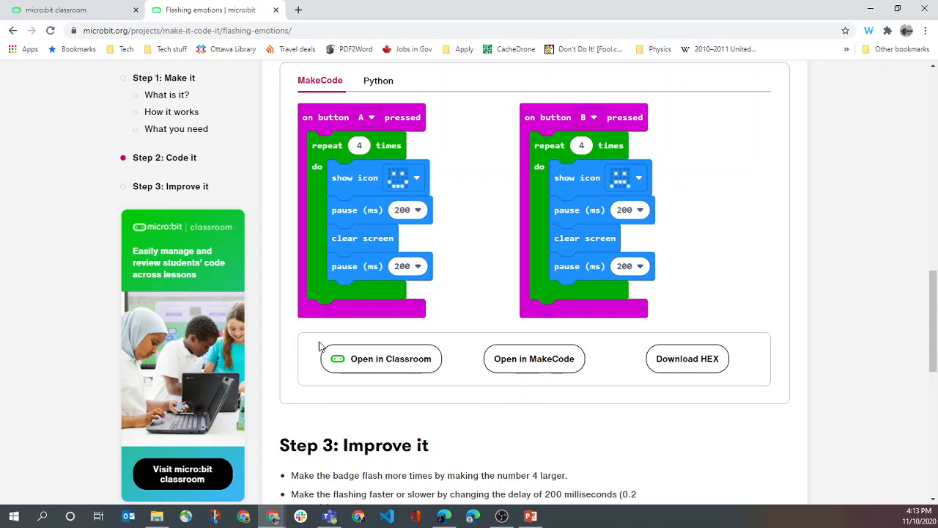
pyautogui.moveTo(346, 350)
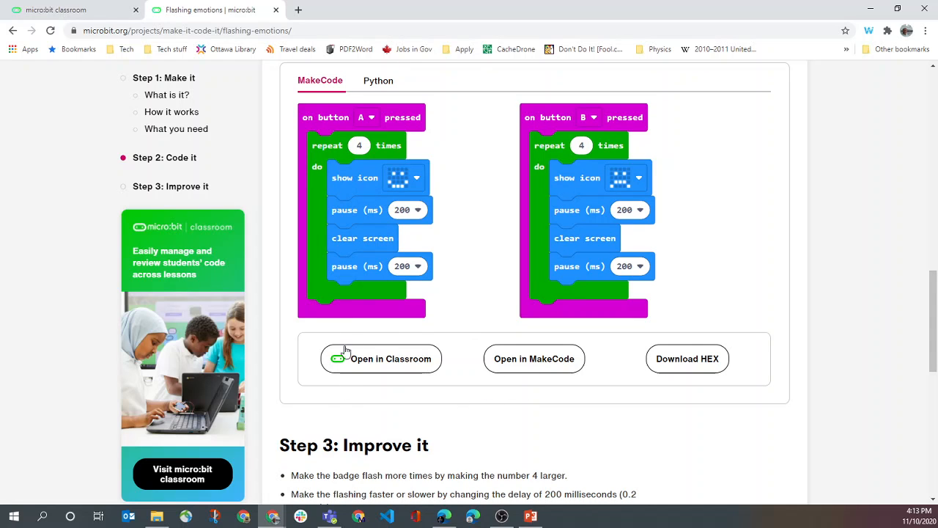
# Step: Load the Flashing emotions code into a new classroom via Open in Classroom
pyautogui.click(382, 358)
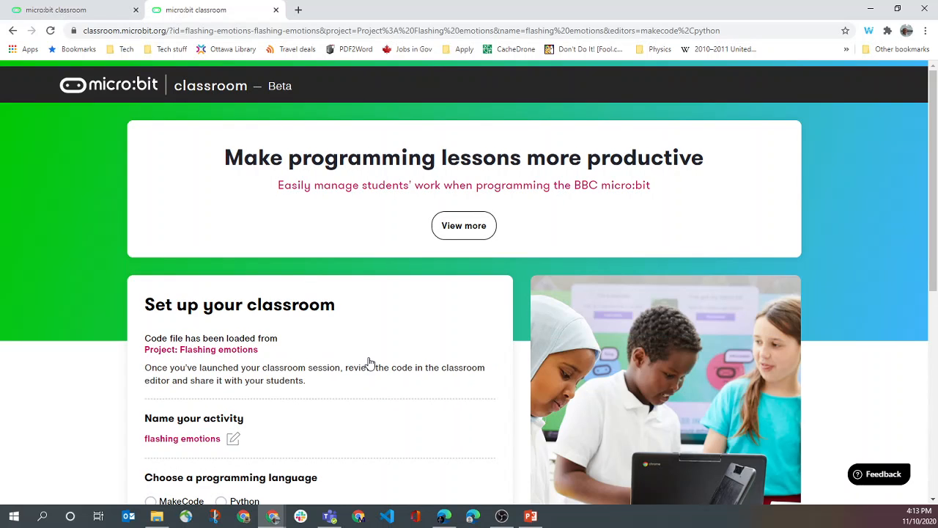
pyautogui.moveTo(359, 413)
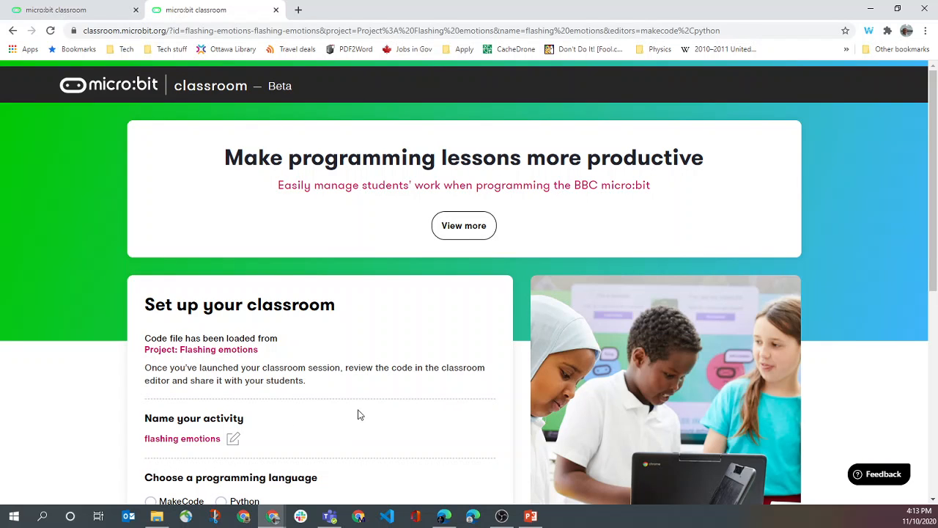
pyautogui.scroll(-3)
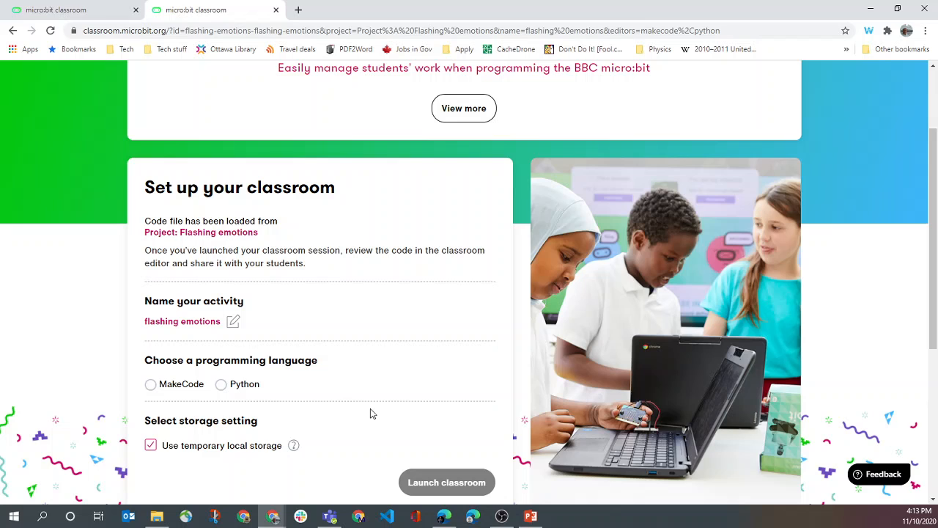
pyautogui.moveTo(404, 417)
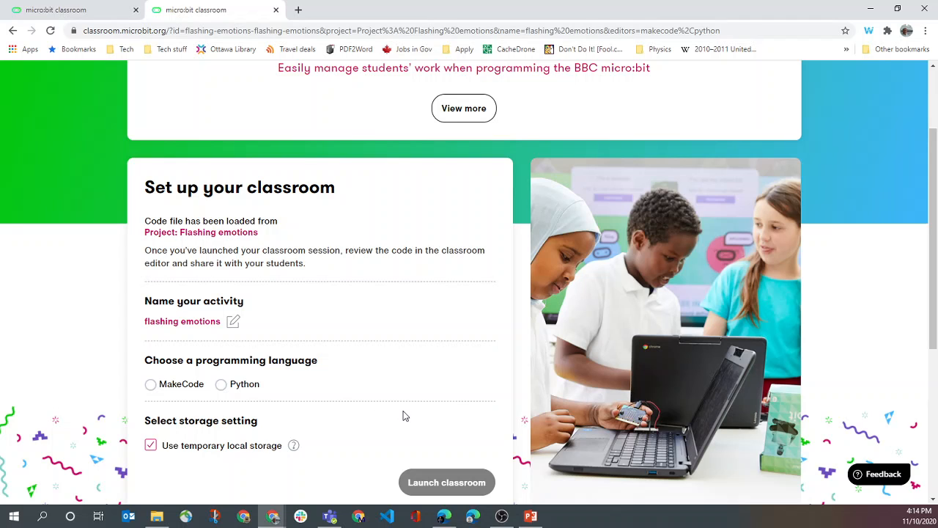
pyautogui.moveTo(364, 255)
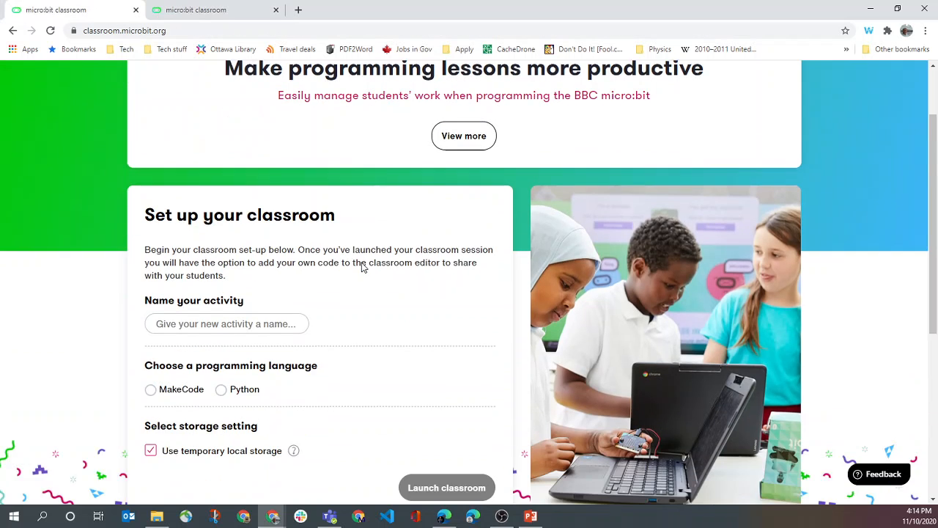
# Step: Name the activity 'Demo class' and choose MakeCode with temporary local storage
pyautogui.scroll(-3)
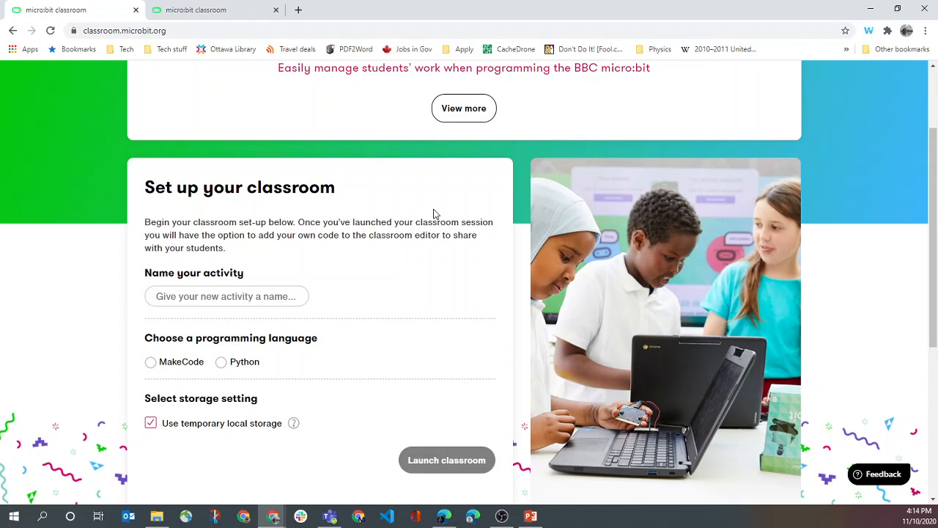
pyautogui.scroll(3)
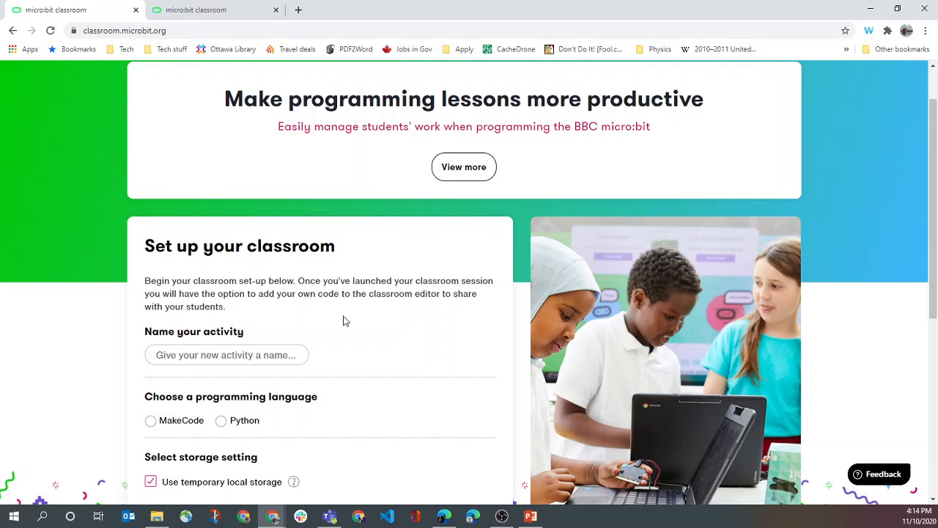
pyautogui.click(226, 355)
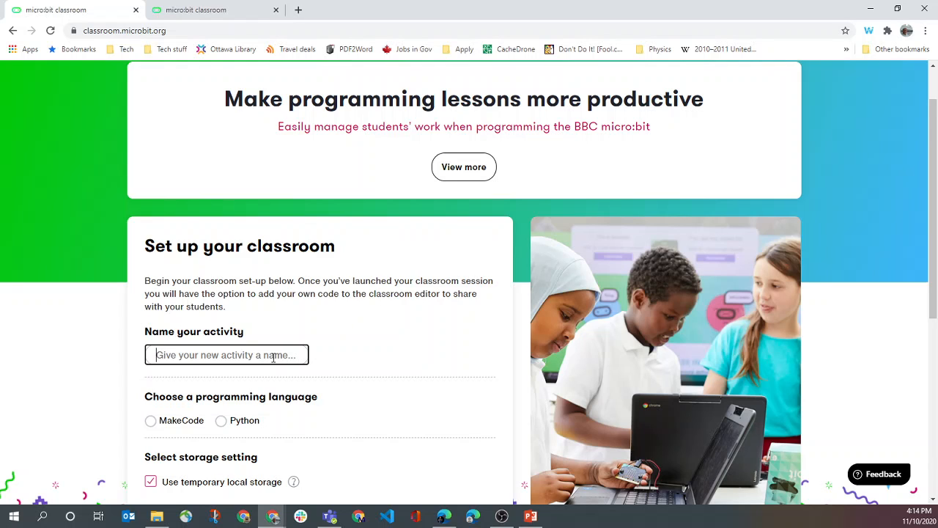
pyautogui.write('Demo')
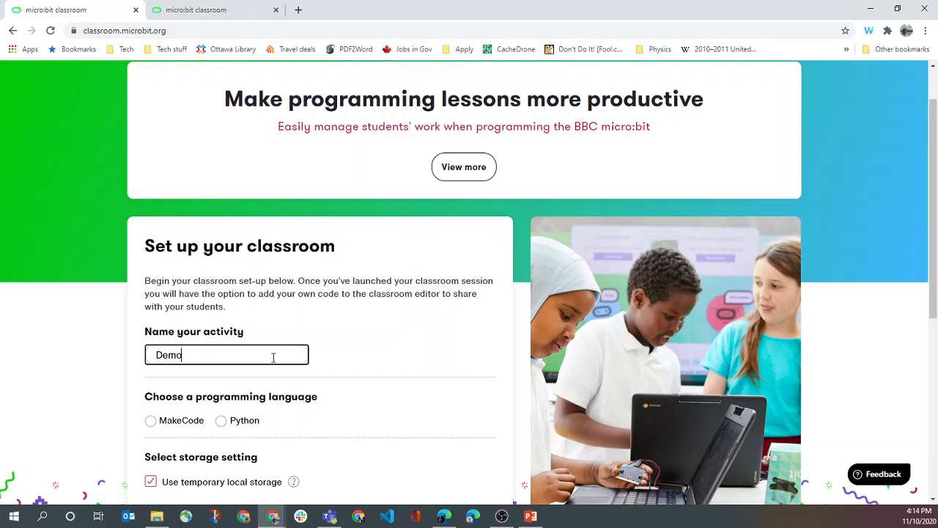
pyautogui.write('class')
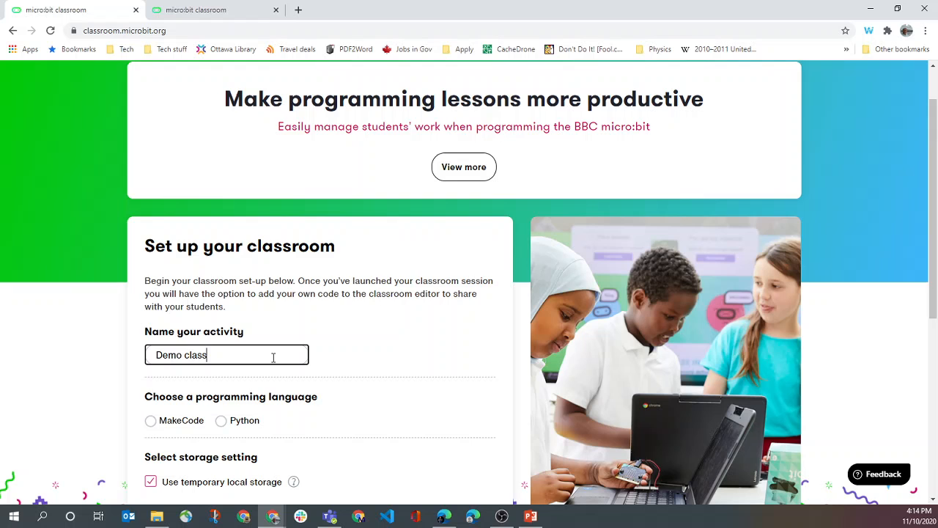
pyautogui.scroll(-3)
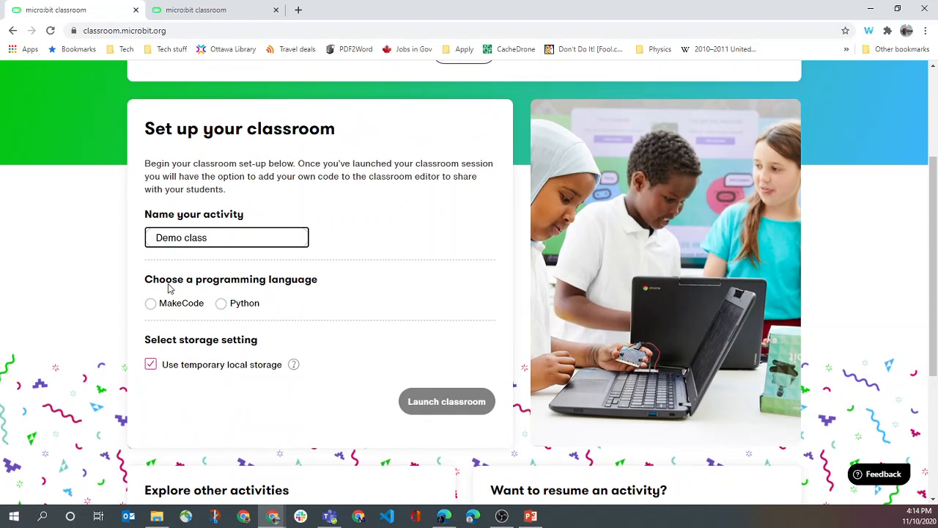
pyautogui.moveTo(169, 313)
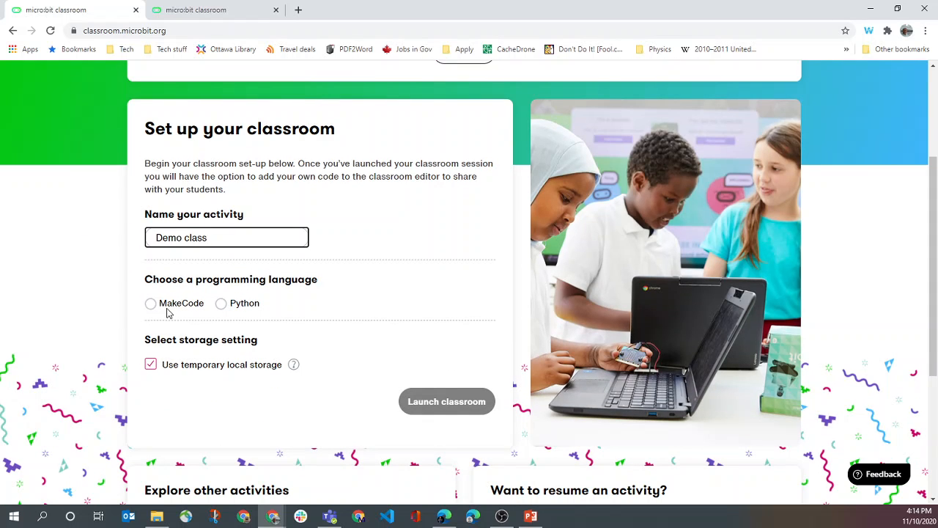
pyautogui.click(150, 302)
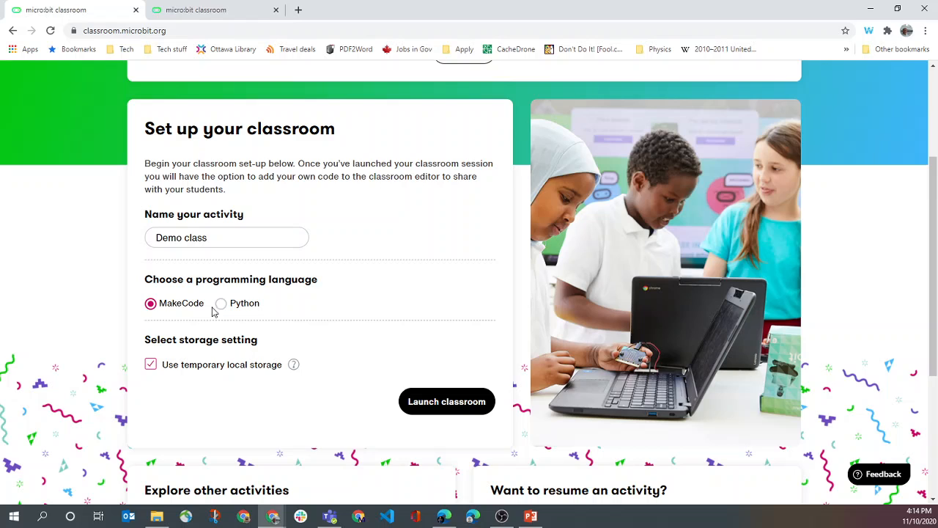
pyautogui.moveTo(219, 308)
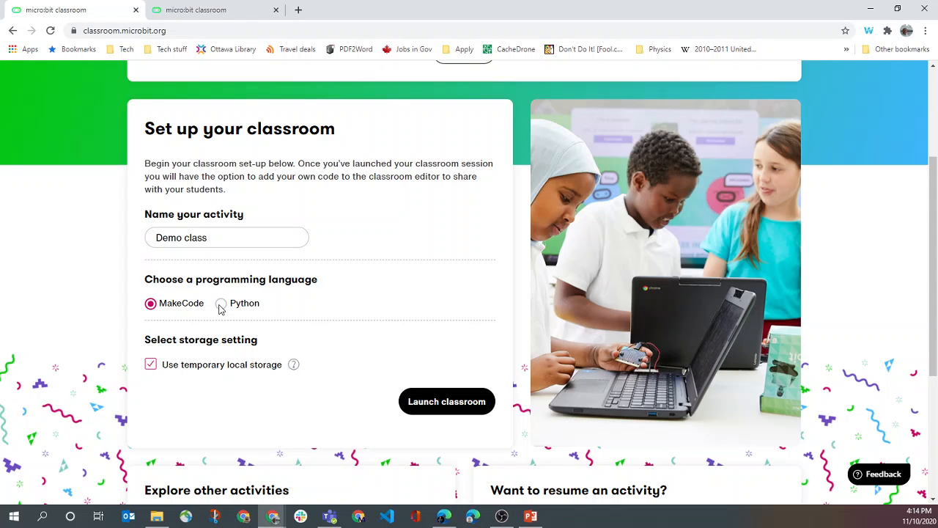
pyautogui.moveTo(175, 325)
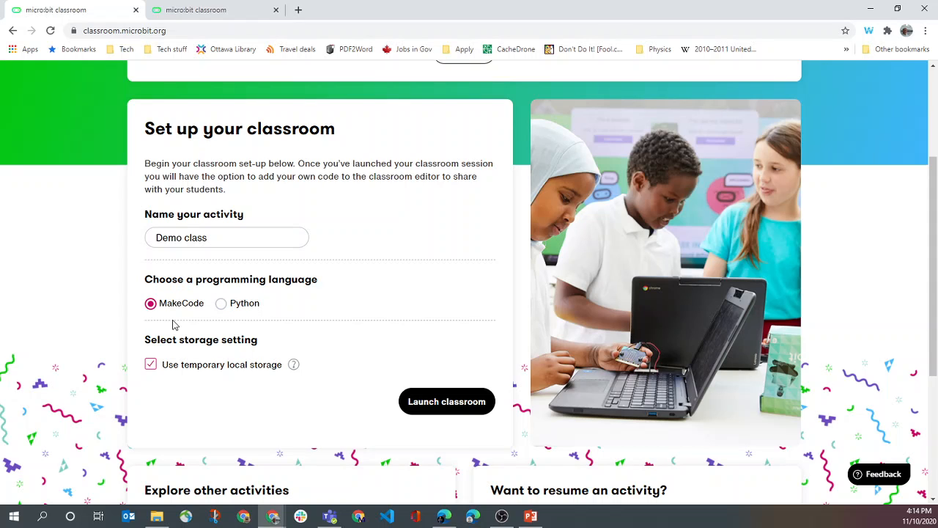
pyautogui.moveTo(185, 308)
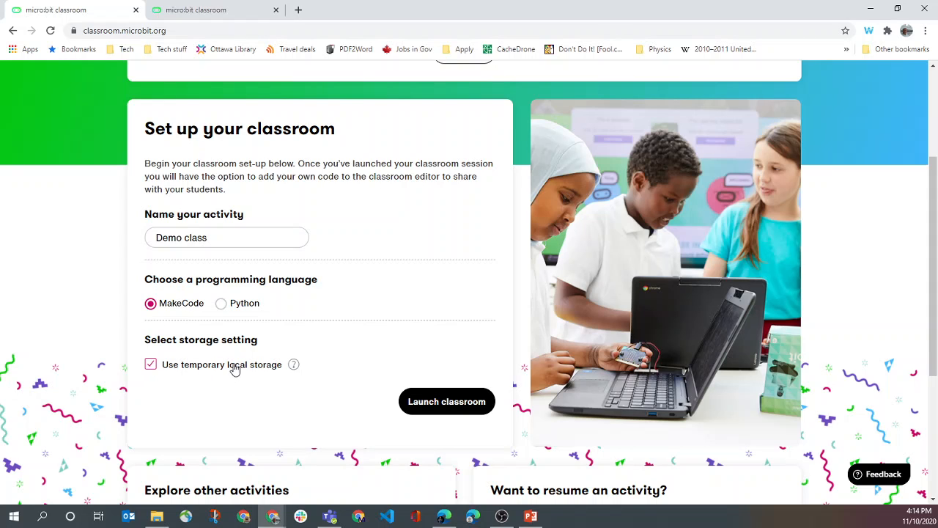
pyautogui.moveTo(293, 363)
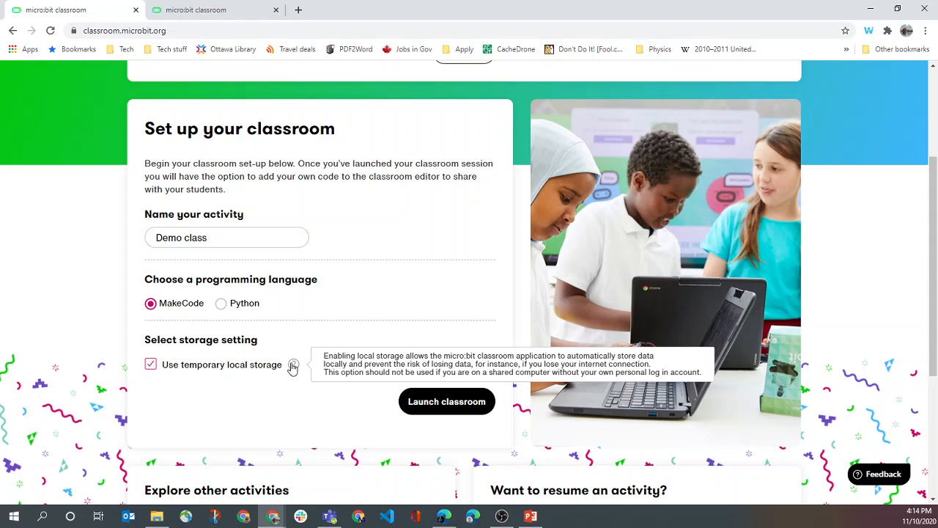
pyautogui.moveTo(185, 369)
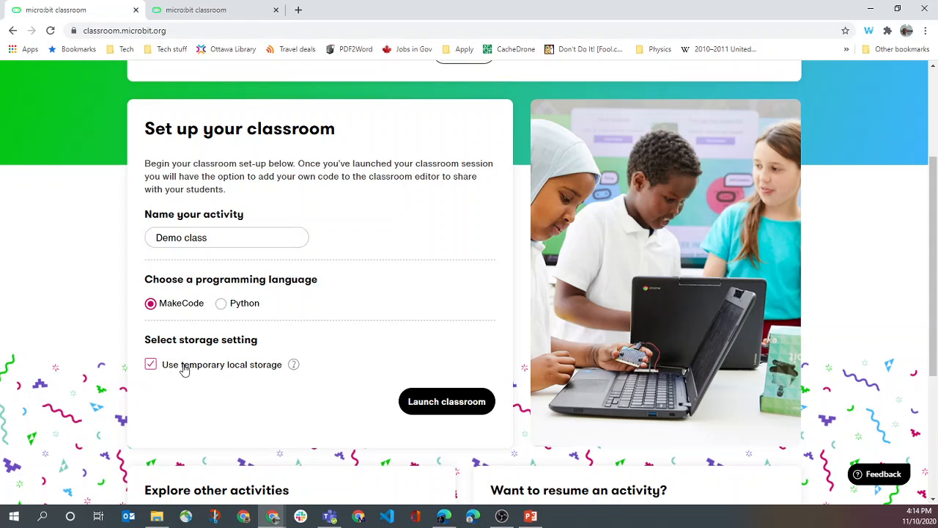
pyautogui.moveTo(236, 372)
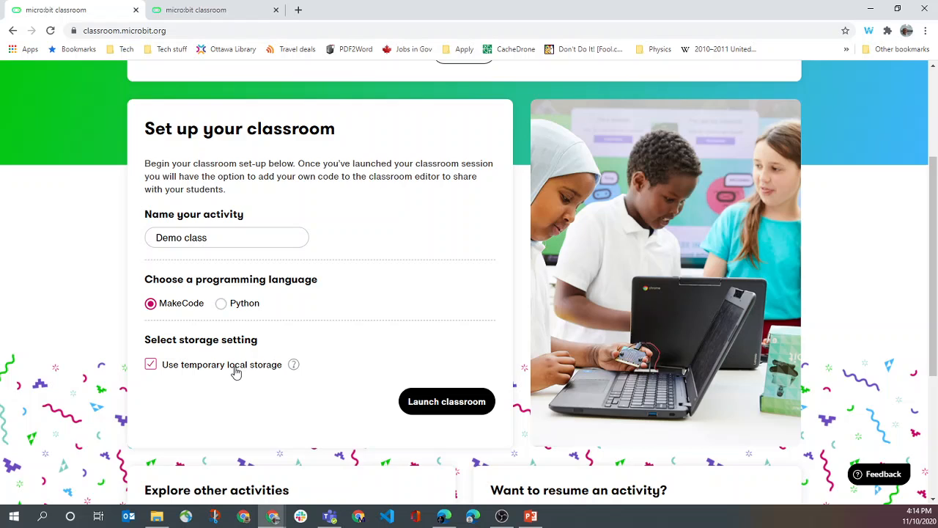
pyautogui.scroll(-3)
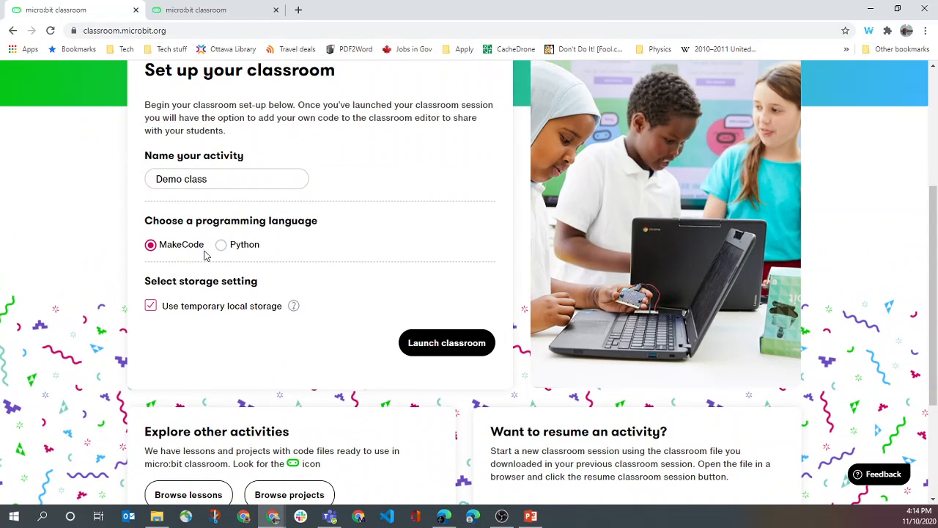
pyautogui.moveTo(446, 343)
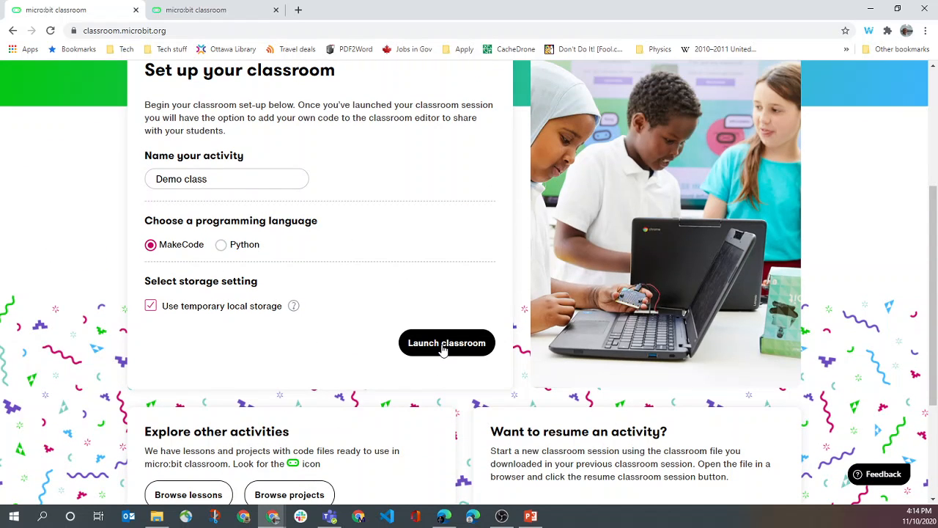
# Step: Launch the Demo class classroom session
pyautogui.click(445, 343)
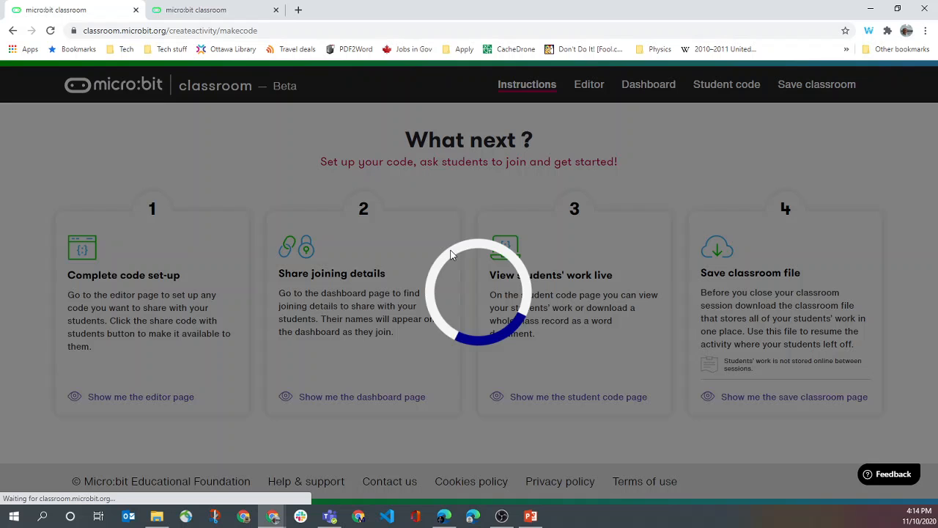
pyautogui.moveTo(639, 339)
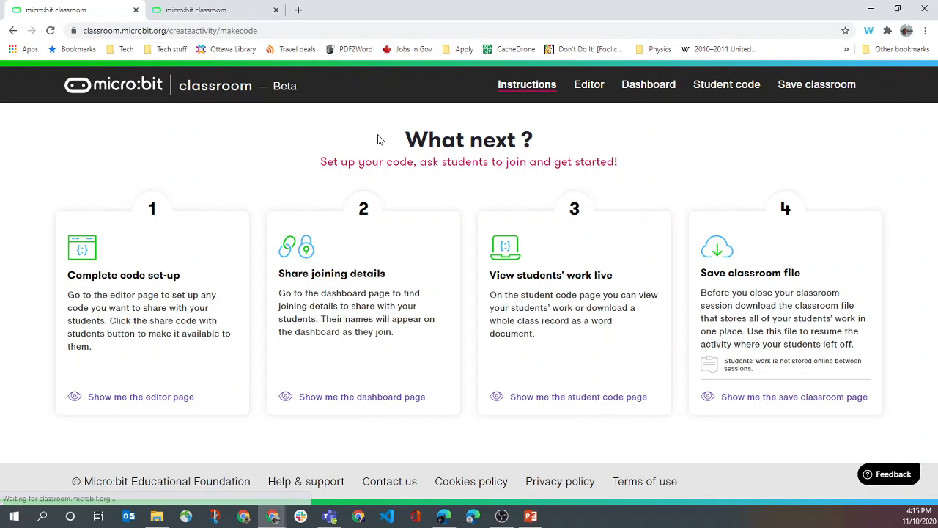
pyautogui.moveTo(513, 279)
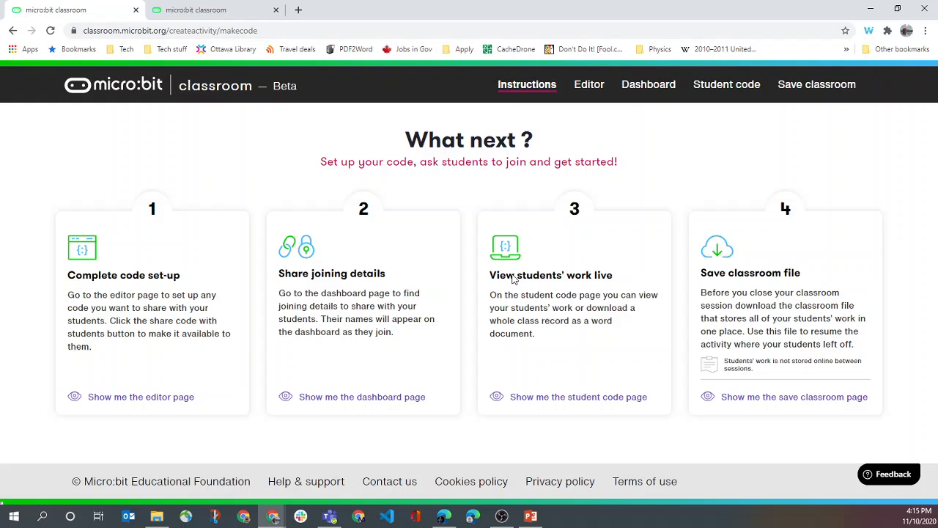
pyautogui.moveTo(885, 97)
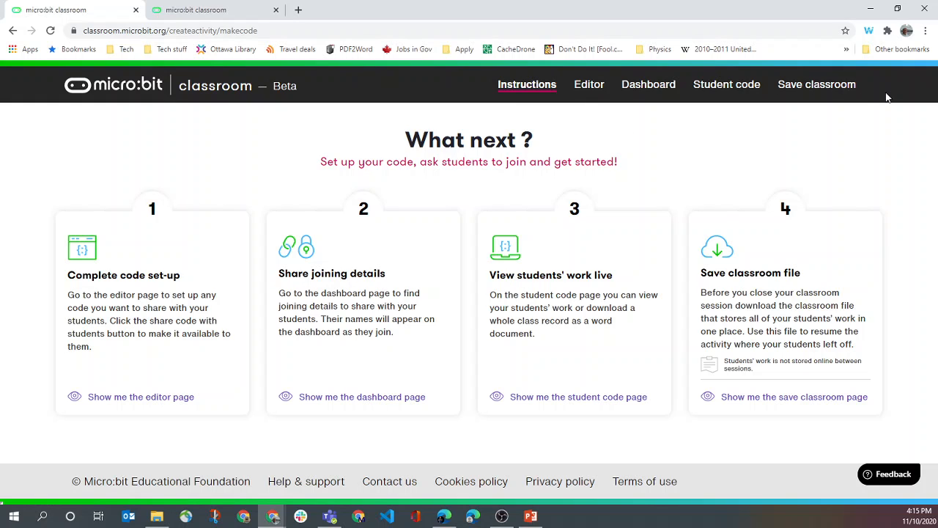
pyautogui.moveTo(589, 84)
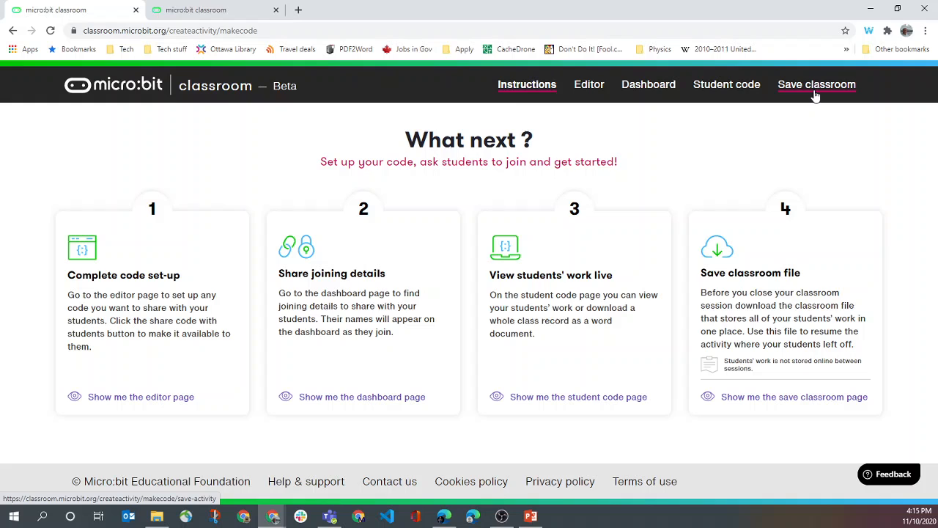
pyautogui.moveTo(250, 159)
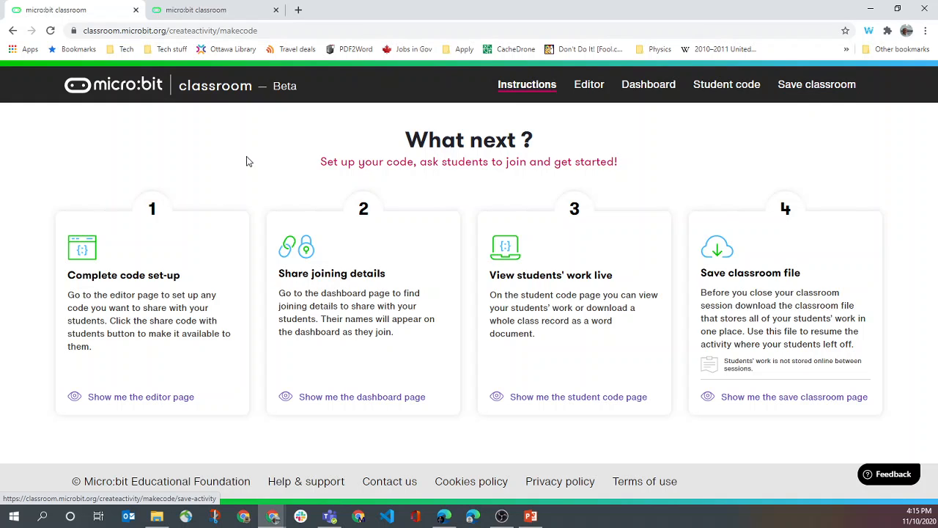
pyautogui.moveTo(101, 346)
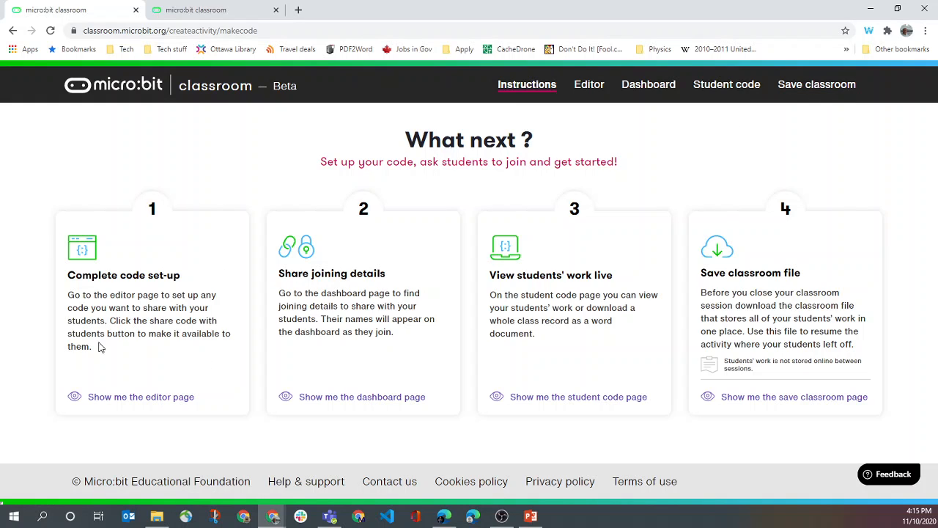
pyautogui.moveTo(206, 283)
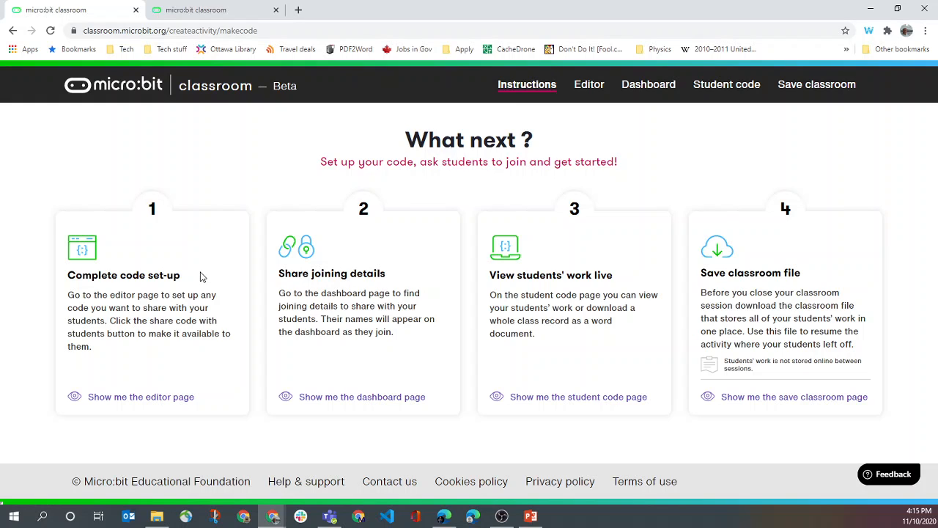
pyautogui.moveTo(214, 275)
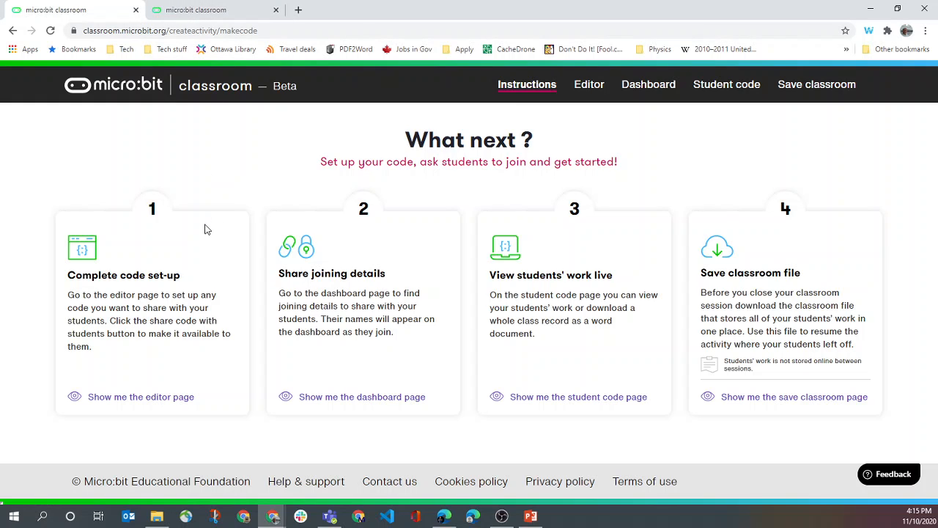
pyautogui.moveTo(155, 239)
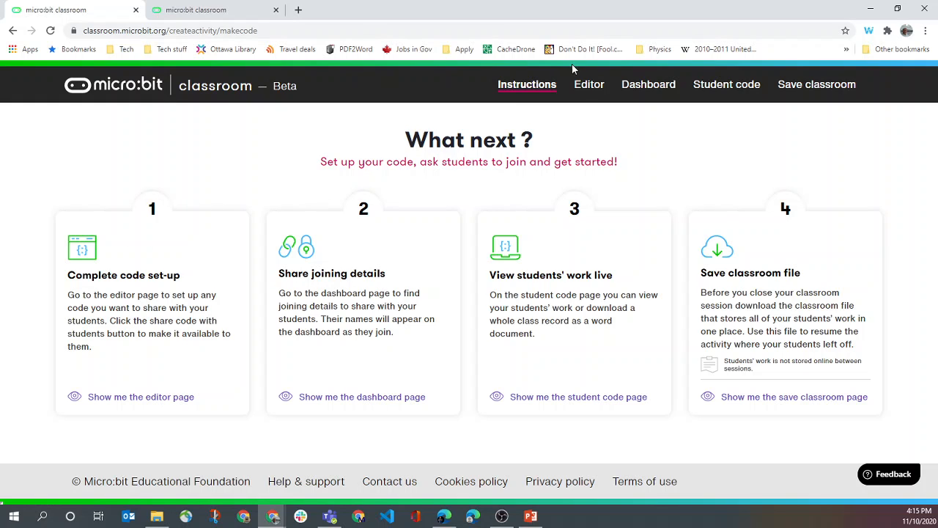
# Step: In the Editor, place play melody, repeat and if-then blocks on the workspace
pyautogui.click(589, 83)
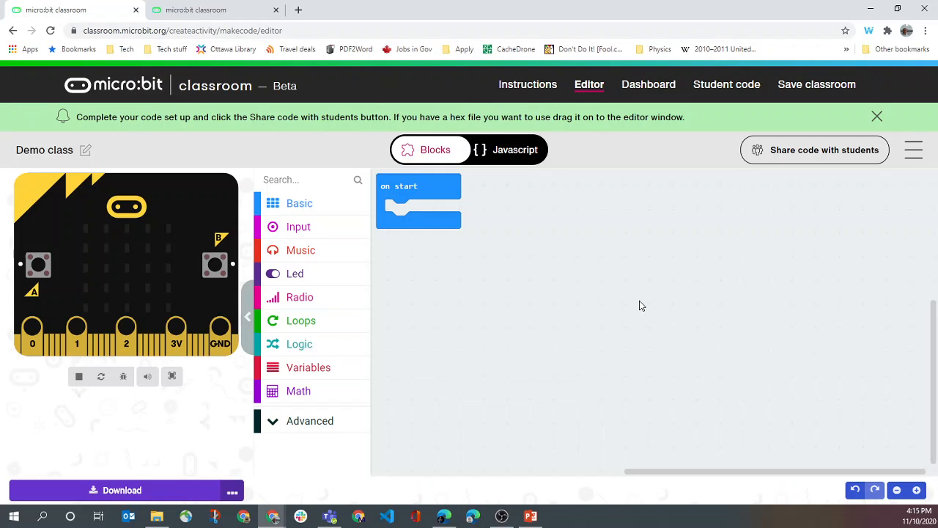
pyautogui.moveTo(572, 290)
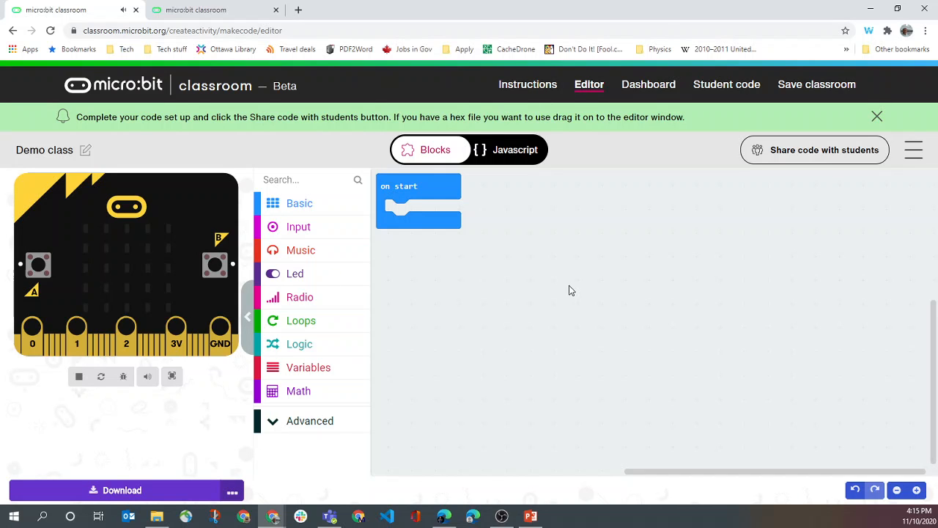
pyautogui.moveTo(432, 352)
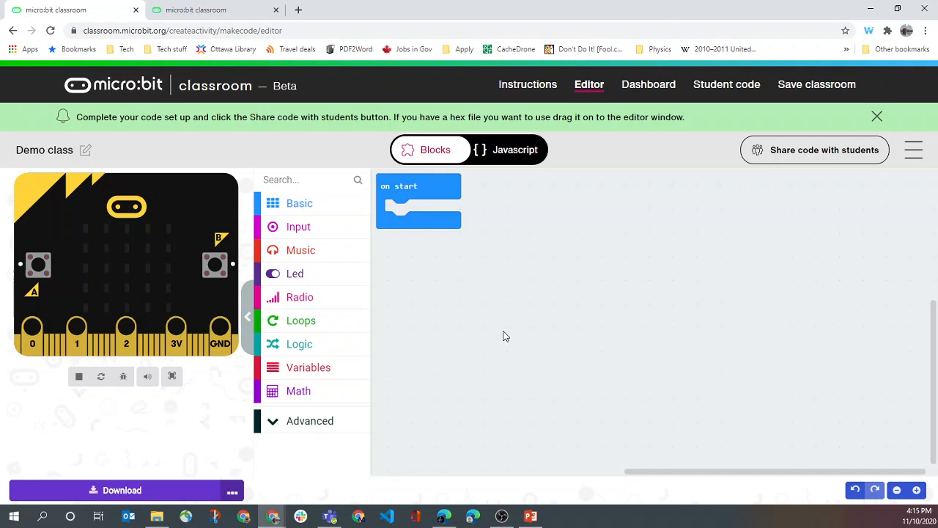
pyautogui.moveTo(492, 296)
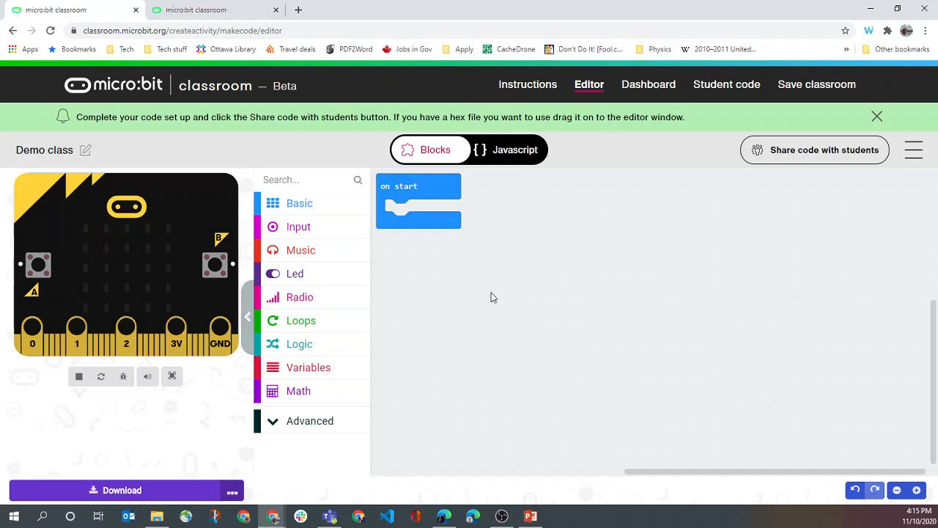
pyautogui.moveTo(299, 202)
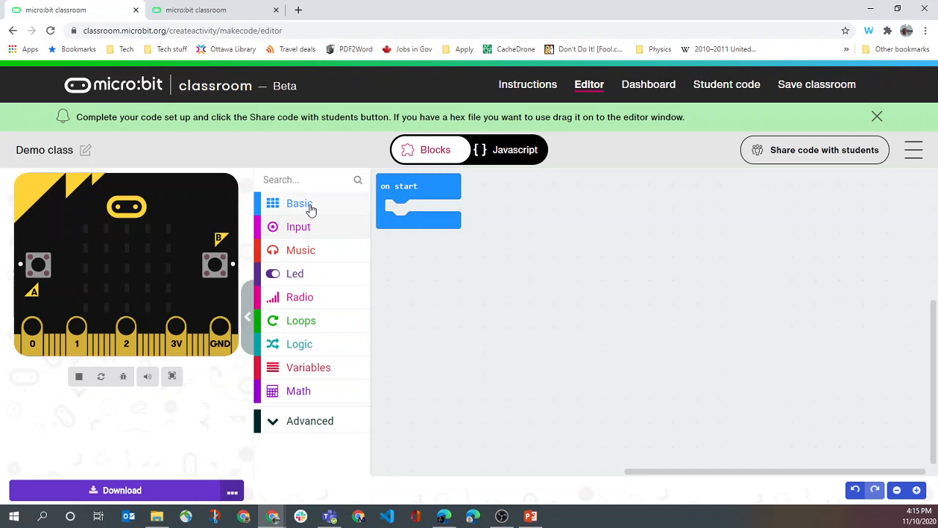
pyautogui.moveTo(422, 194)
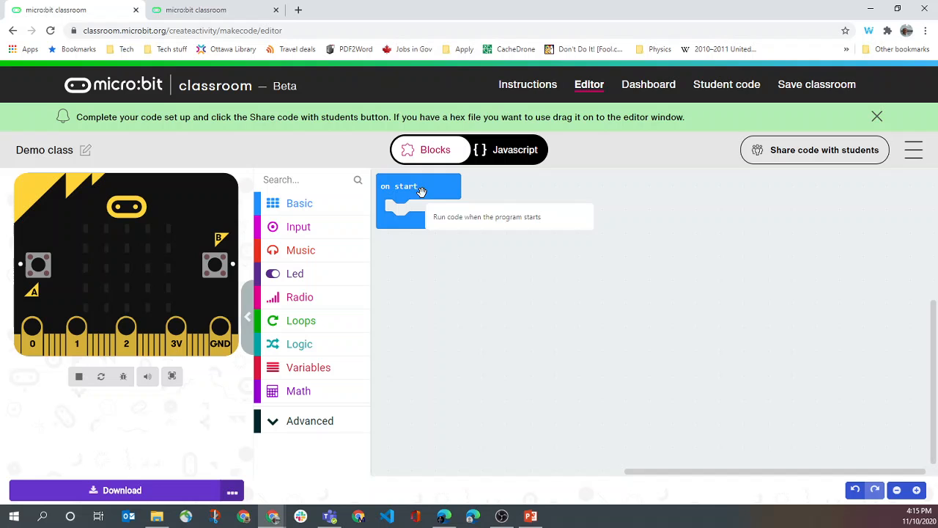
pyautogui.click(301, 249)
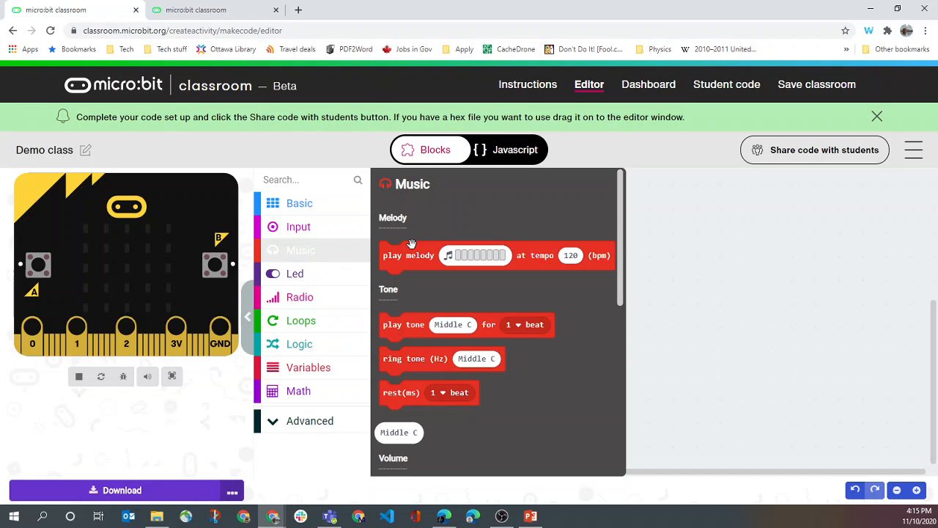
pyautogui.moveTo(407, 256); pyautogui.dragTo(748, 225)
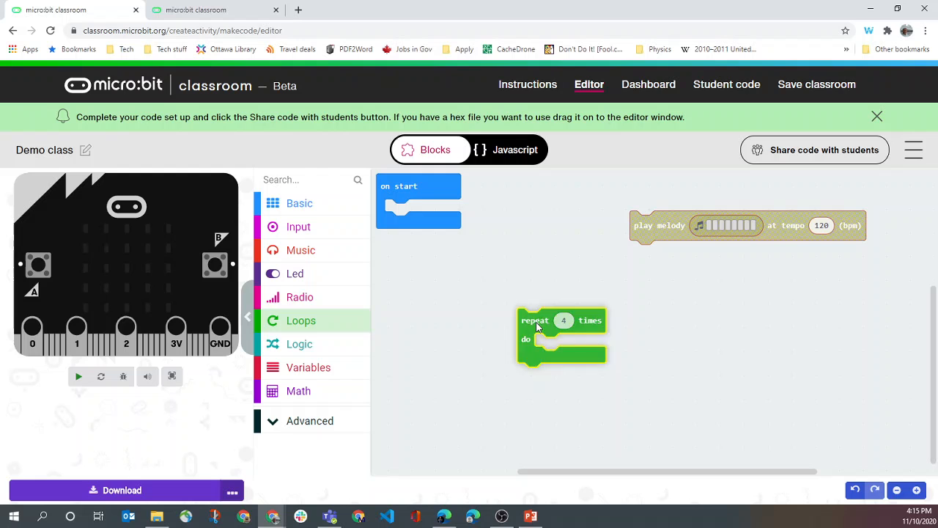
pyautogui.click(299, 343)
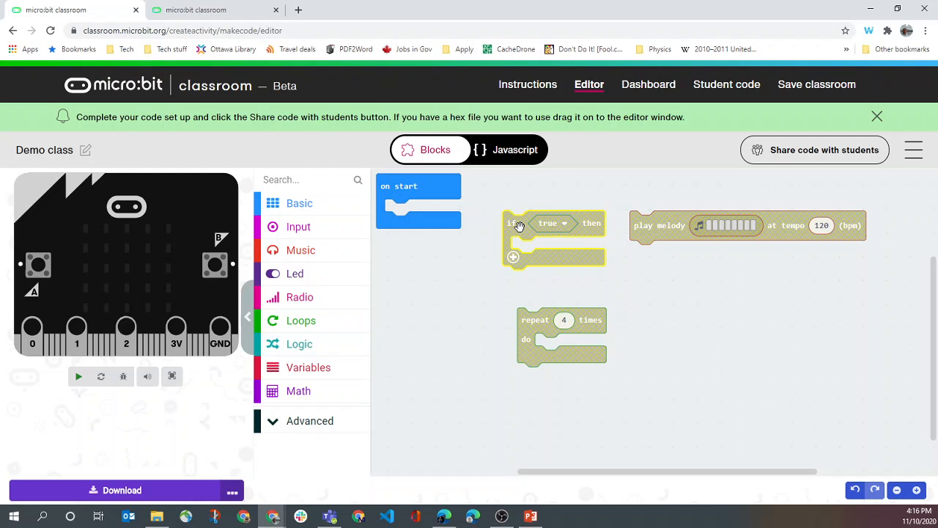
pyautogui.click(78, 375)
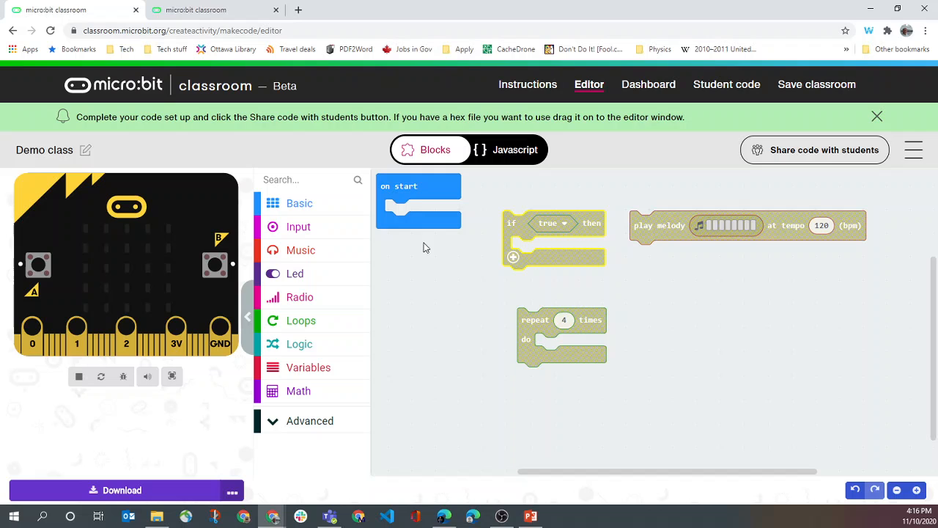
pyautogui.moveTo(442, 246)
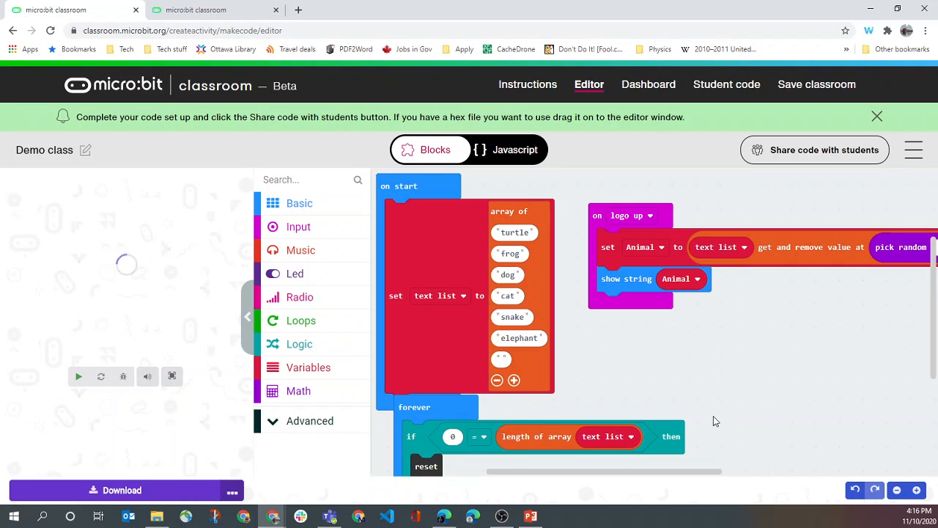
# Step: Scroll the workspace after loading the animal-list program from the .hex file
pyautogui.scroll(-3)
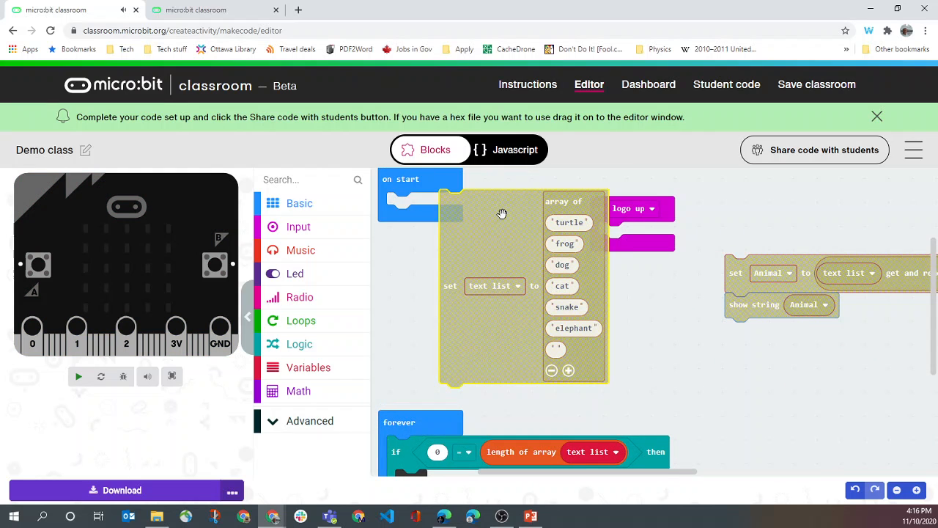
# Step: Add a comment to the animal list block telling students to change the items
pyautogui.rightClick(501, 214)
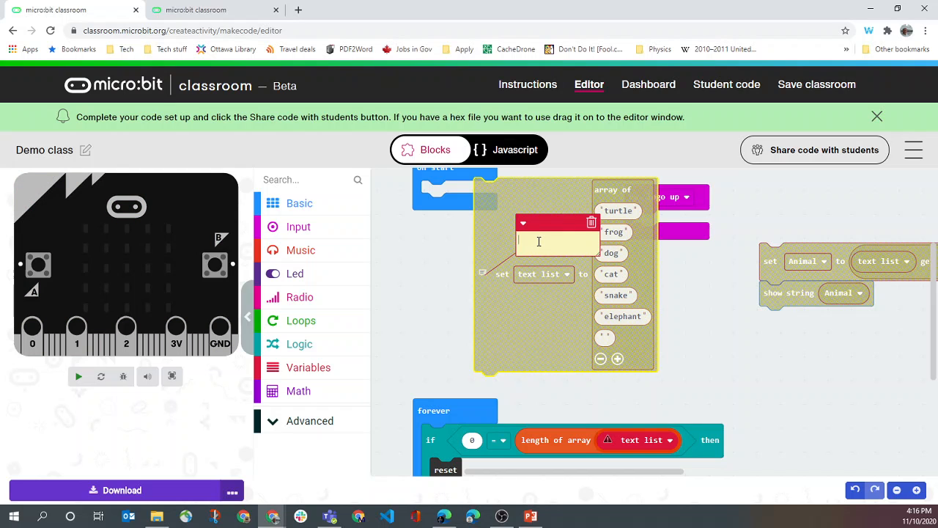
pyautogui.write('gg')
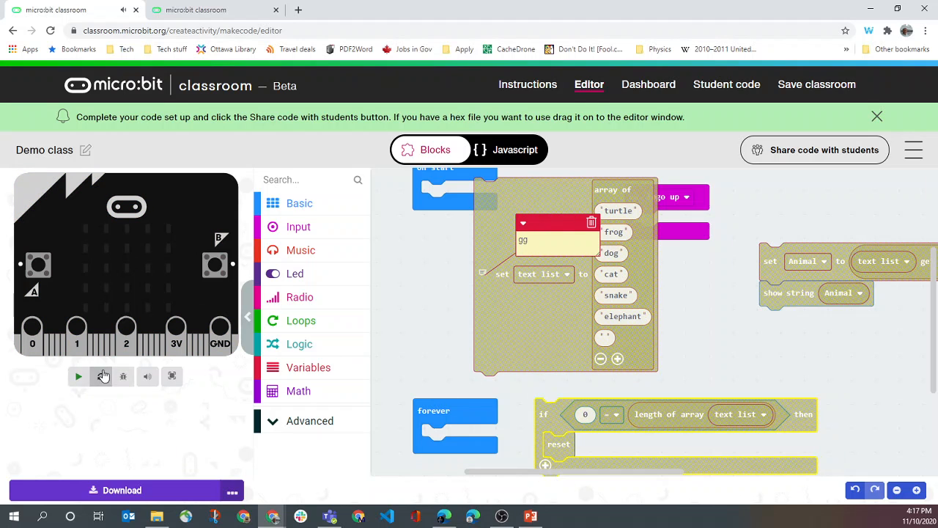
pyautogui.click(79, 375)
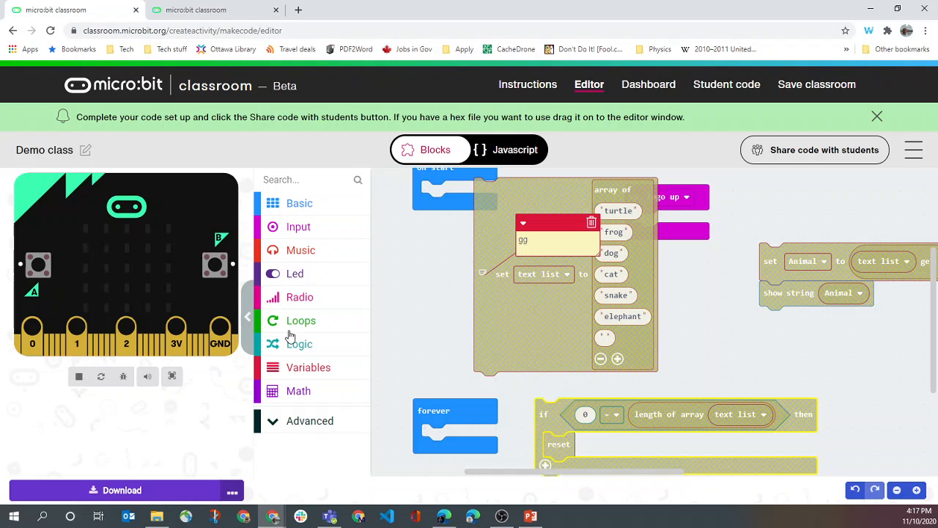
pyautogui.moveTo(482, 349)
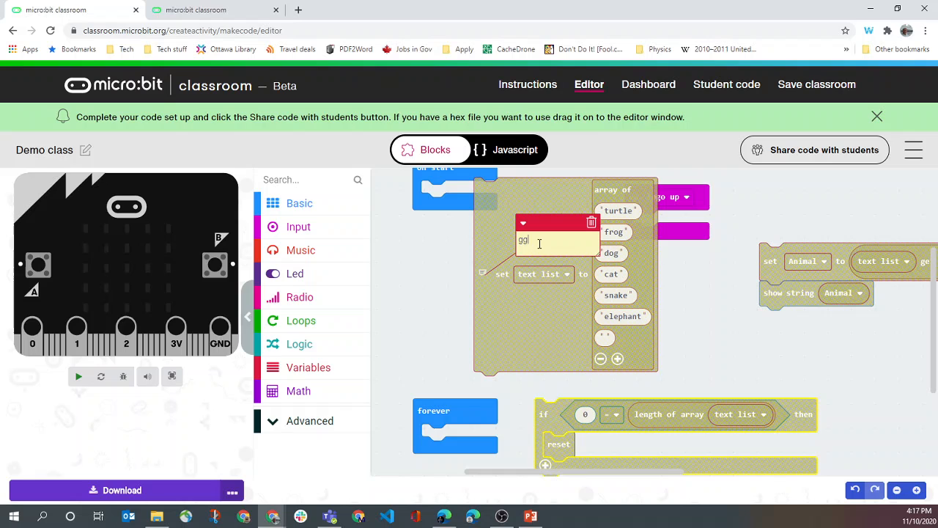
pyautogui.write('Cl')
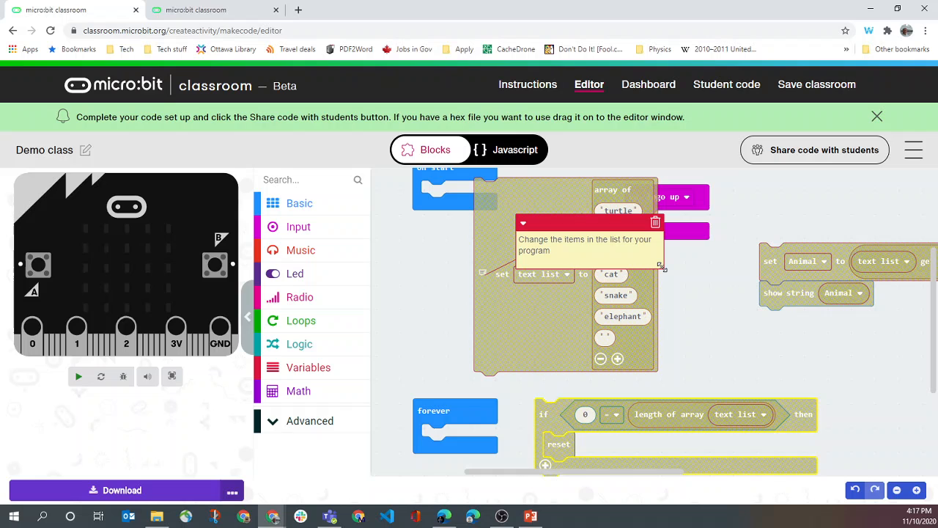
pyautogui.moveTo(454, 249)
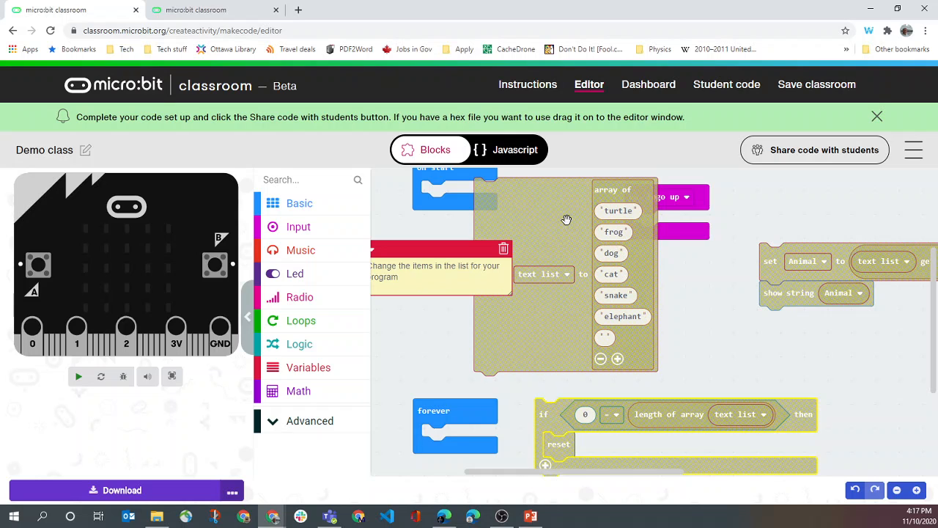
pyautogui.moveTo(817, 164)
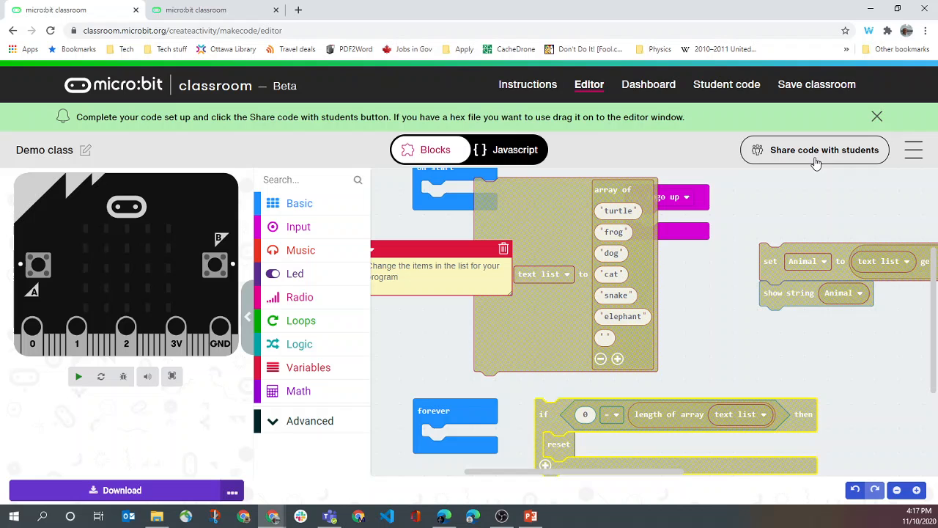
pyautogui.moveTo(886, 174)
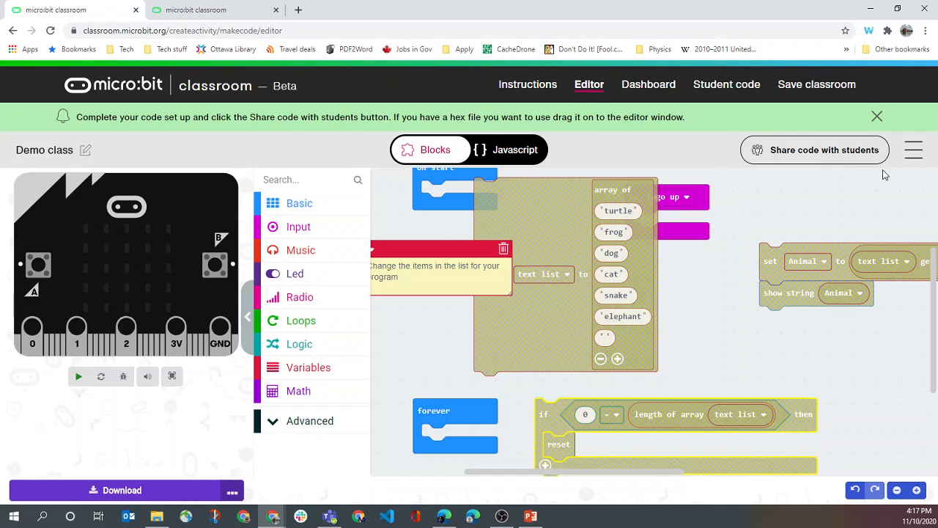
pyautogui.moveTo(798, 154)
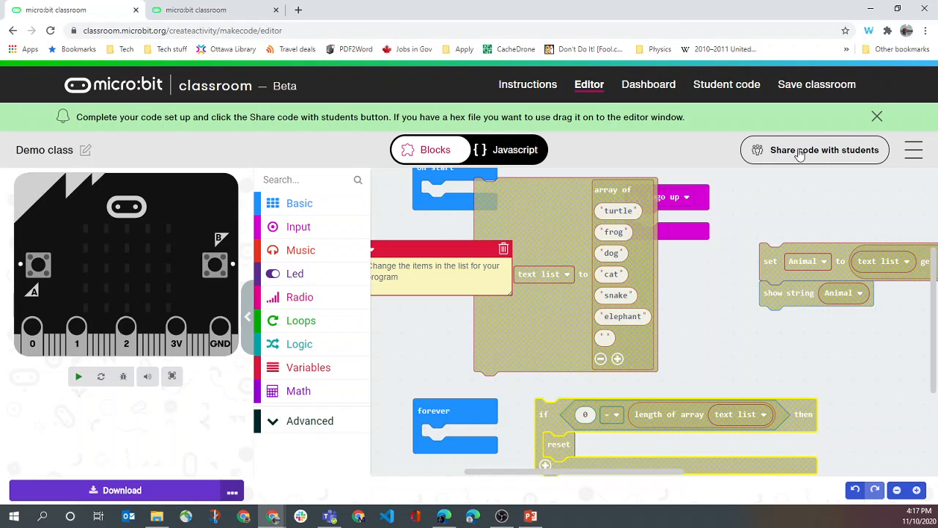
# Step: Share the starter code with students and dismiss the shared confirmation
pyautogui.click(813, 149)
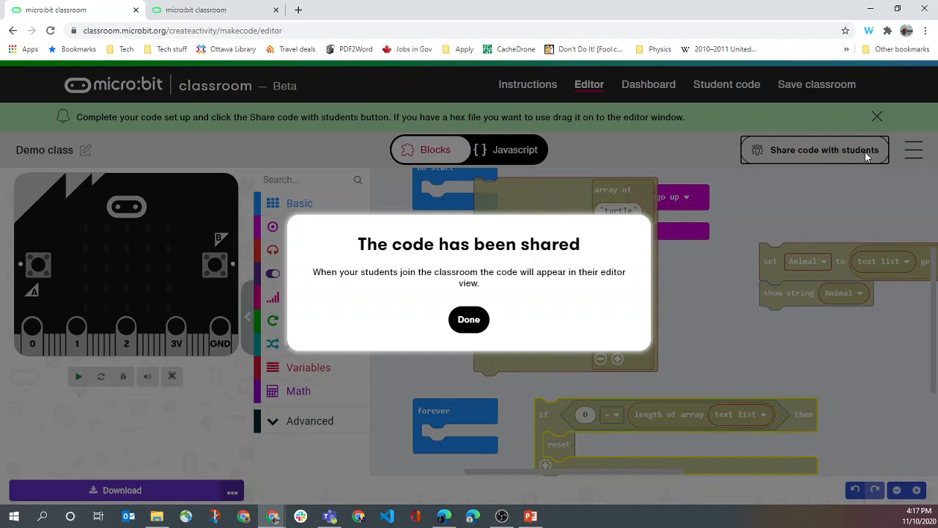
pyautogui.moveTo(622, 284)
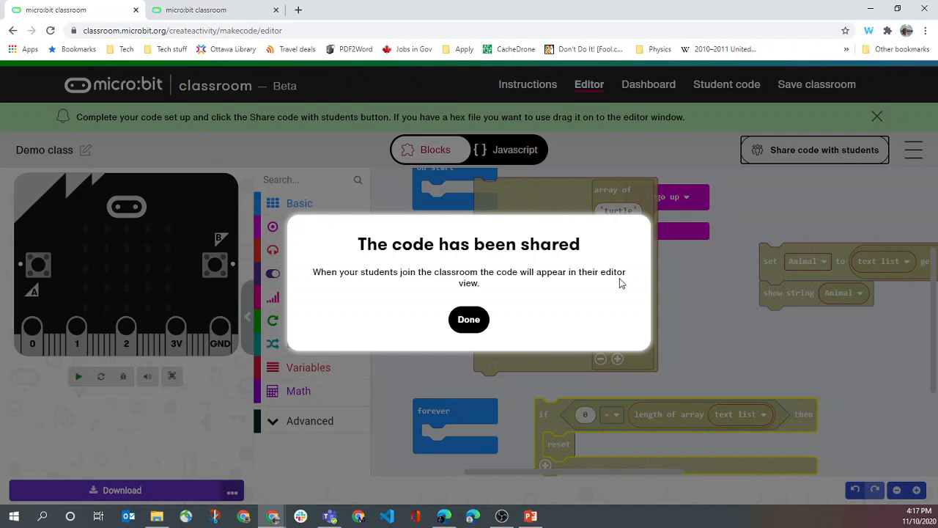
pyautogui.moveTo(469, 319)
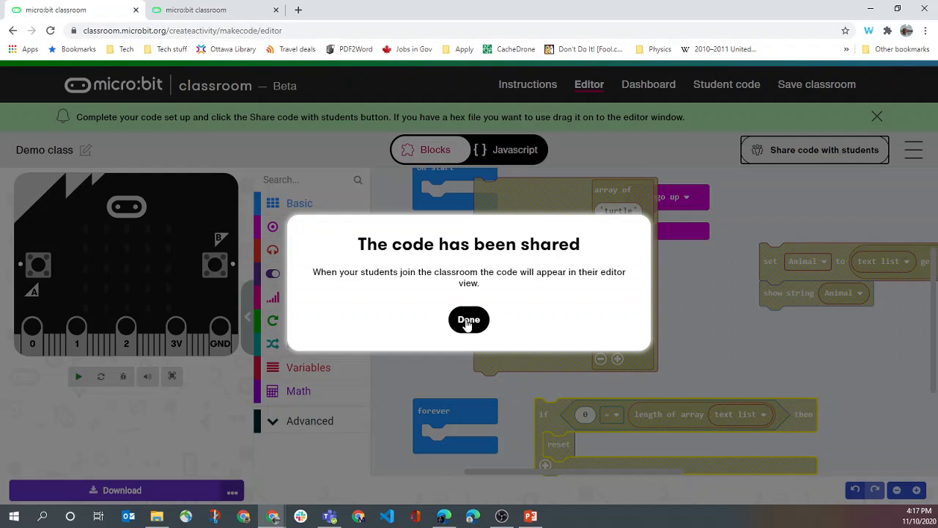
pyautogui.click(469, 320)
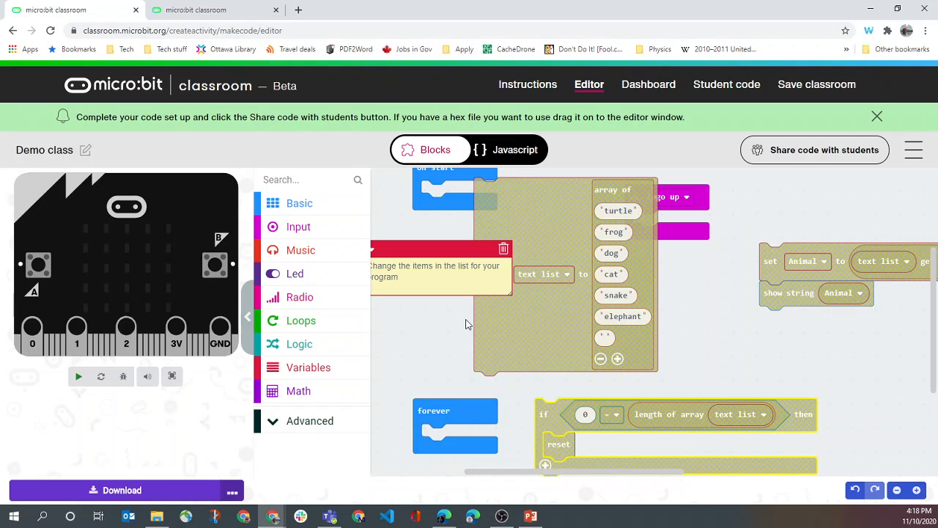
pyautogui.moveTo(742, 241)
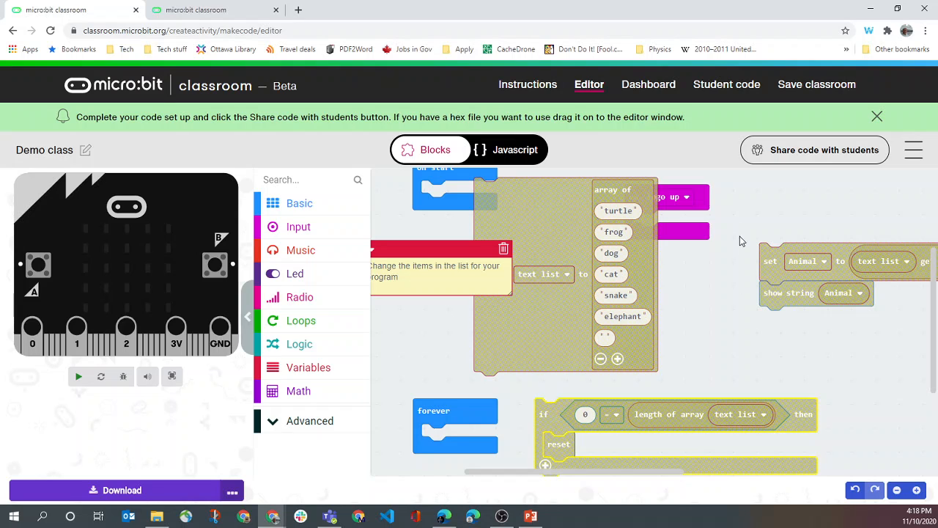
pyautogui.moveTo(528, 88)
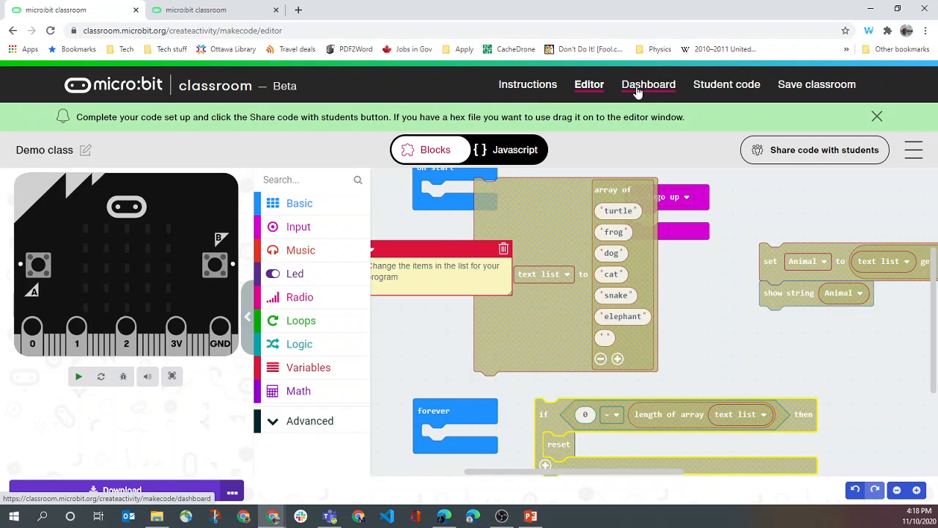
# Step: Go to the Dashboard showing the join URL, classroom name and PIN
pyautogui.click(589, 84)
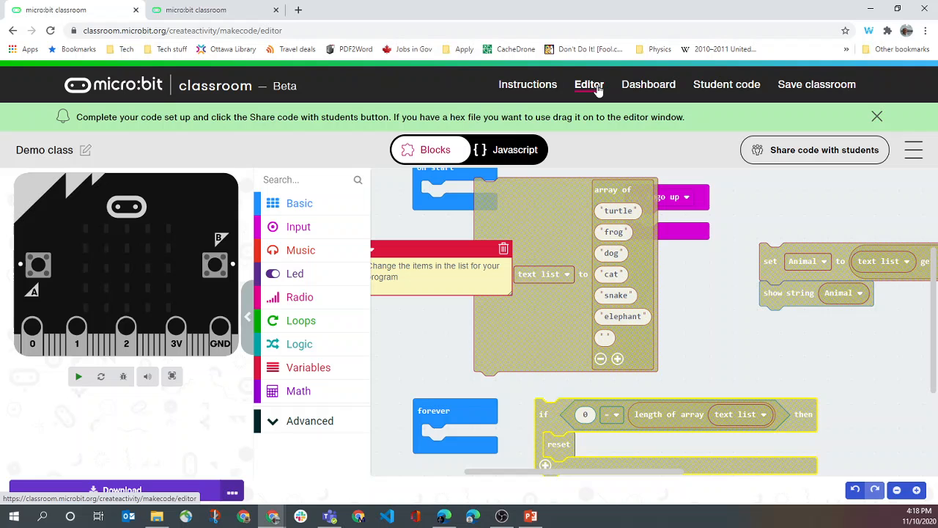
pyautogui.moveTo(647, 84)
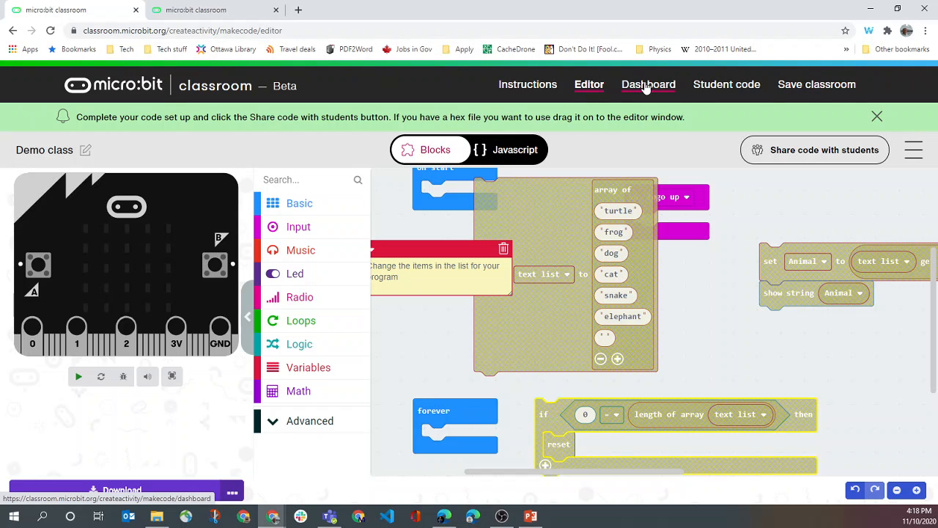
pyautogui.click(648, 83)
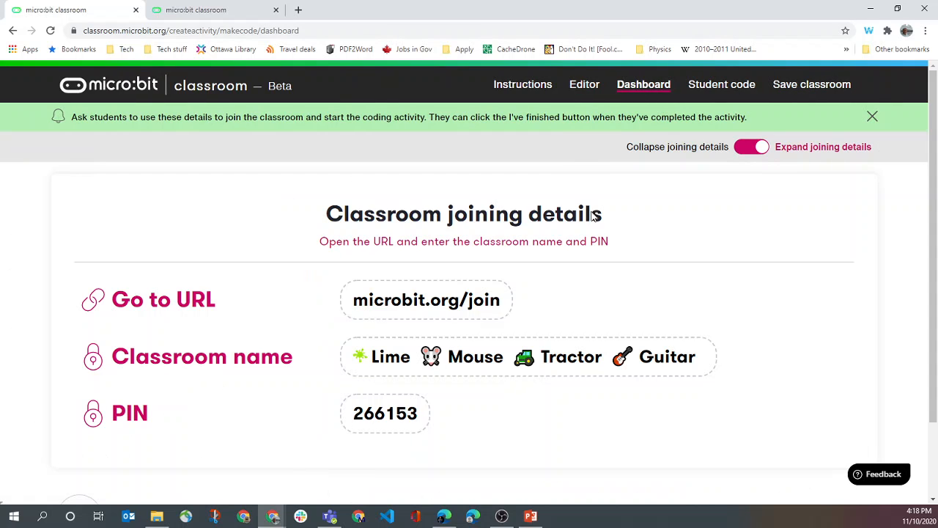
pyautogui.moveTo(515, 184)
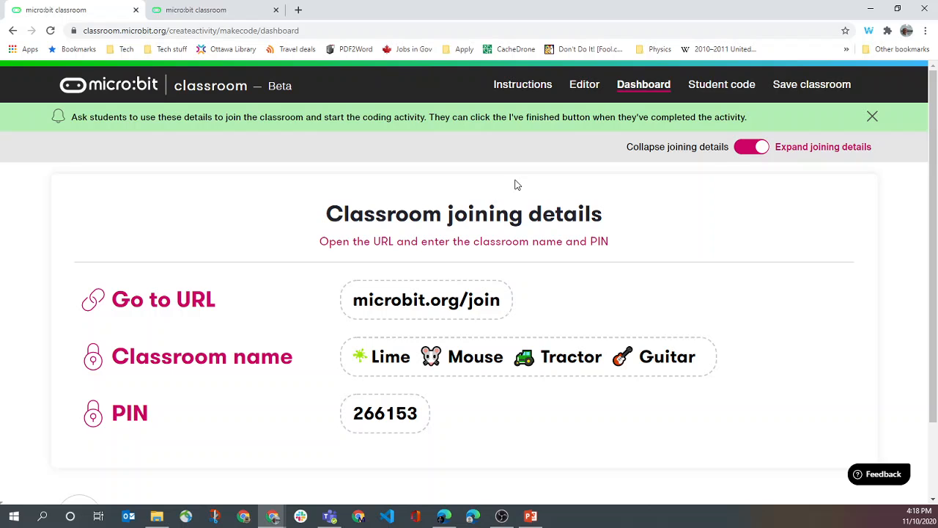
pyautogui.moveTo(522, 214)
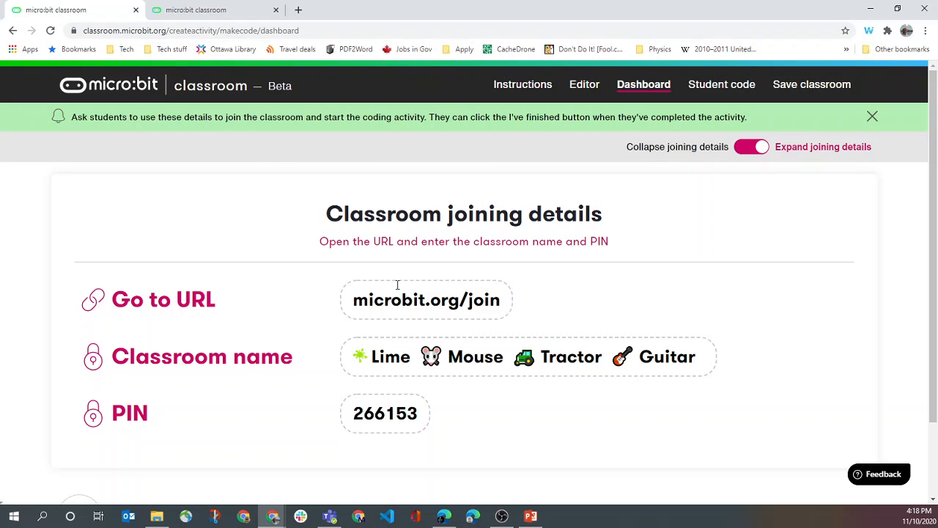
# Step: Toggle the joining details between collapsed and expanded, leaving them expanded, and view the joined students list
pyautogui.click(755, 146)
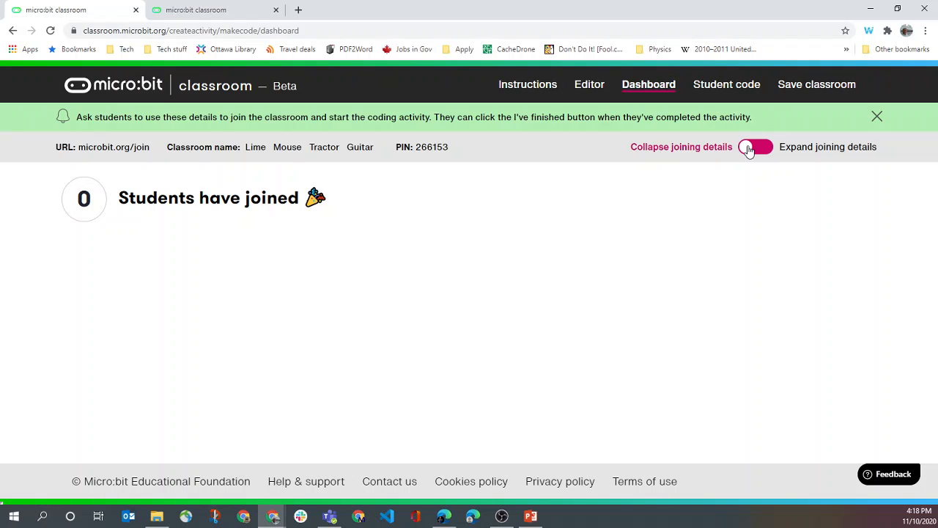
pyautogui.click(757, 147)
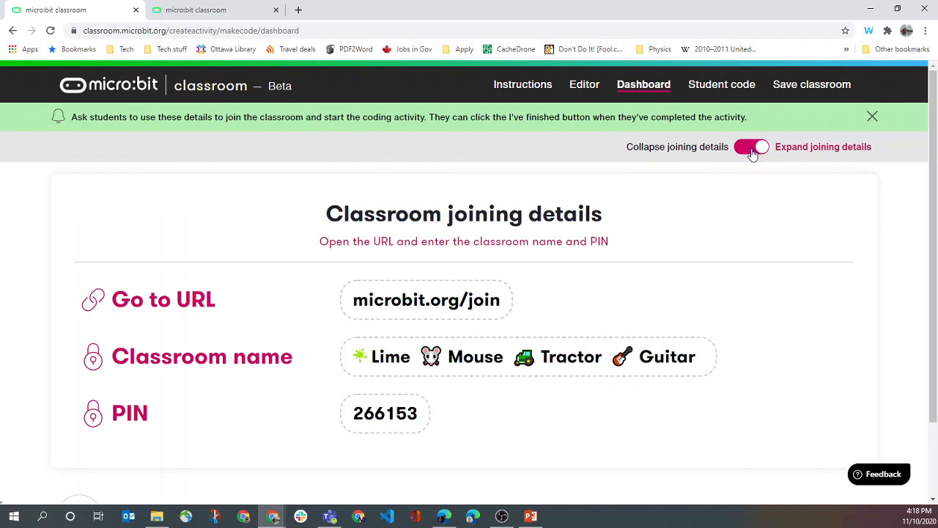
pyautogui.click(755, 147)
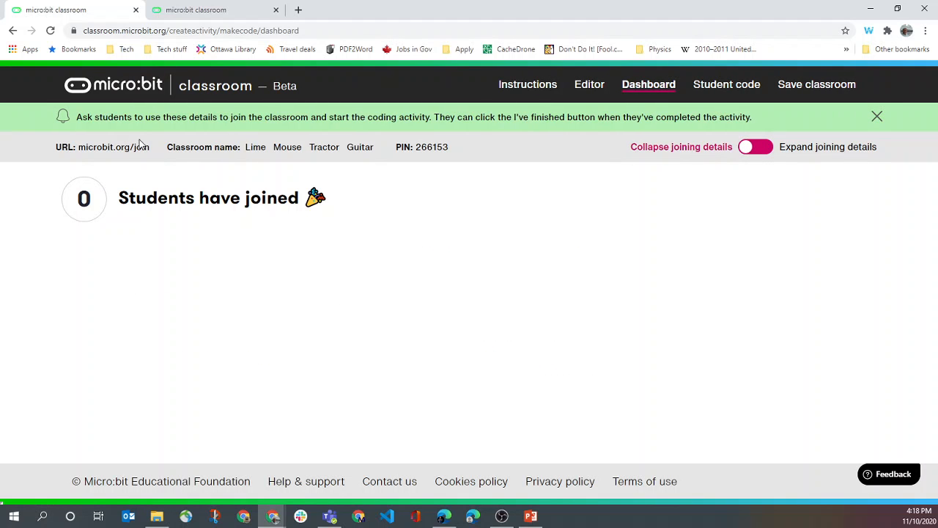
pyautogui.moveTo(176, 158)
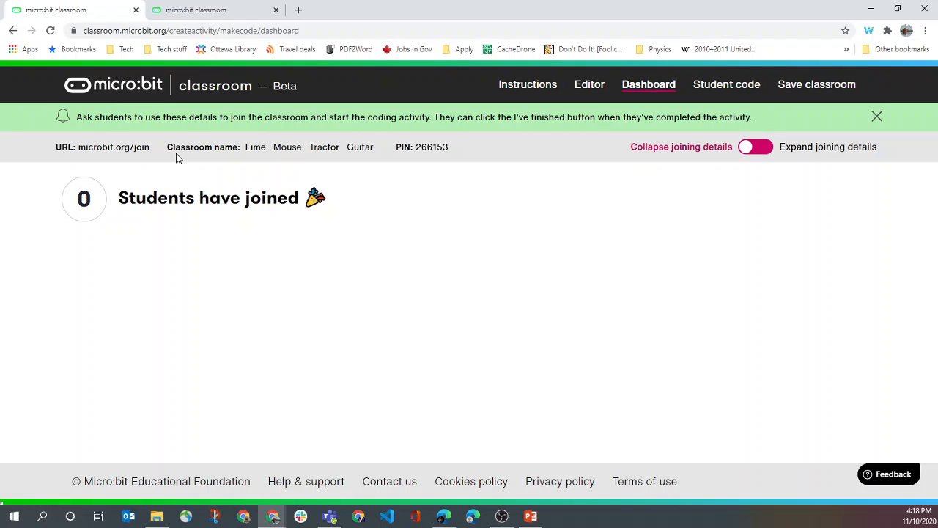
pyautogui.moveTo(802, 155)
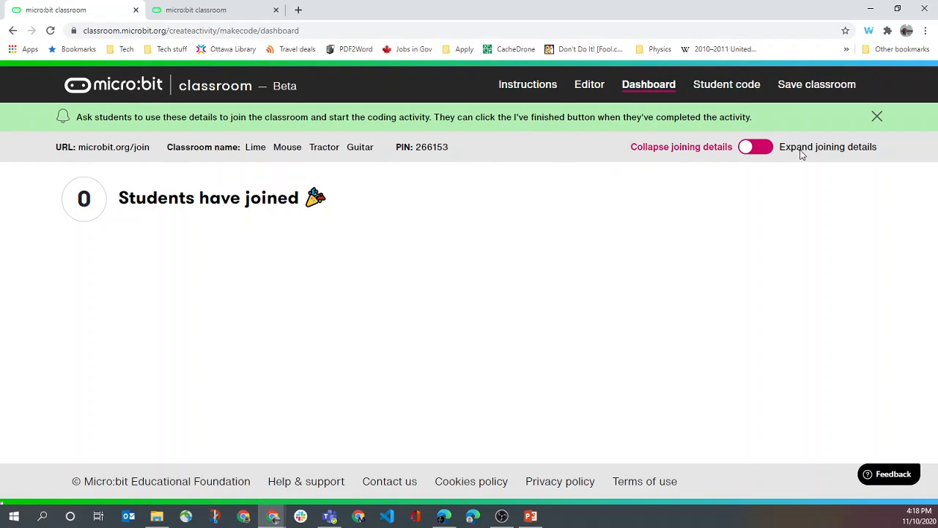
pyautogui.click(755, 147)
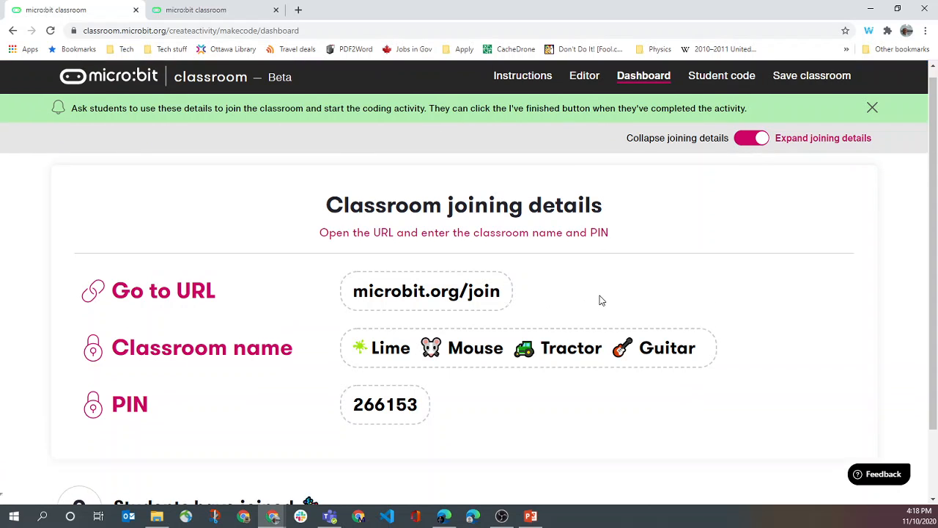
pyautogui.scroll(-3)
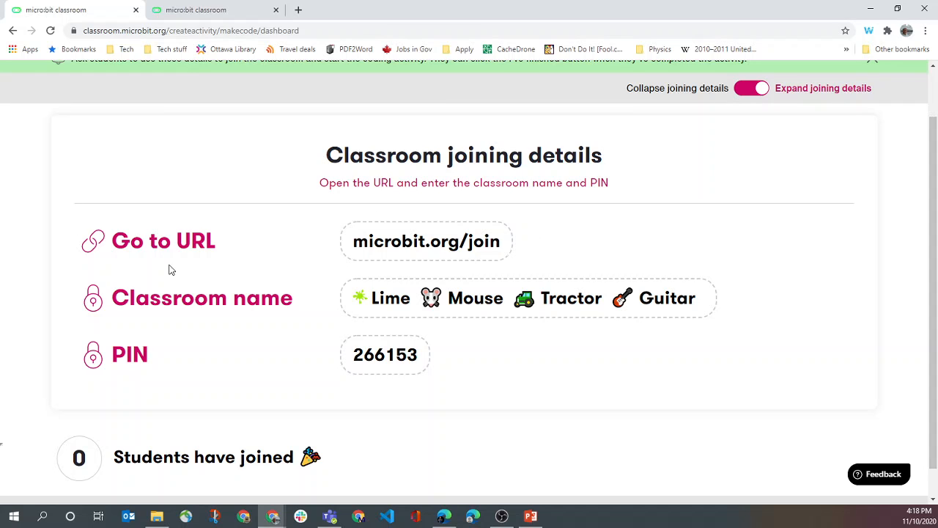
pyautogui.moveTo(607, 275)
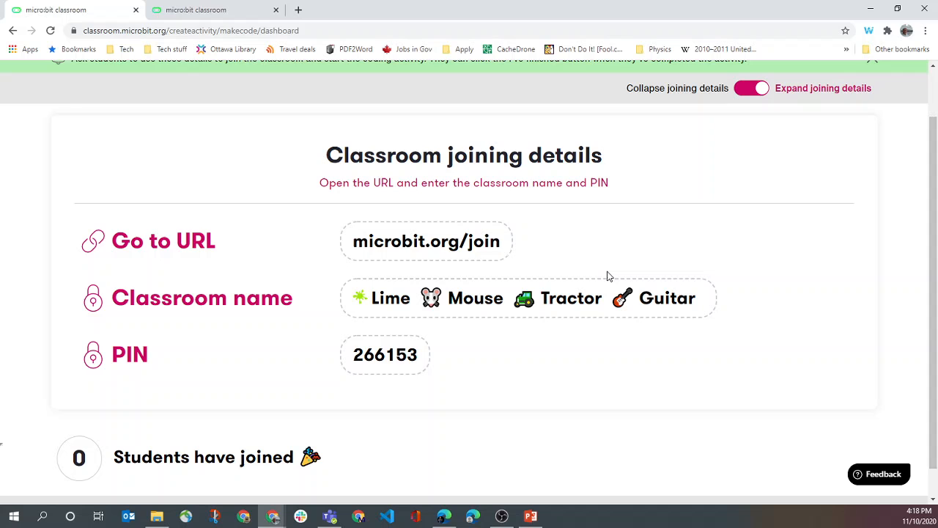
pyautogui.moveTo(606, 274)
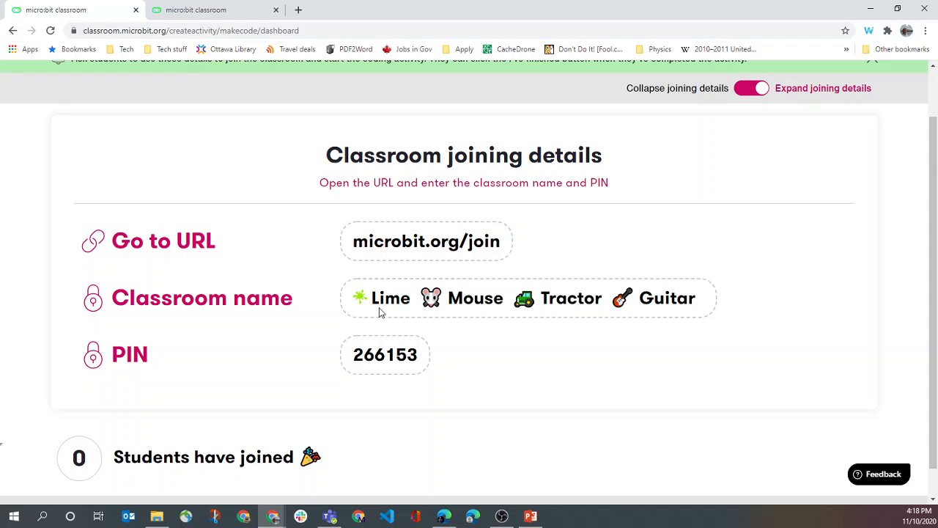
pyautogui.moveTo(50, 437)
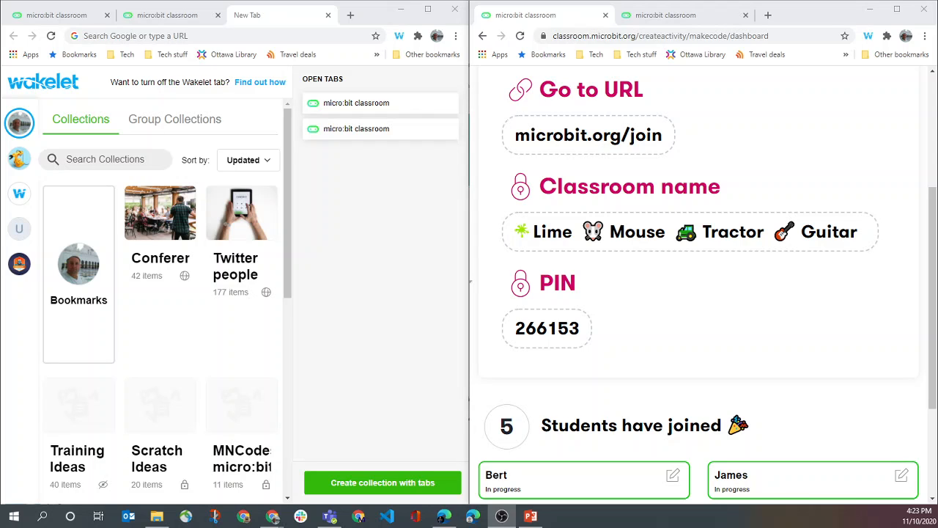
pyautogui.moveTo(621, 249)
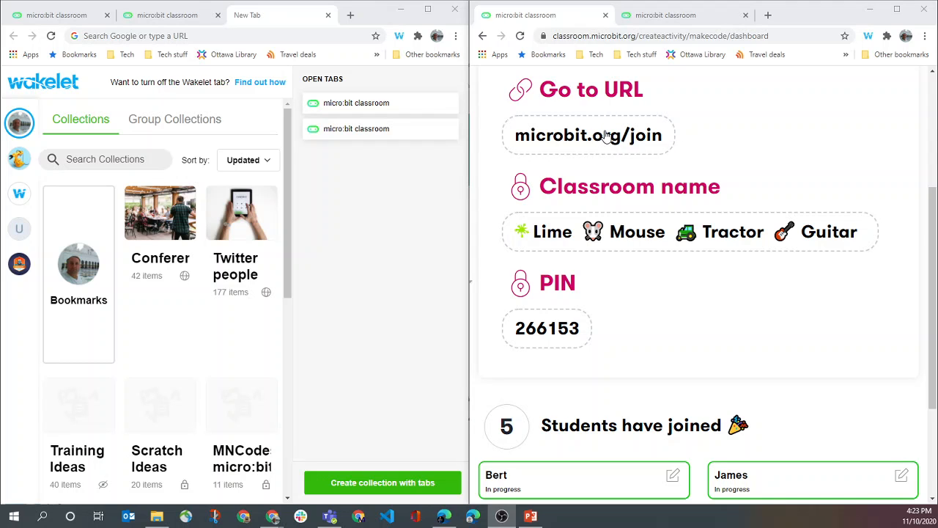
# Step: Preview the student join page, showing the join URL notice
pyautogui.click(589, 135)
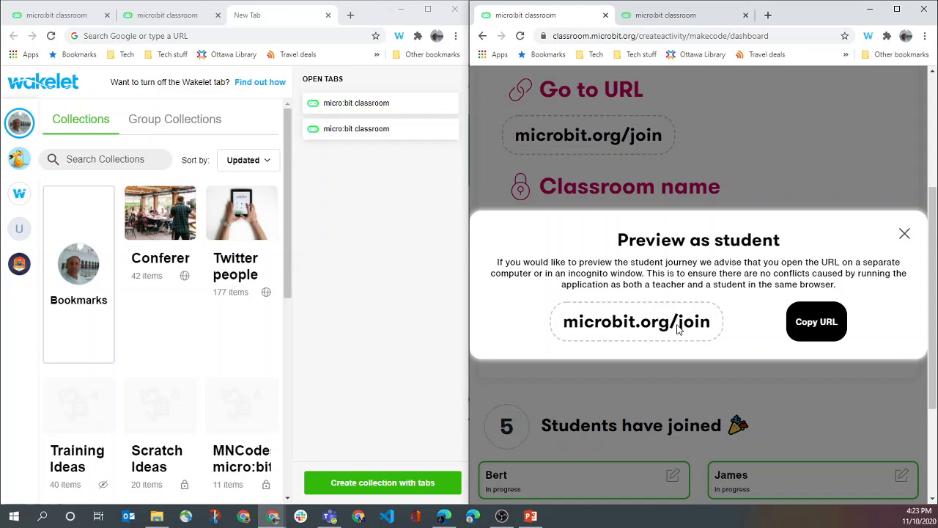
pyautogui.moveTo(804, 236)
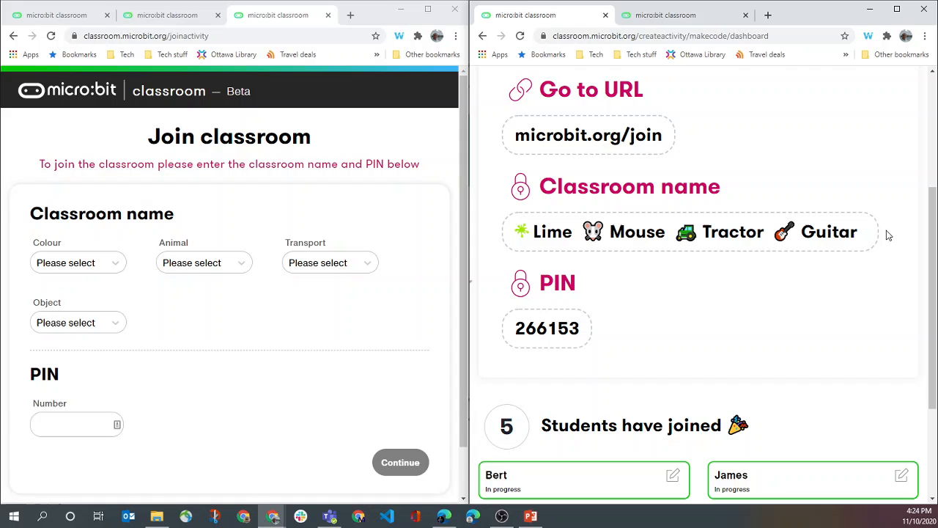
# Step: Enter the classroom name Lime Mouse Tractor Guitar with PIN 266153 and continue
pyautogui.click(78, 263)
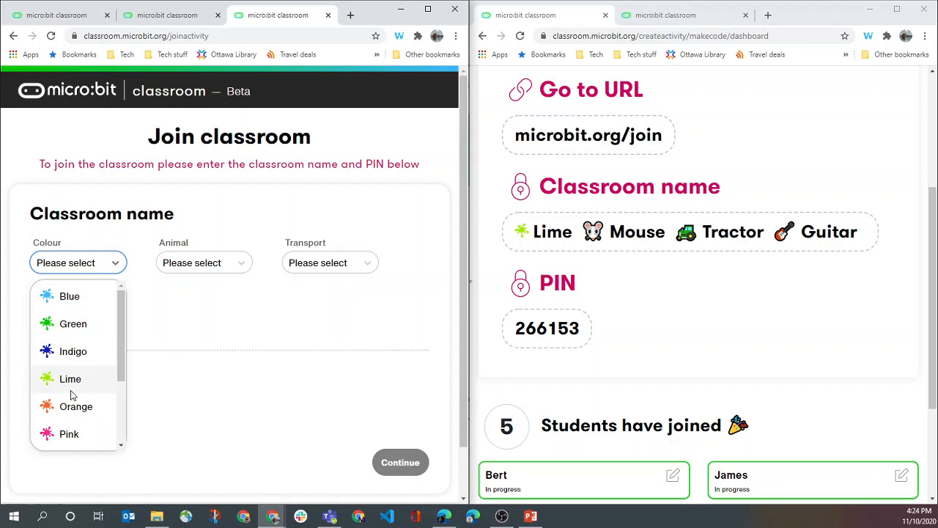
pyautogui.click(70, 378)
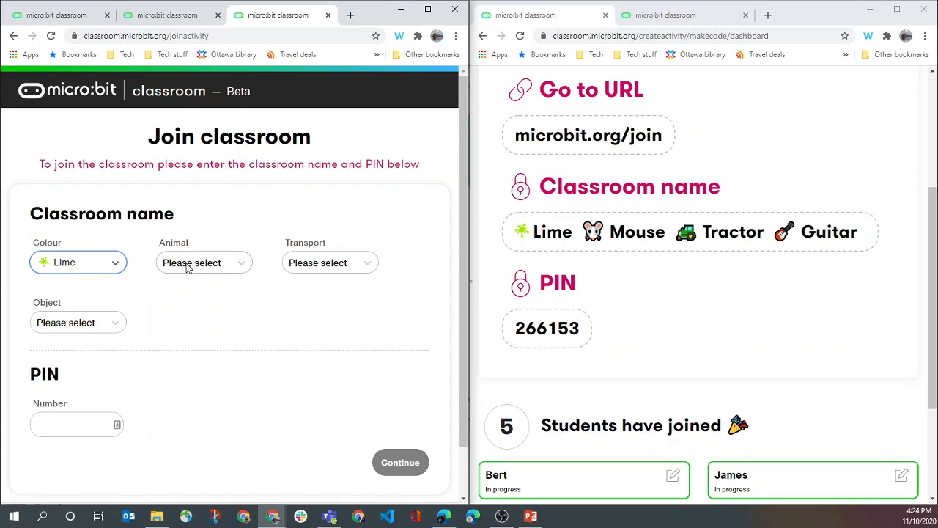
pyautogui.click(204, 263)
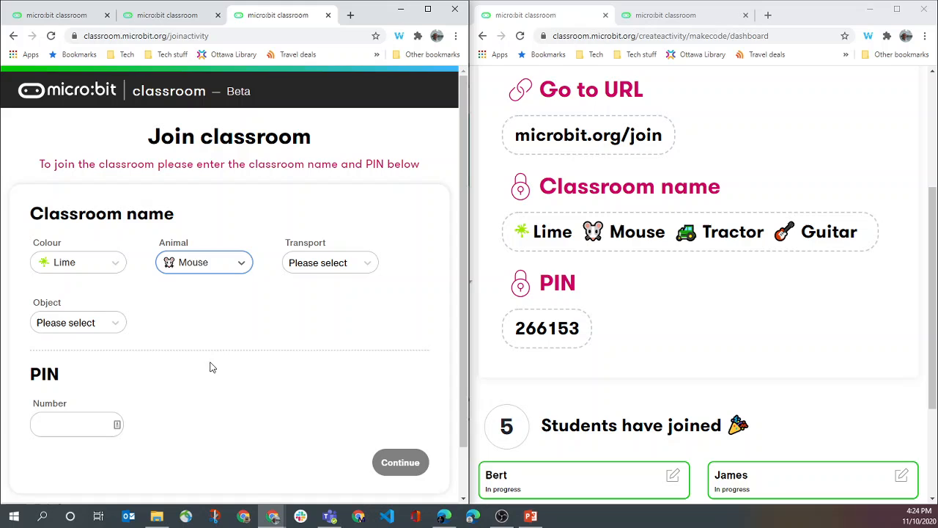
pyautogui.click(330, 262)
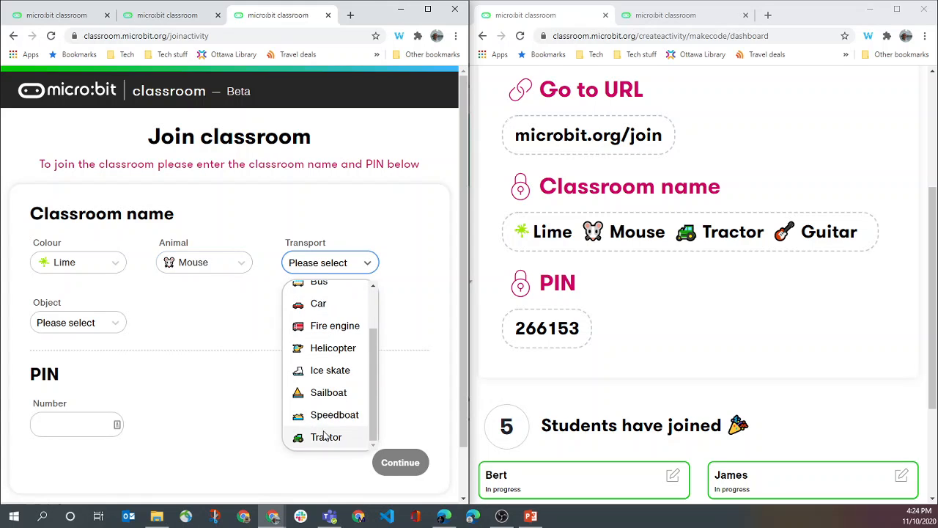
pyautogui.click(326, 437)
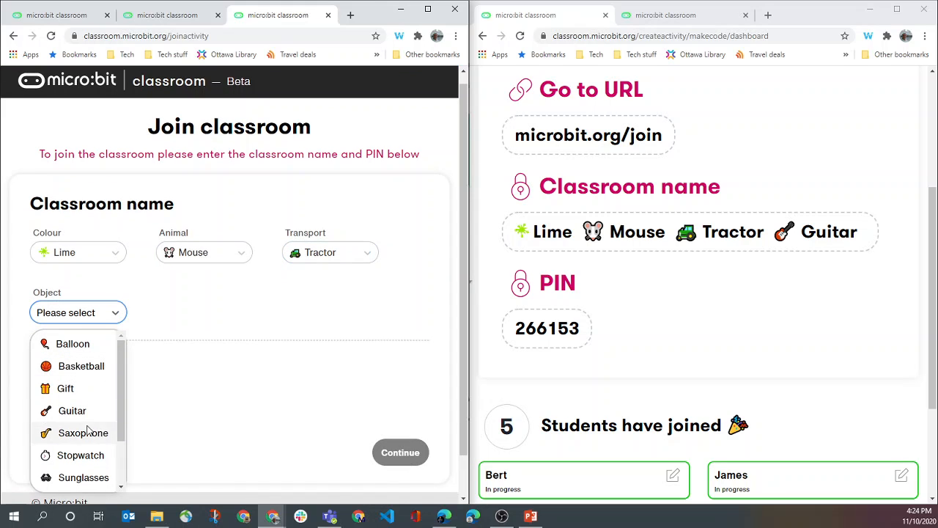
pyautogui.click(72, 410)
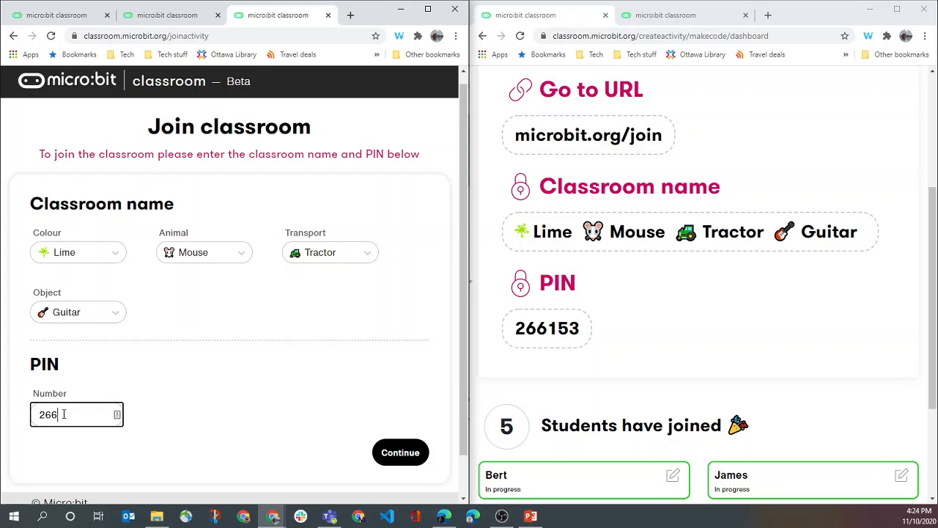
pyautogui.write('153')
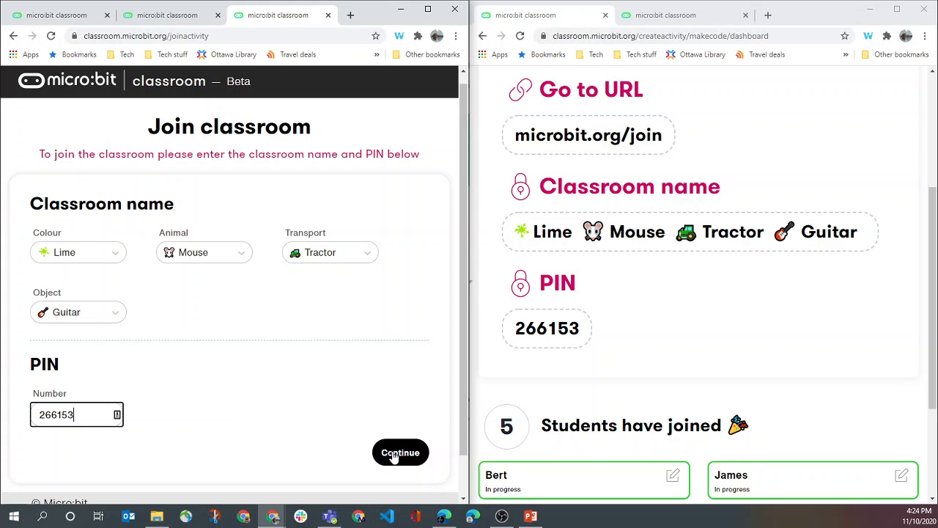
pyautogui.click(400, 452)
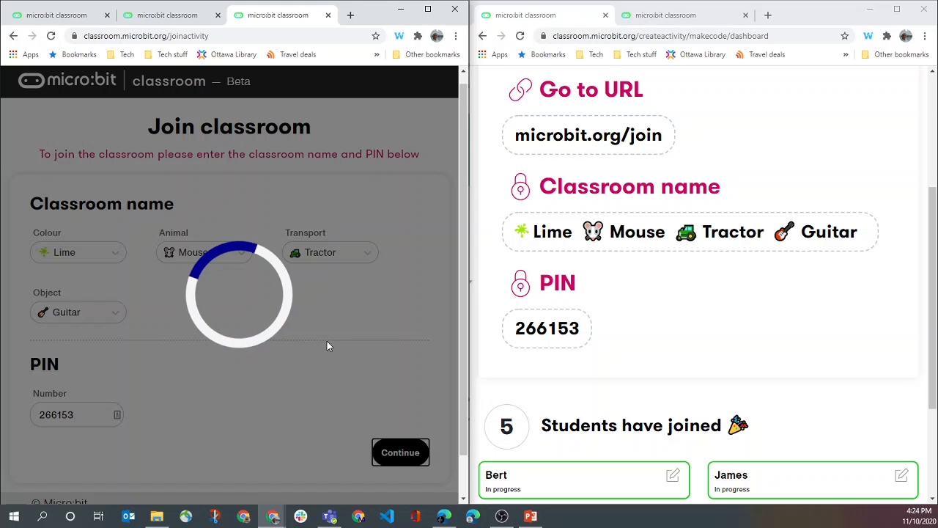
# Step: Submit the student name Theo to join the classroom
pyautogui.click(400, 451)
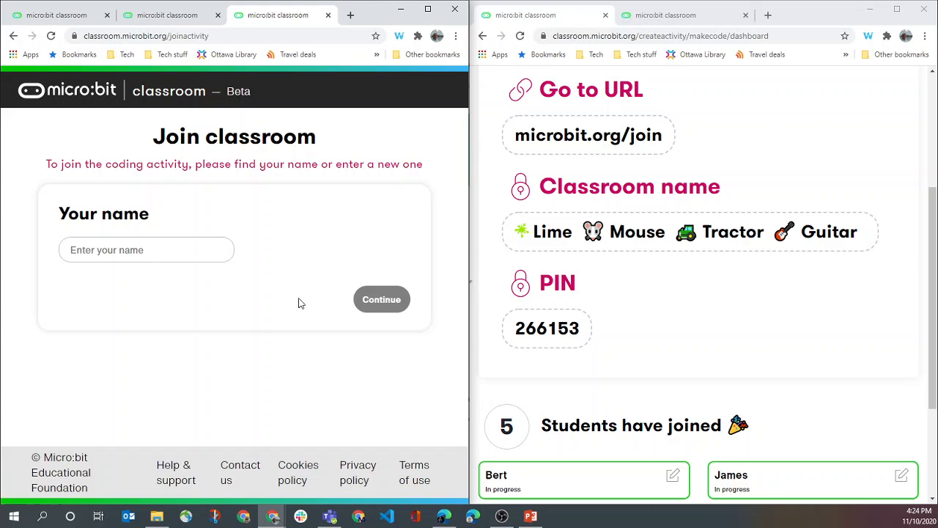
pyautogui.write('The')
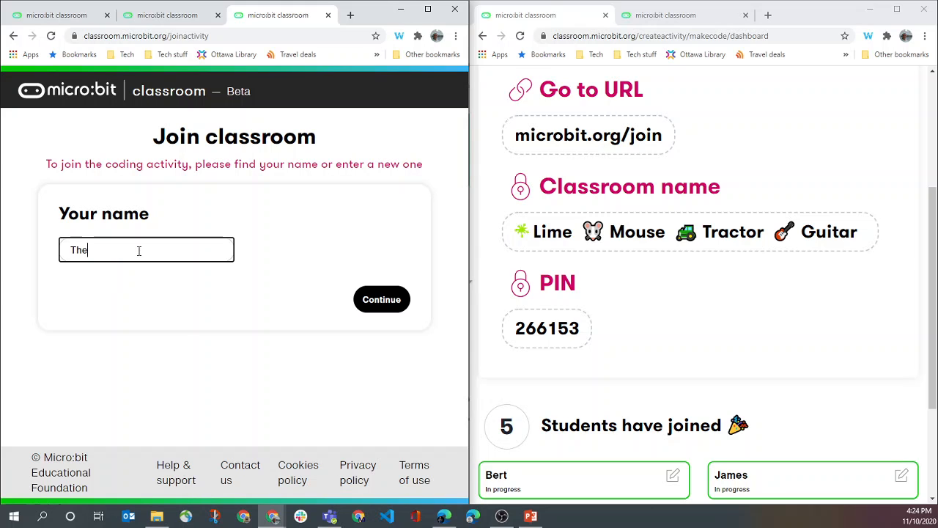
pyautogui.click(381, 299)
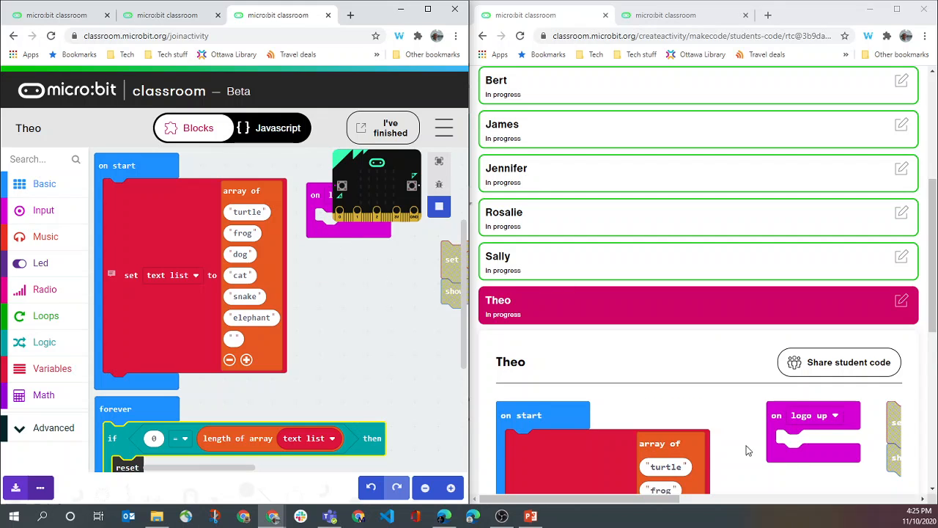
# Step: Scroll the teacher dashboard to Theo's entry and starter code preview
pyautogui.scroll(-3)
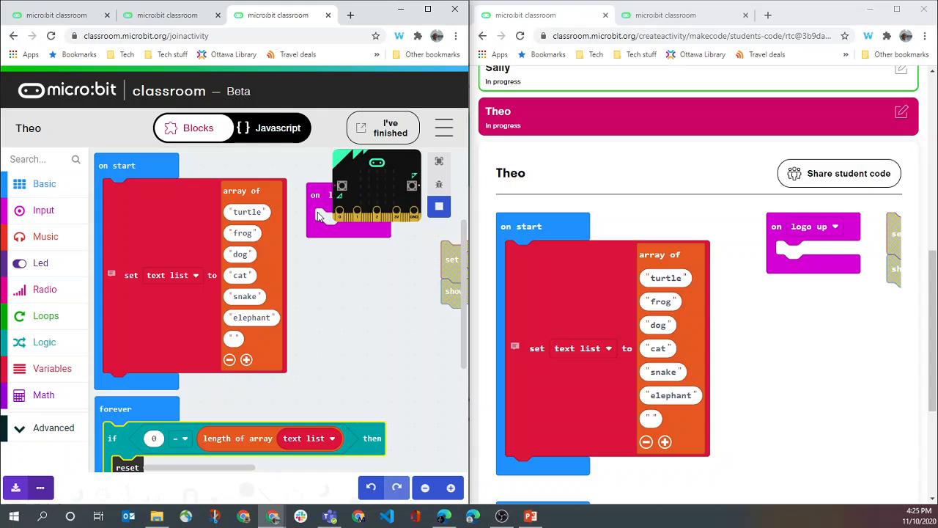
pyautogui.moveTo(372, 126)
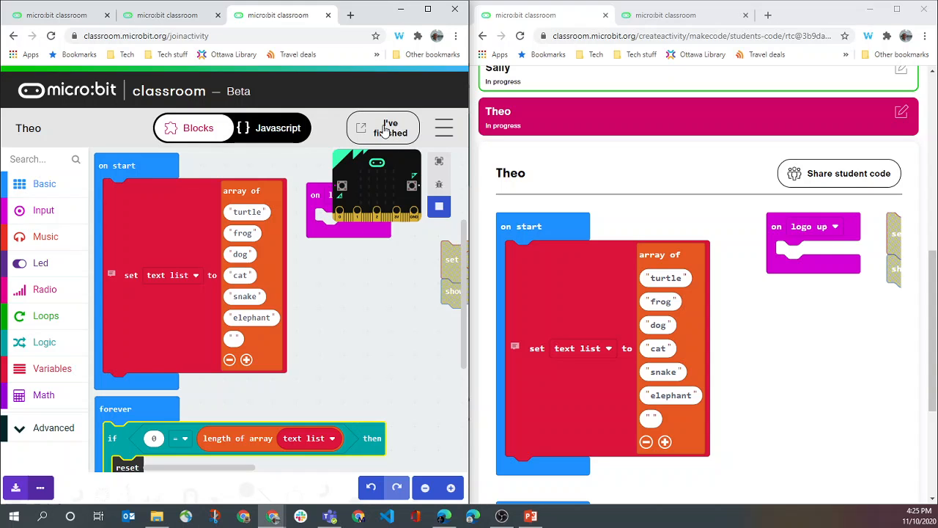
# Step: Report Theo's project as finished with a happy mood rating
pyautogui.click(382, 126)
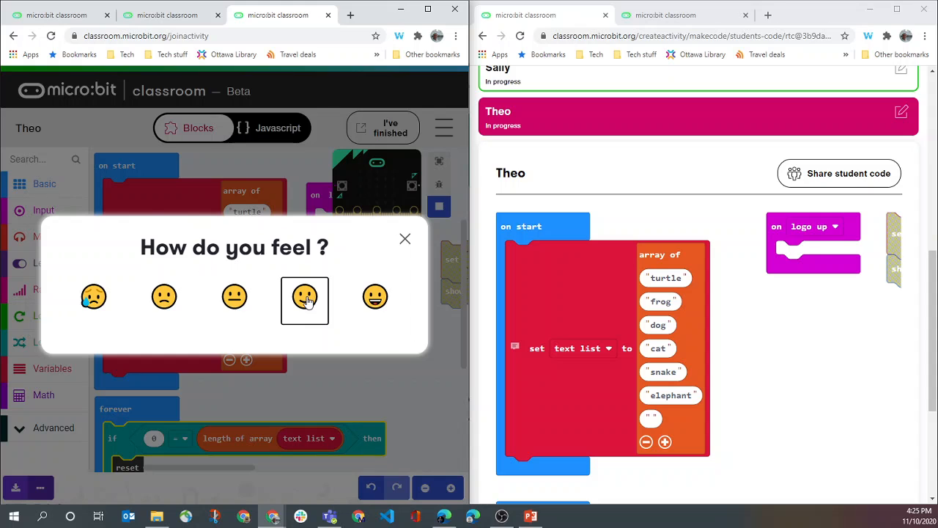
pyautogui.click(305, 296)
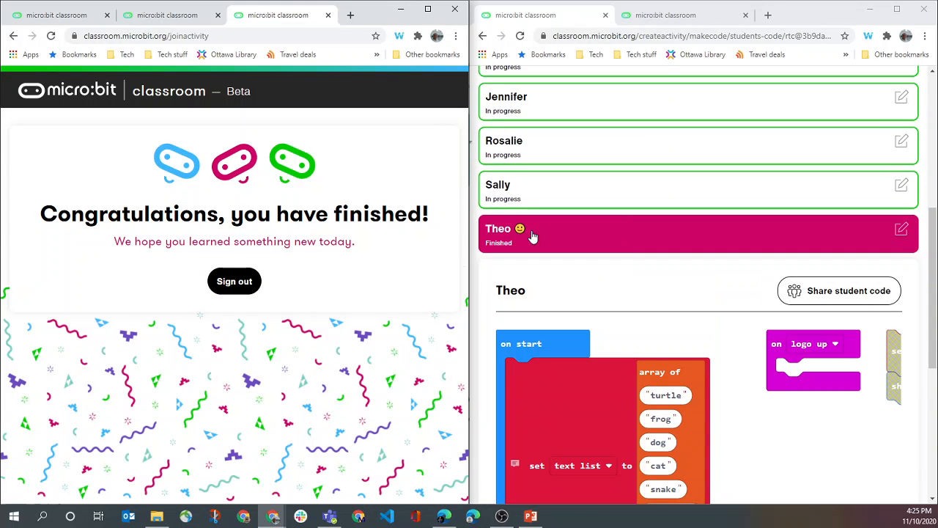
pyautogui.moveTo(583, 232)
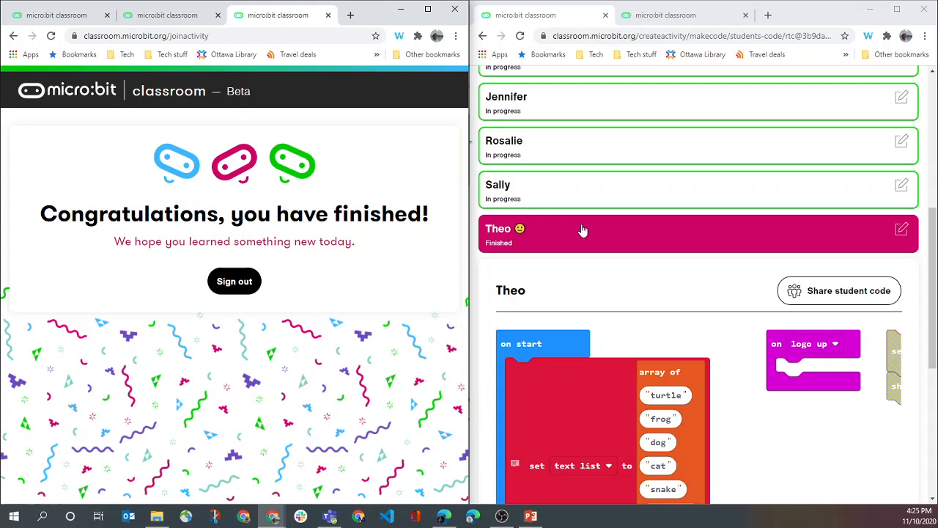
pyautogui.moveTo(657, 184)
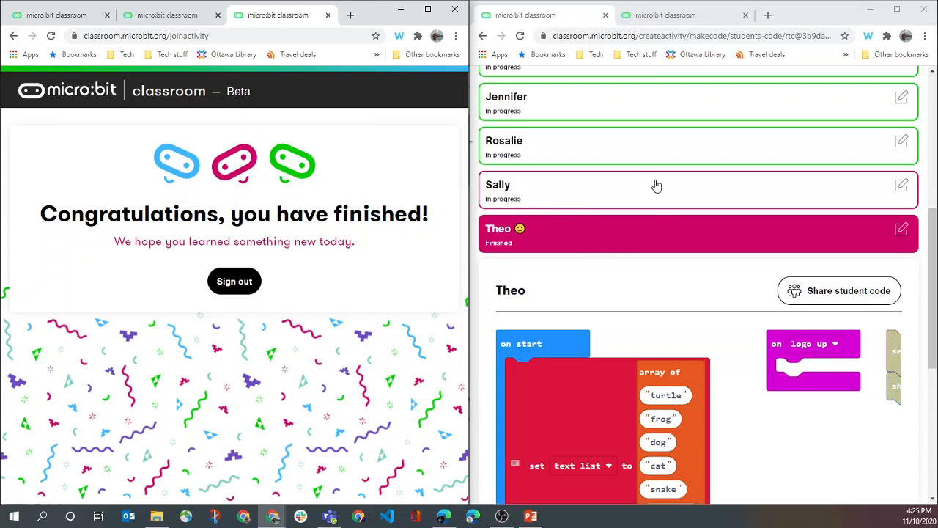
pyautogui.moveTo(741, 291)
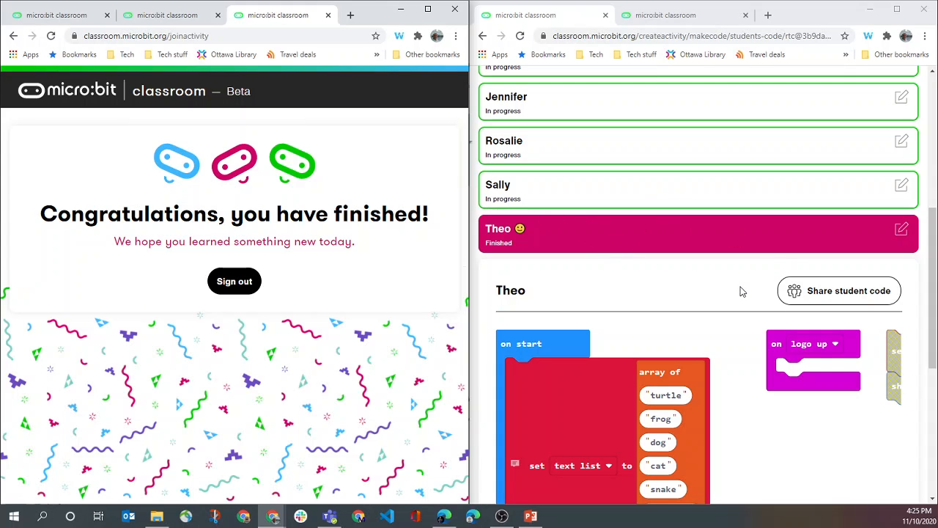
pyautogui.moveTo(805, 296)
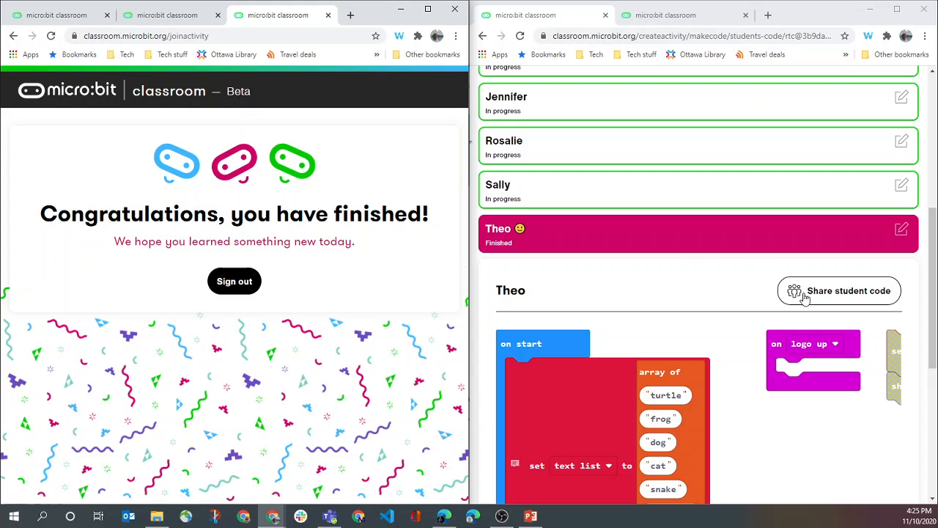
pyautogui.moveTo(829, 299)
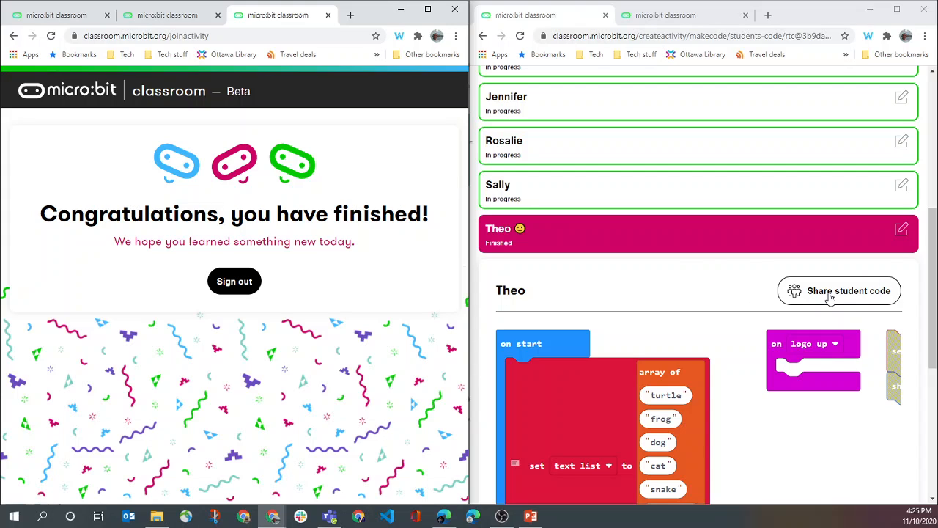
pyautogui.moveTo(841, 296)
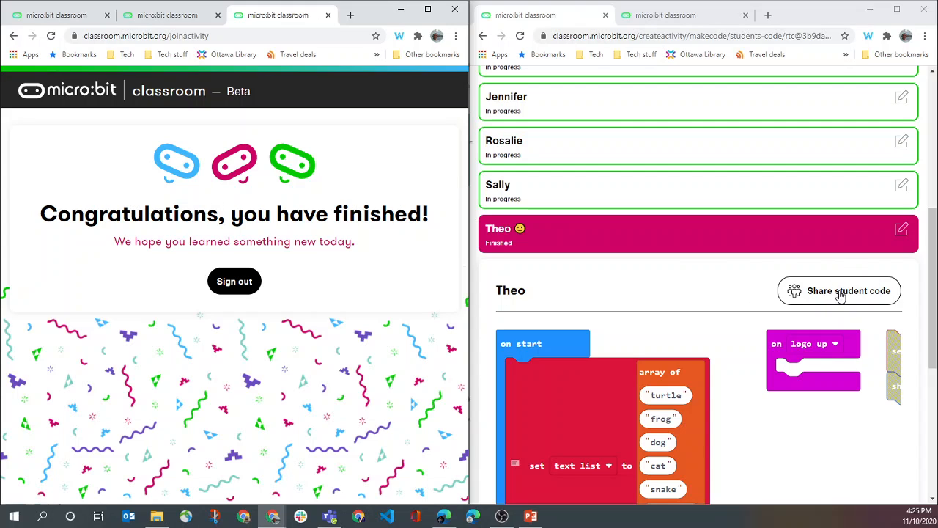
# Step: Share Theo's code with Sally and Rosalie and dismiss the sent confirmation
pyautogui.click(838, 290)
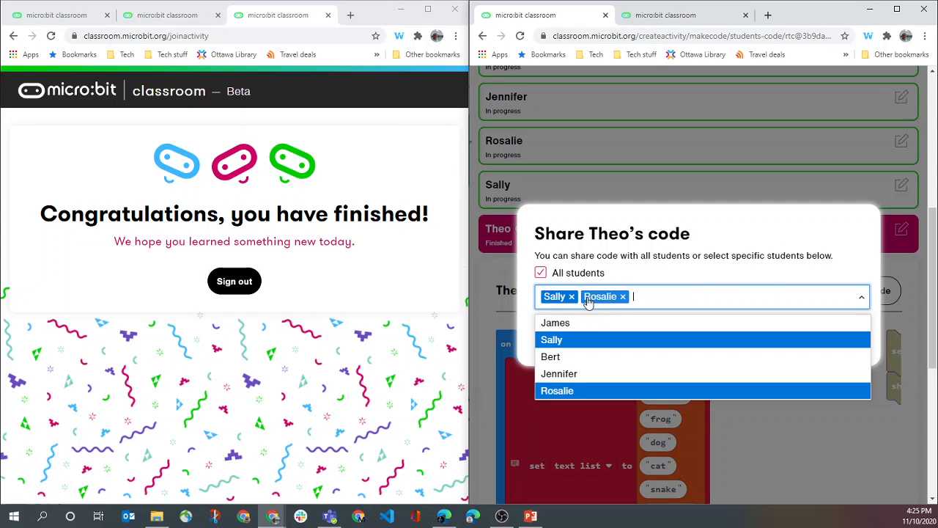
pyautogui.click(571, 296)
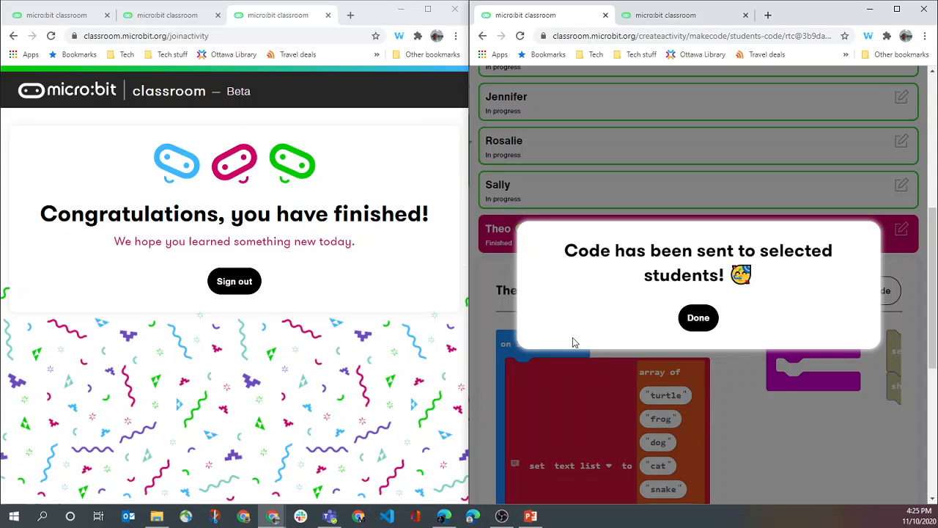
pyautogui.click(697, 316)
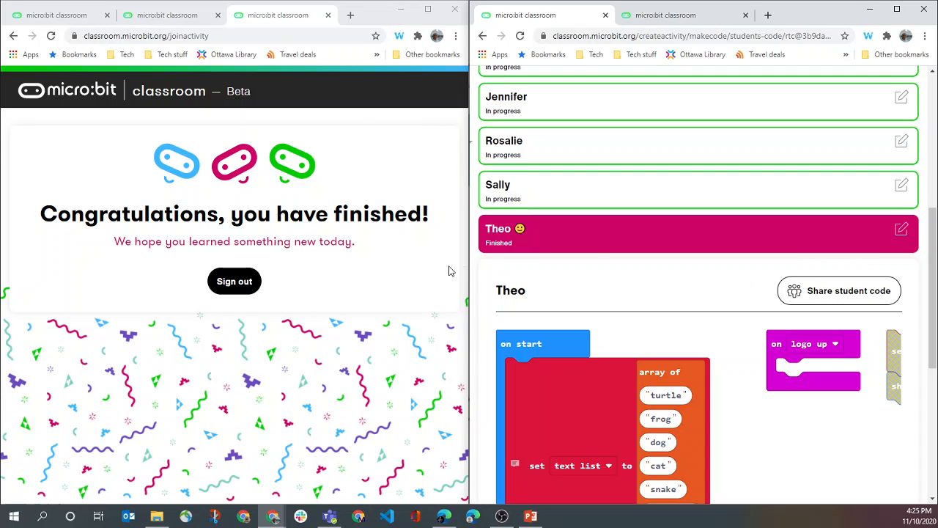
pyautogui.moveTo(325, 243)
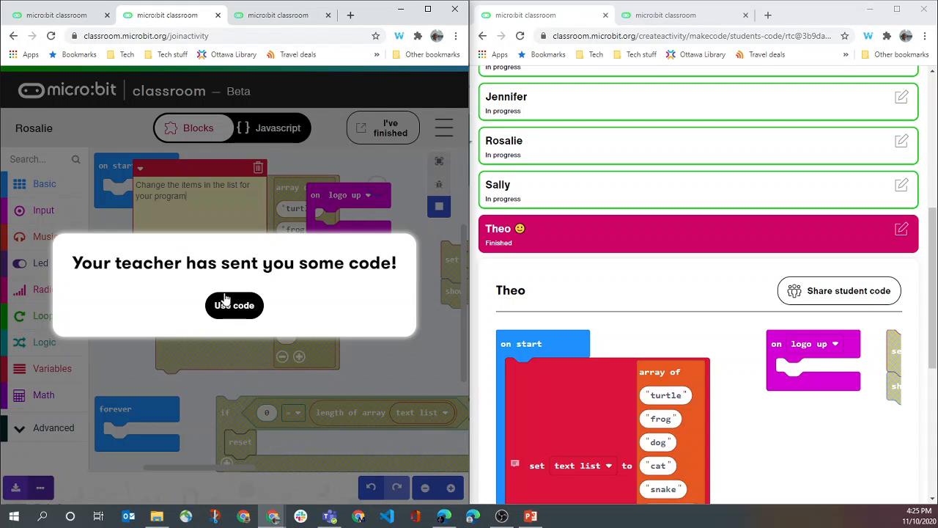
# Step: Load the shared code in Rosalie's editor and review her live code on the teacher dashboard
pyautogui.click(234, 306)
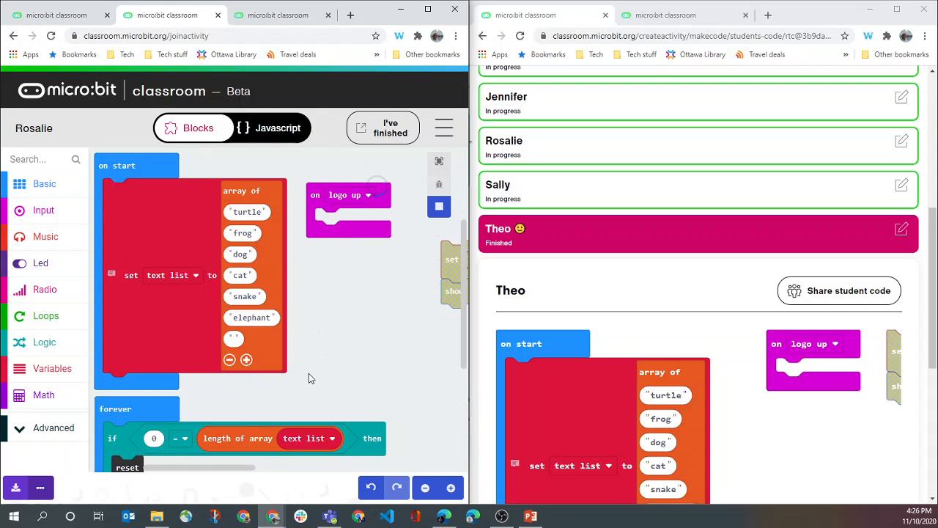
pyautogui.moveTo(367, 277)
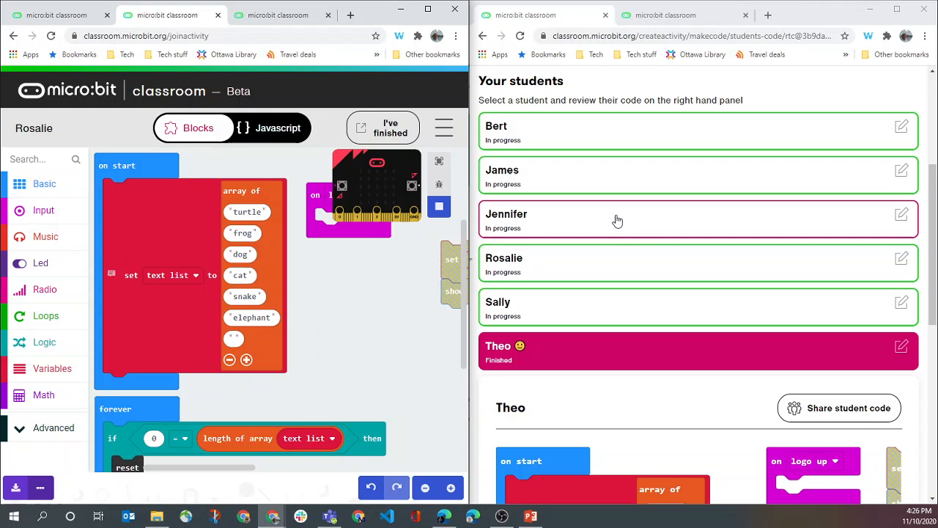
pyautogui.moveTo(352, 308)
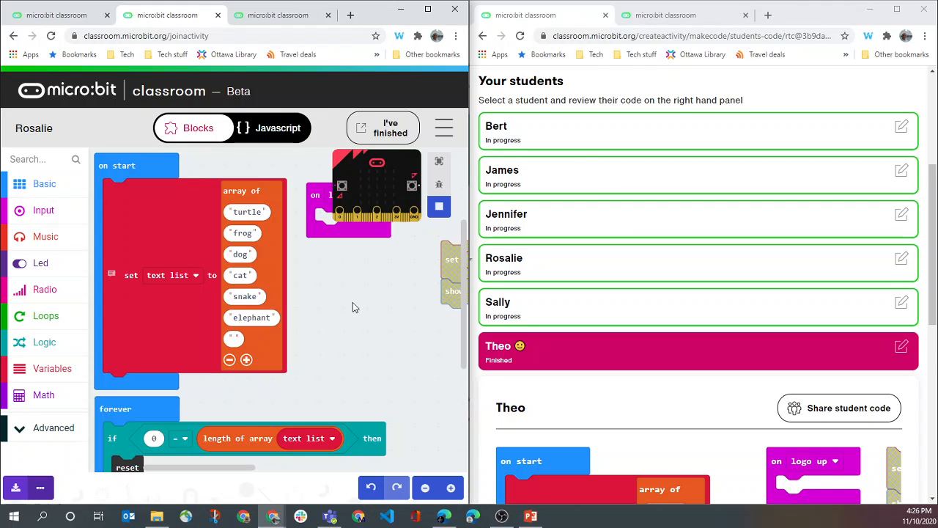
pyautogui.click(622, 263)
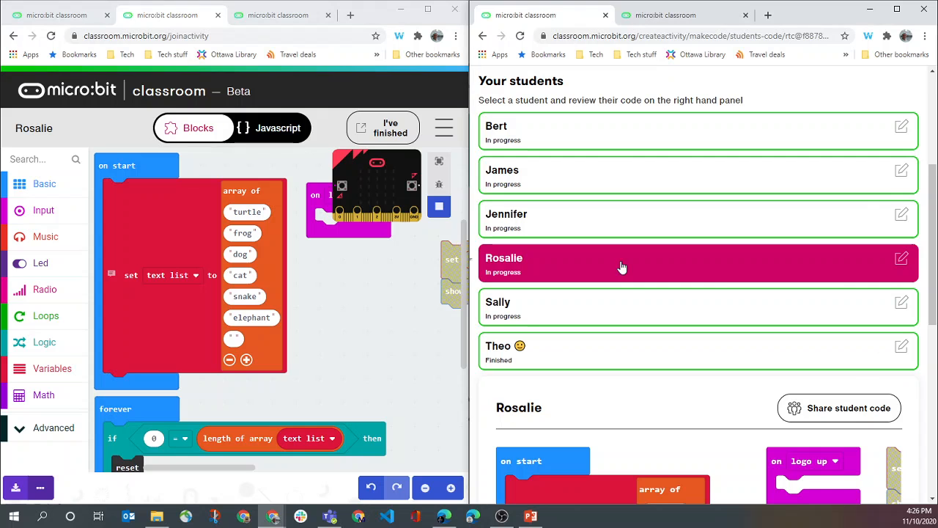
pyautogui.scroll(-3)
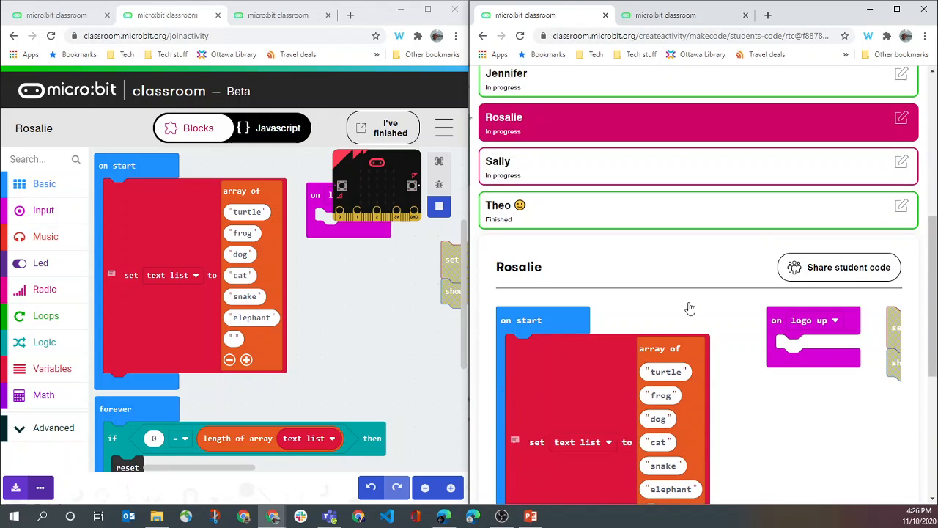
pyautogui.scroll(-3)
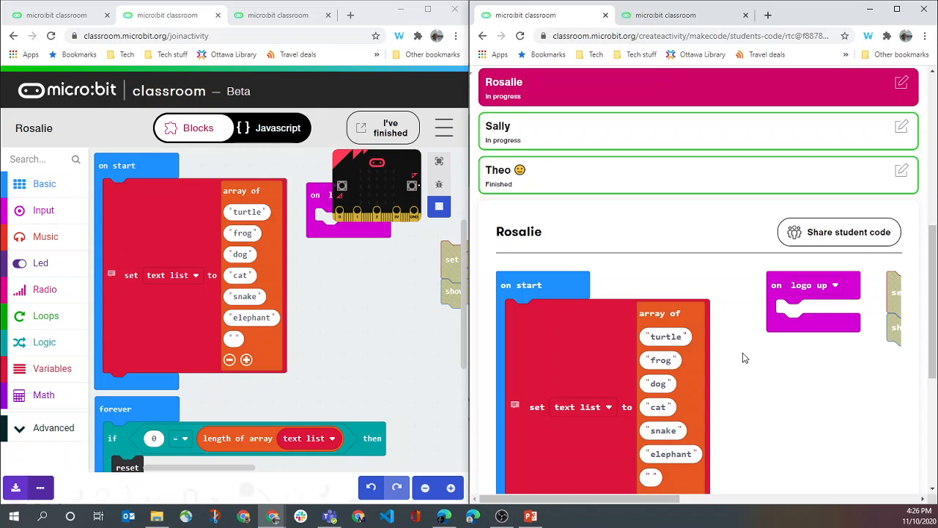
pyautogui.moveTo(765, 274)
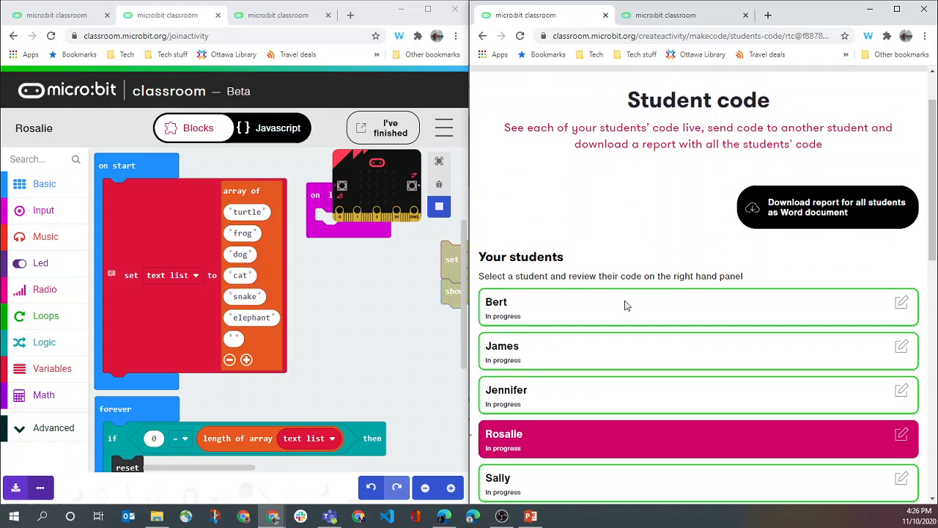
# Step: Download the classroom HTML file from the Save classroom page
pyautogui.scroll(-3)
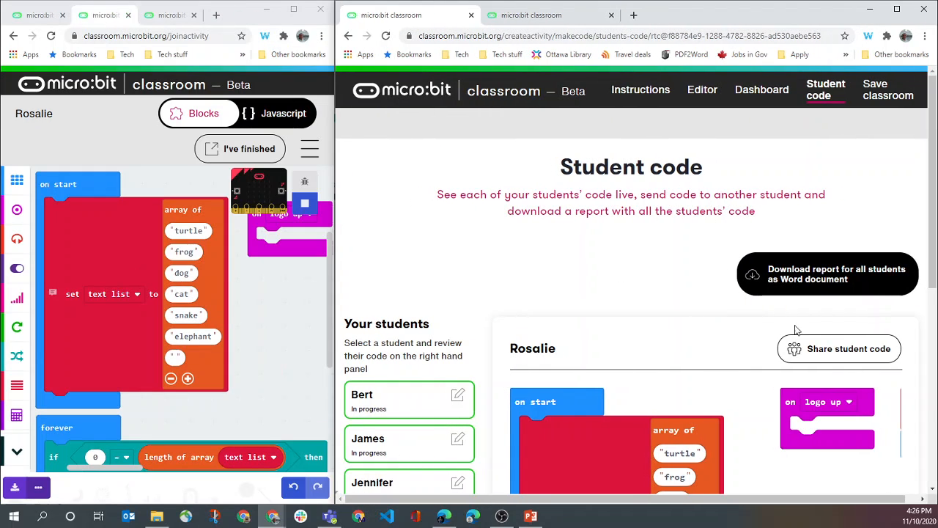
pyautogui.scroll(-3)
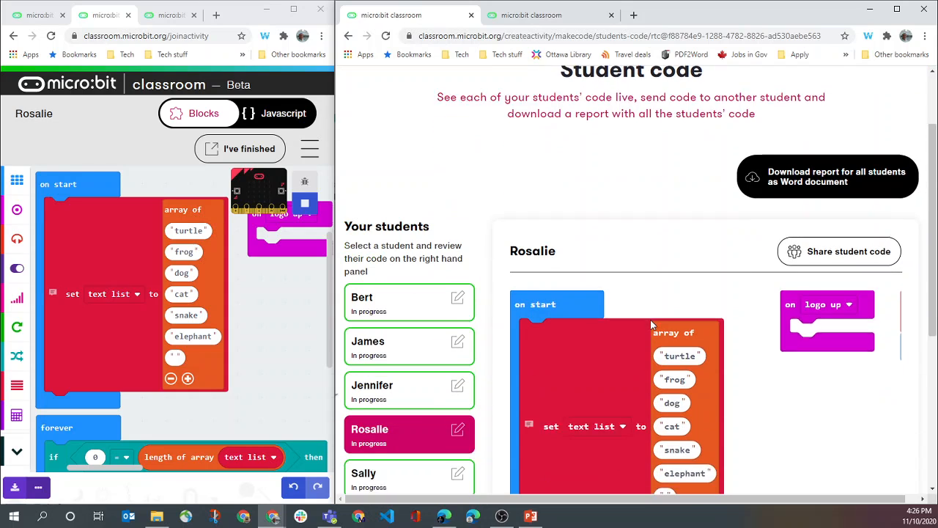
pyautogui.scroll(-3)
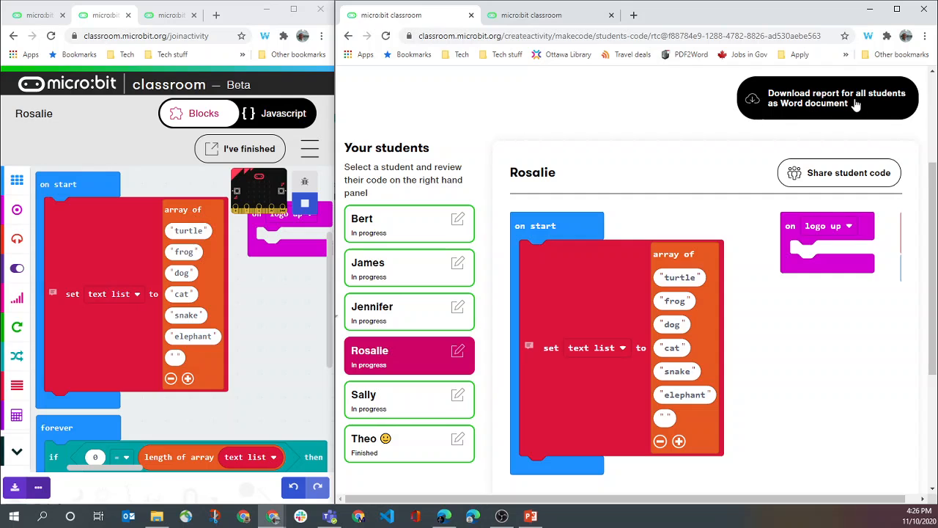
pyautogui.moveTo(428, 467)
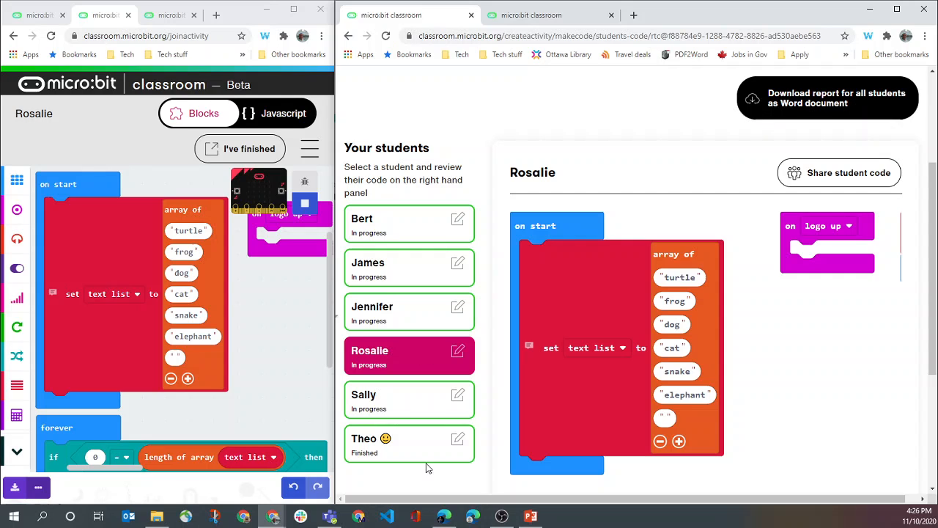
pyautogui.moveTo(542, 274)
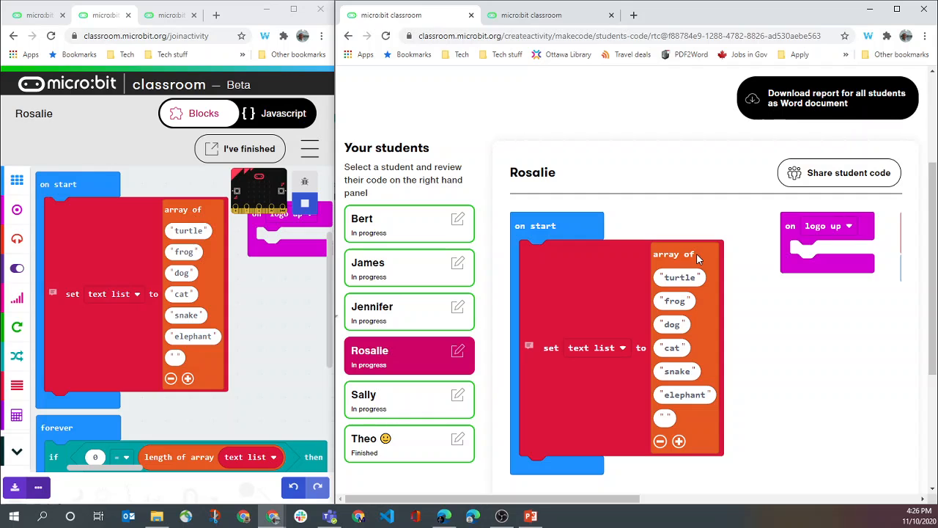
pyautogui.moveTo(704, 247)
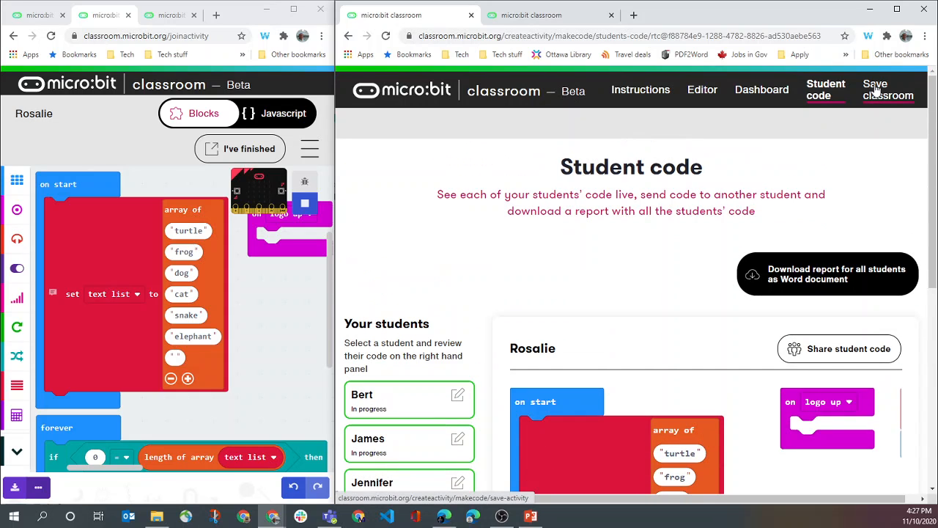
pyautogui.click(888, 89)
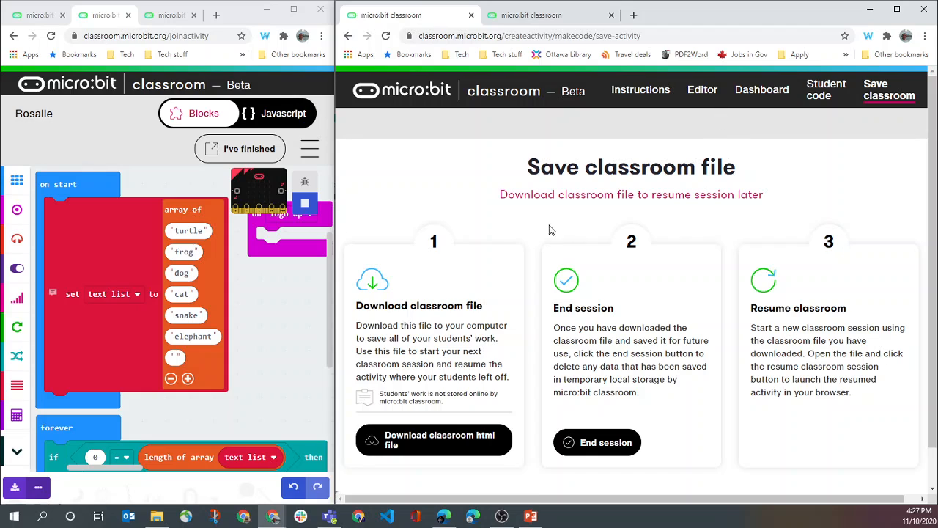
pyautogui.moveTo(396, 300)
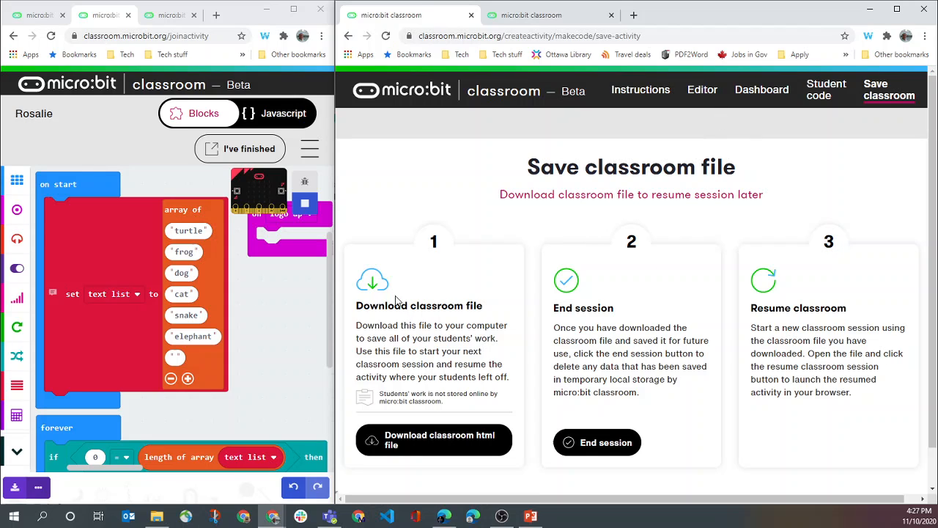
pyautogui.moveTo(428, 306)
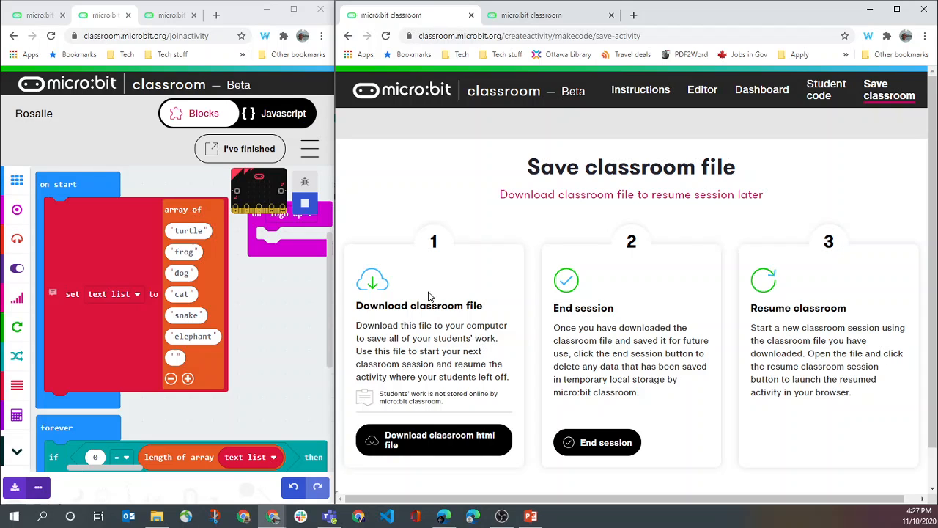
pyautogui.moveTo(439, 443)
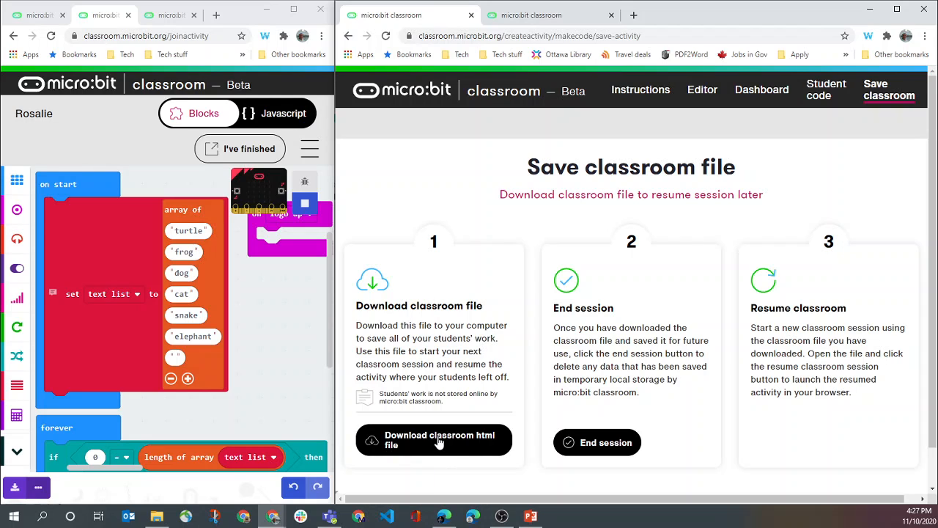
pyautogui.click(433, 439)
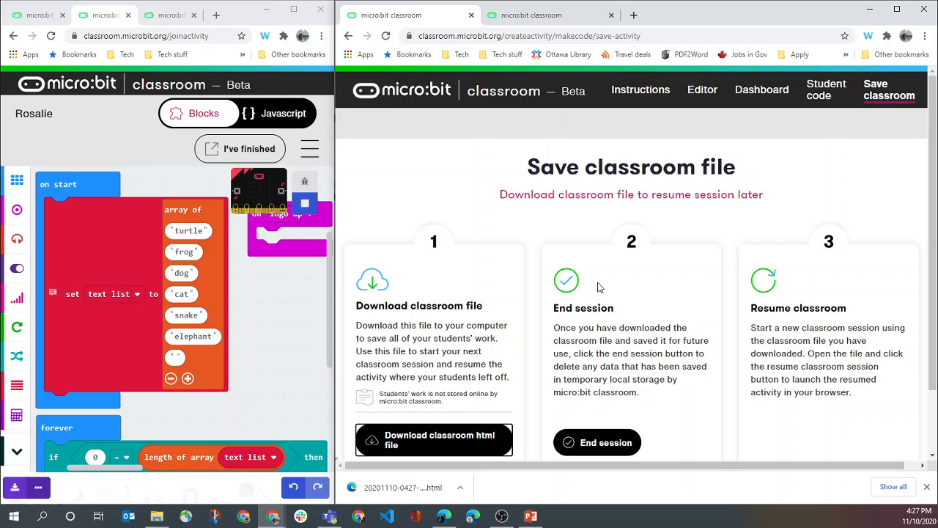
pyautogui.moveTo(762, 90)
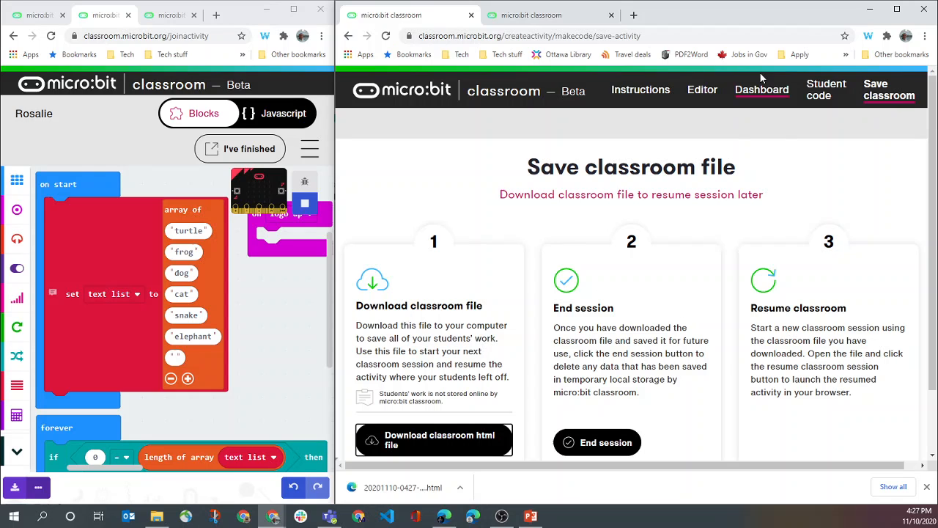
pyautogui.click(762, 89)
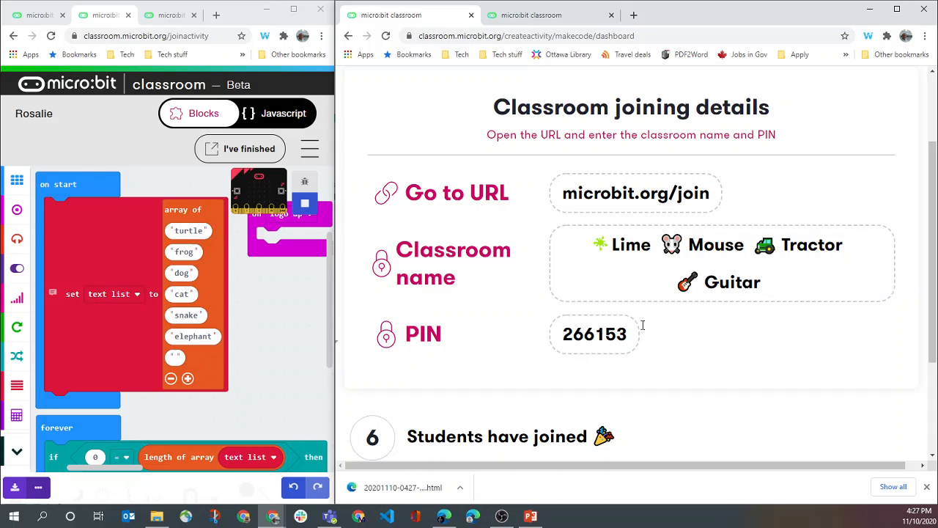
pyautogui.moveTo(722, 279)
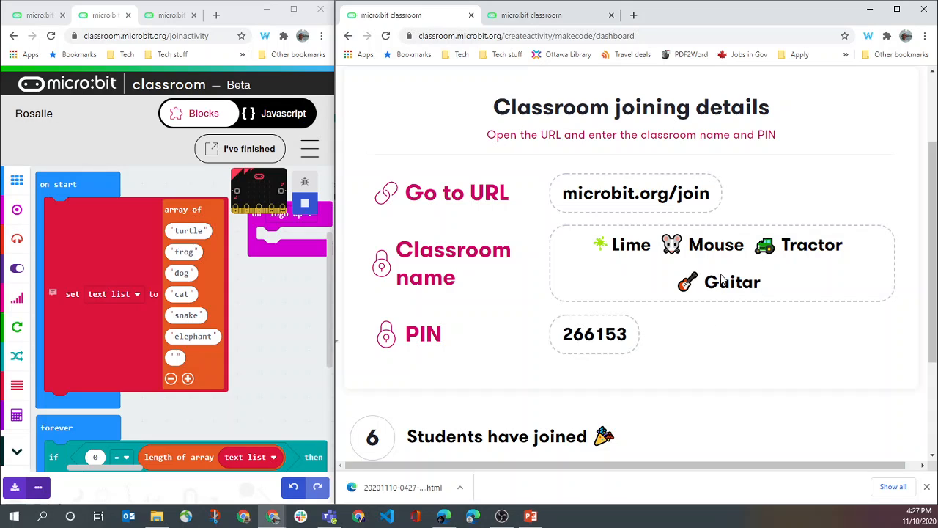
pyautogui.moveTo(727, 271)
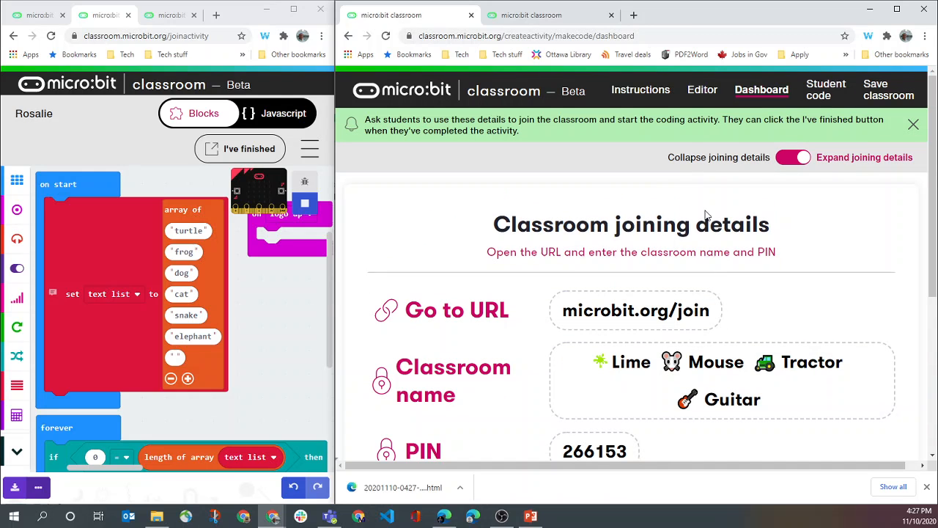
pyautogui.click(889, 89)
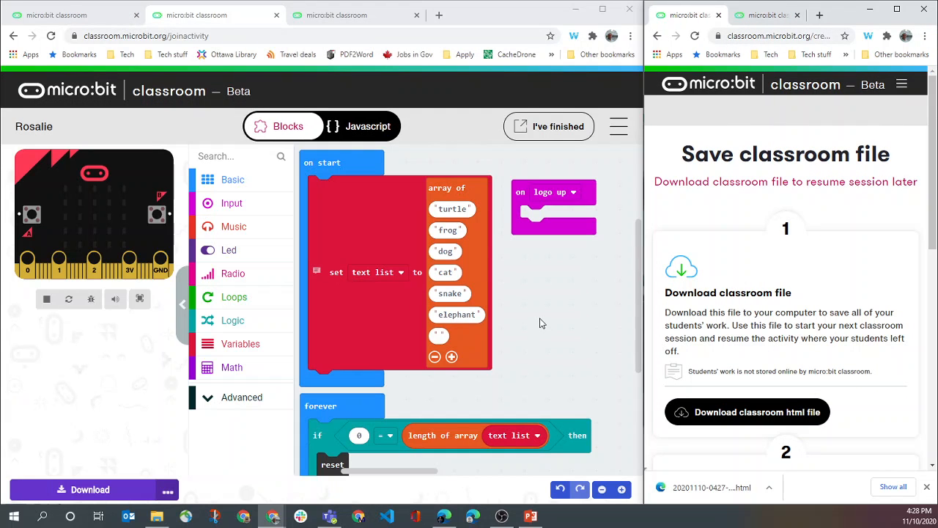
pyautogui.scroll(-3)
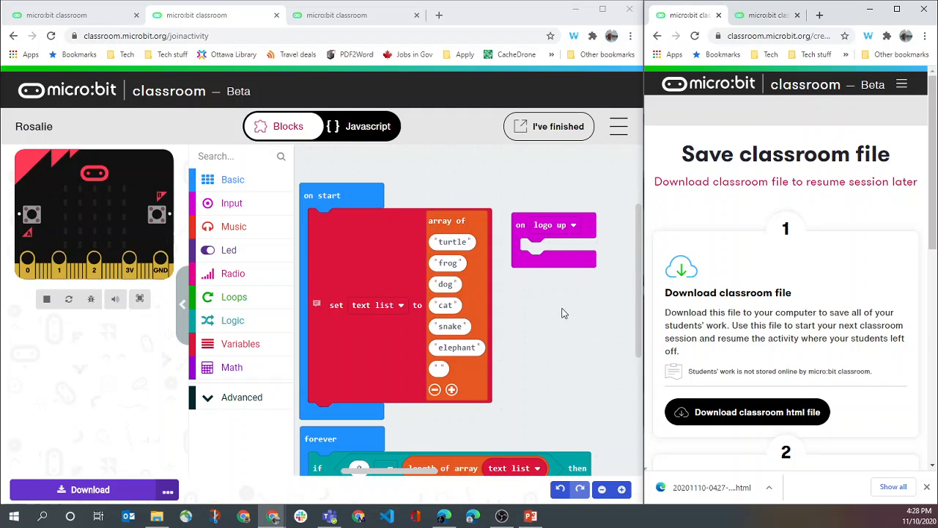
pyautogui.moveTo(759, 245)
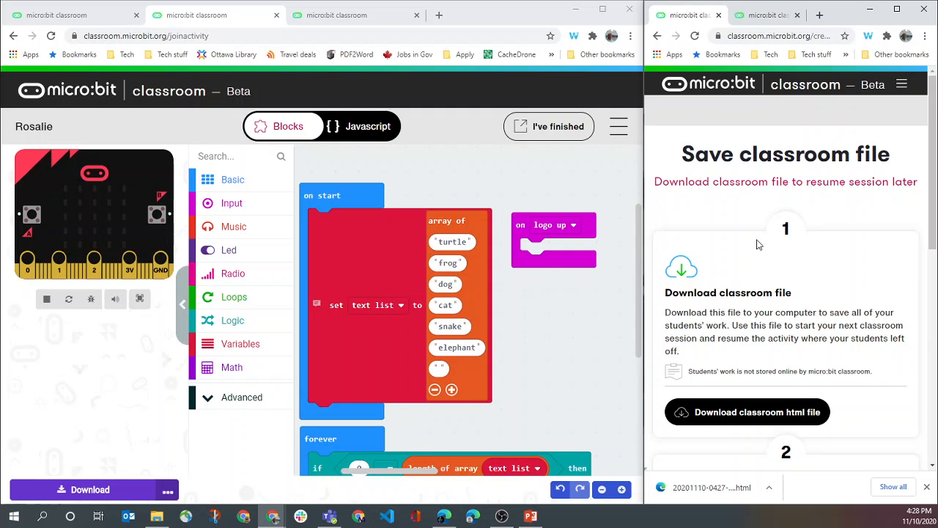
pyautogui.click(548, 126)
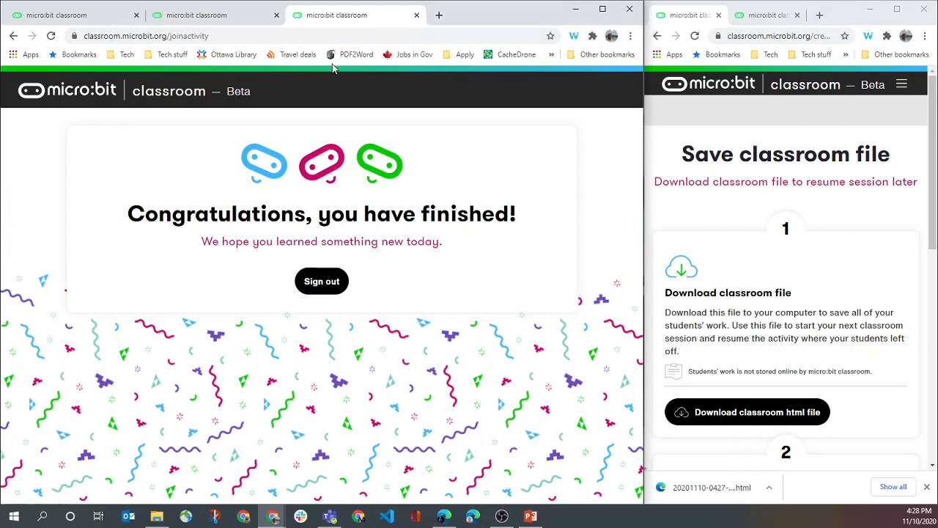
pyautogui.moveTo(340, 394)
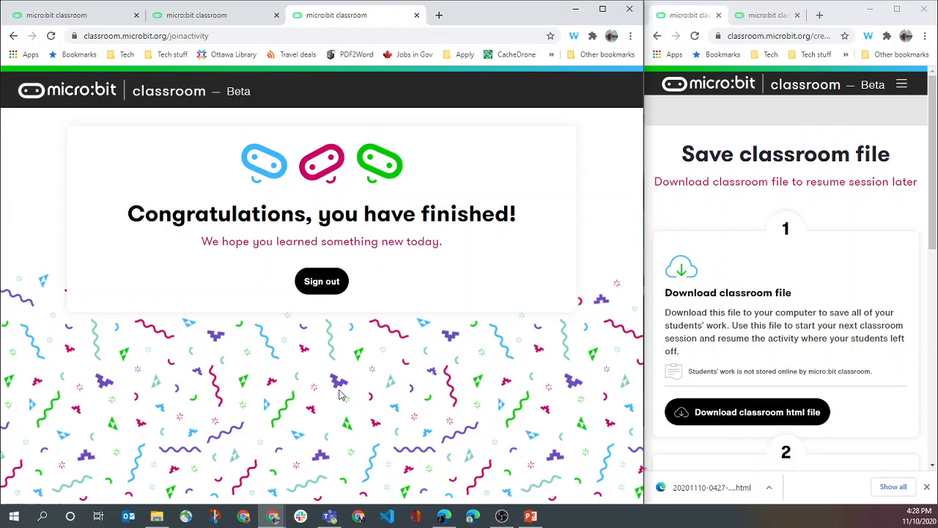
pyautogui.moveTo(393, 229)
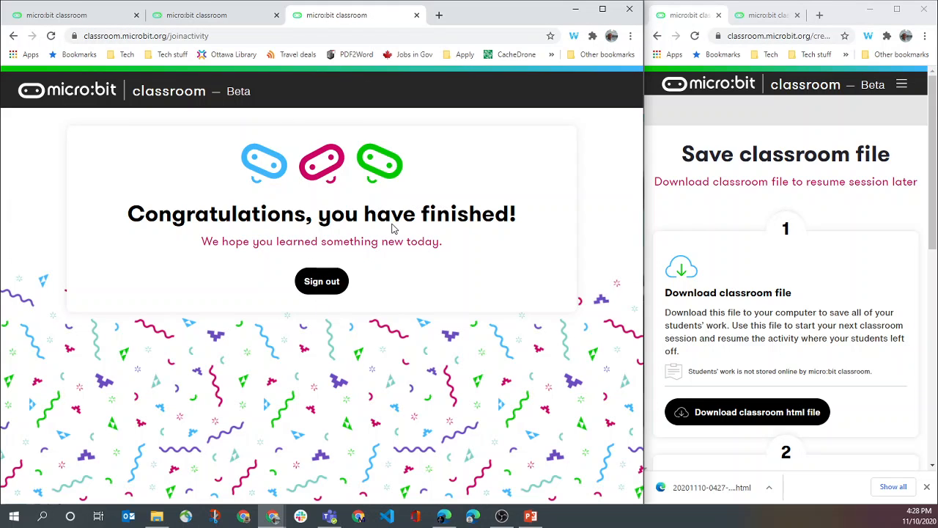
pyautogui.click(197, 15)
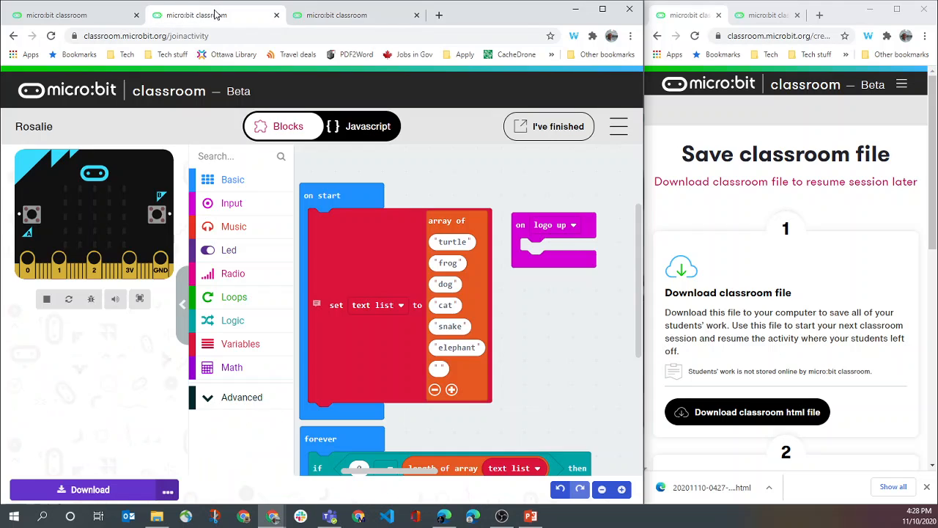
pyautogui.moveTo(357, 181)
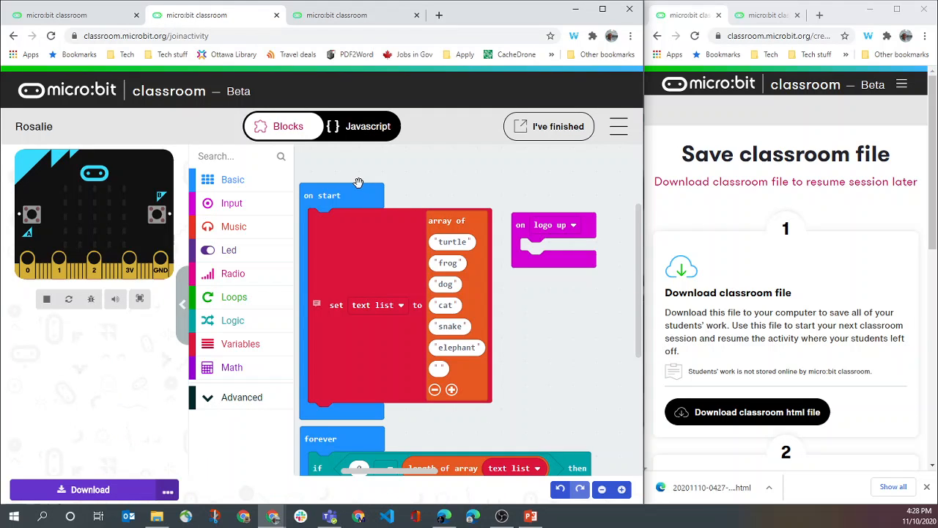
pyautogui.moveTo(76, 490)
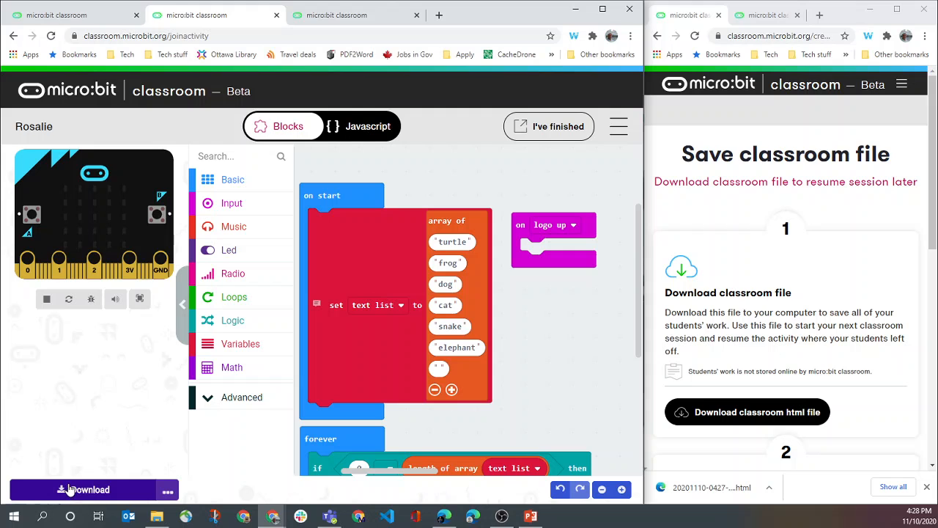
pyautogui.moveTo(62, 496)
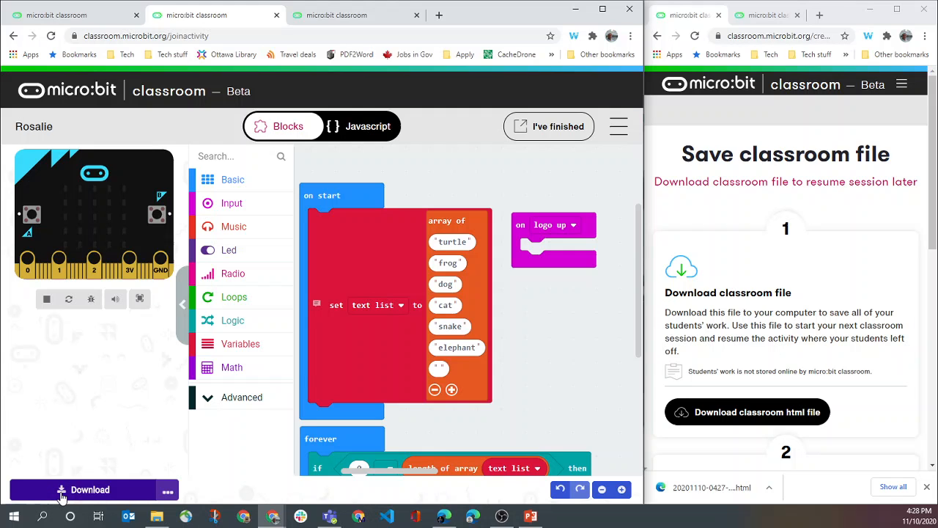
# Step: Download Rosalie's project as a .hex file, then dismiss the download instructions and extra options
pyautogui.click(82, 490)
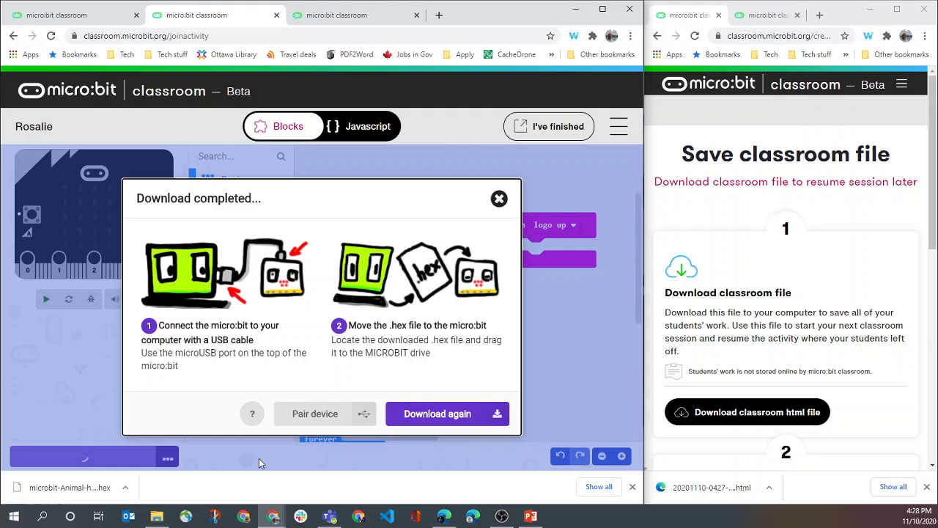
pyautogui.moveTo(458, 224)
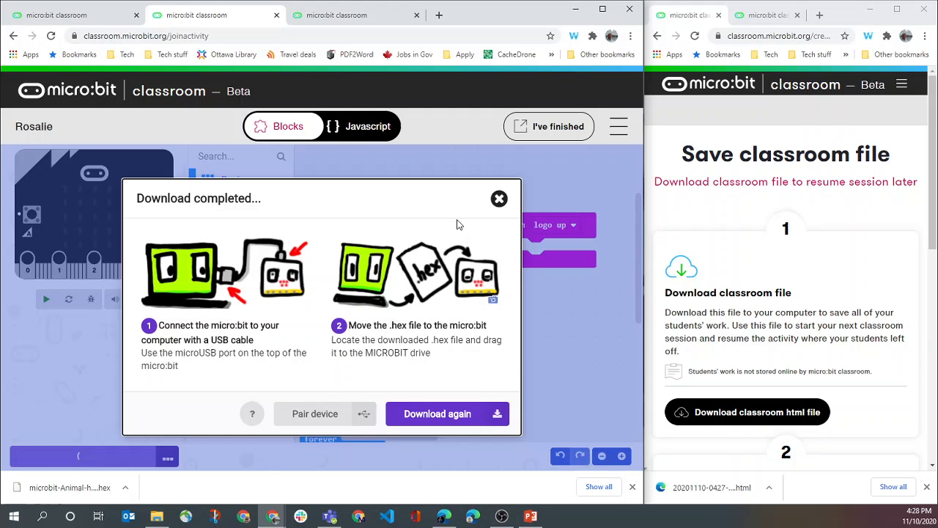
pyautogui.click(499, 198)
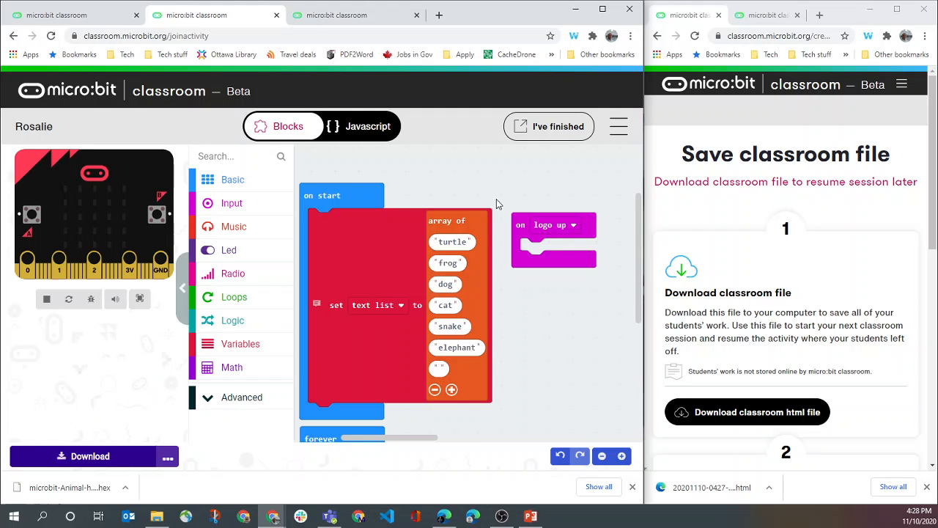
pyautogui.moveTo(173, 448)
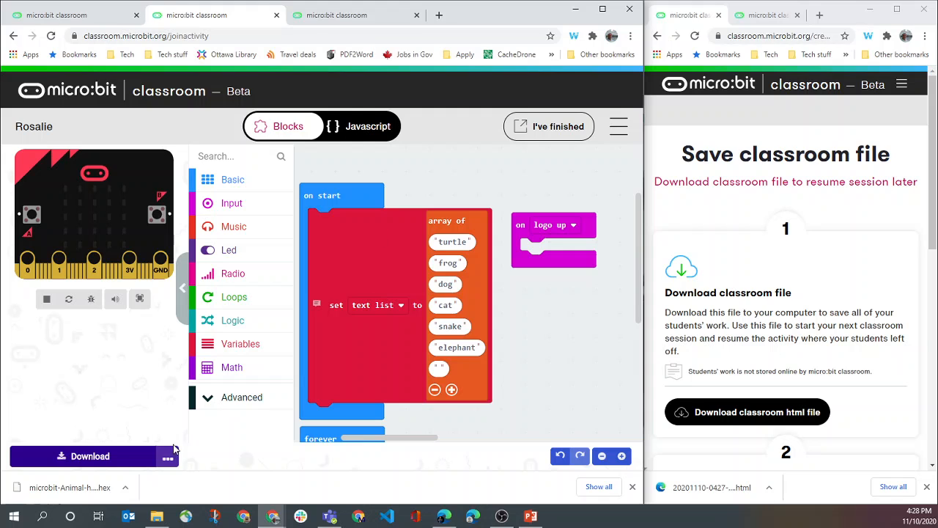
pyautogui.click(167, 456)
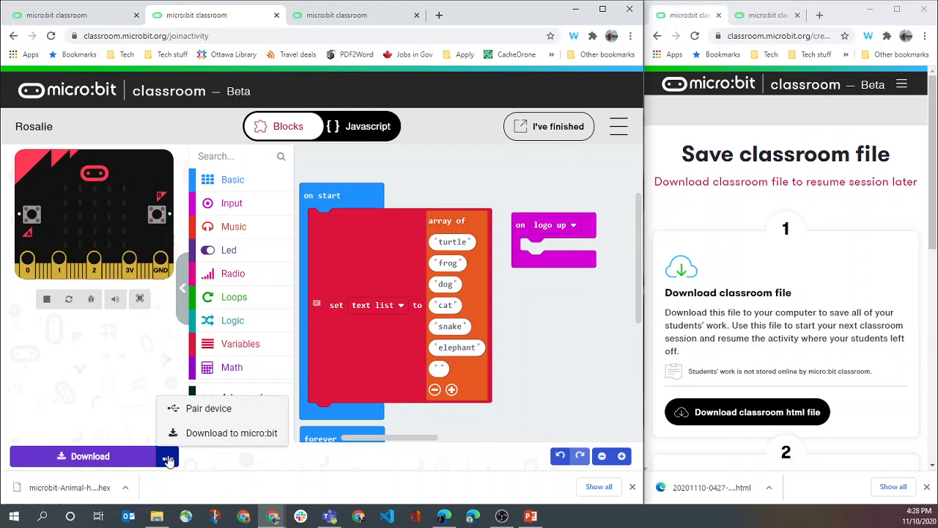
pyautogui.moveTo(462, 418)
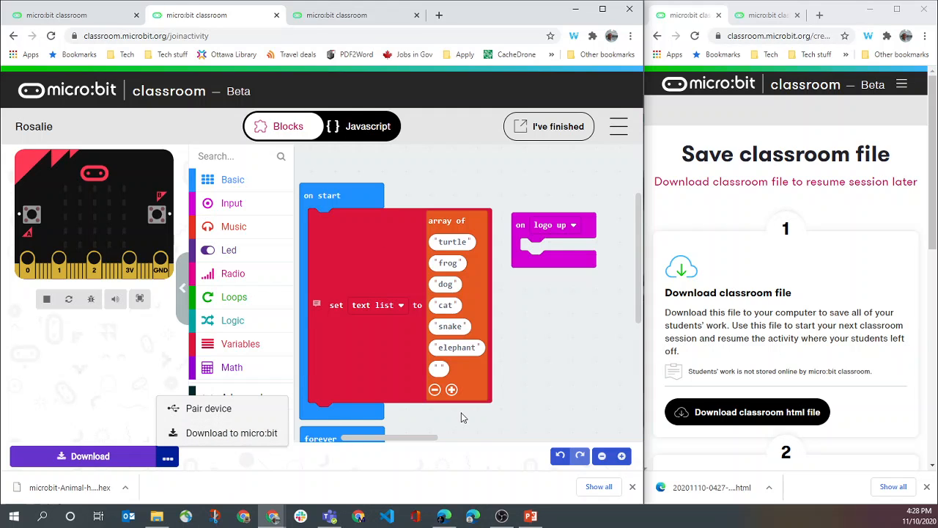
pyautogui.click(560, 377)
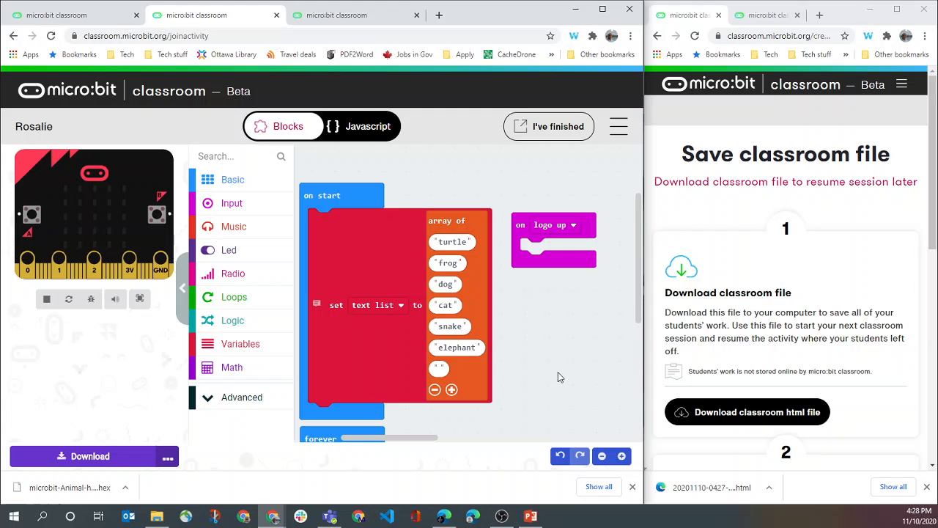
pyautogui.moveTo(643, 182)
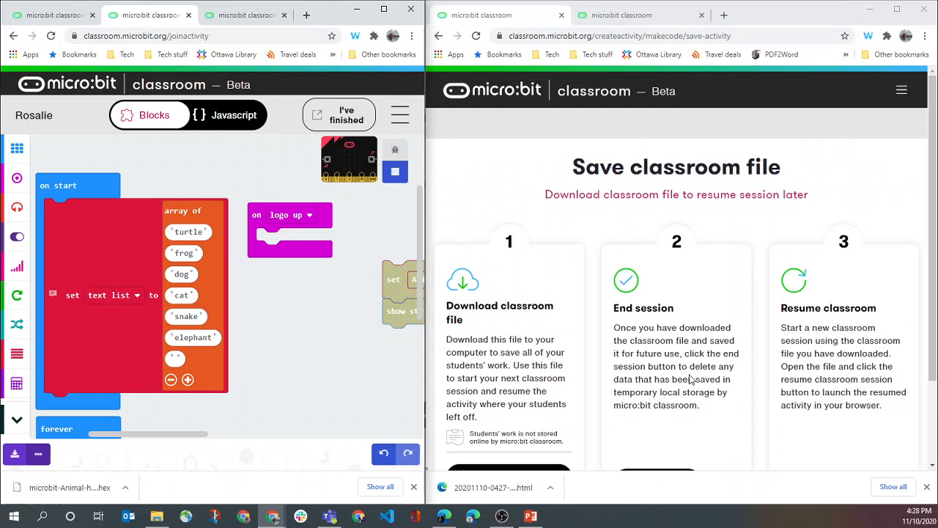
# Step: Start ending the session, bringing up the end-session confirmation
pyautogui.scroll(-3)
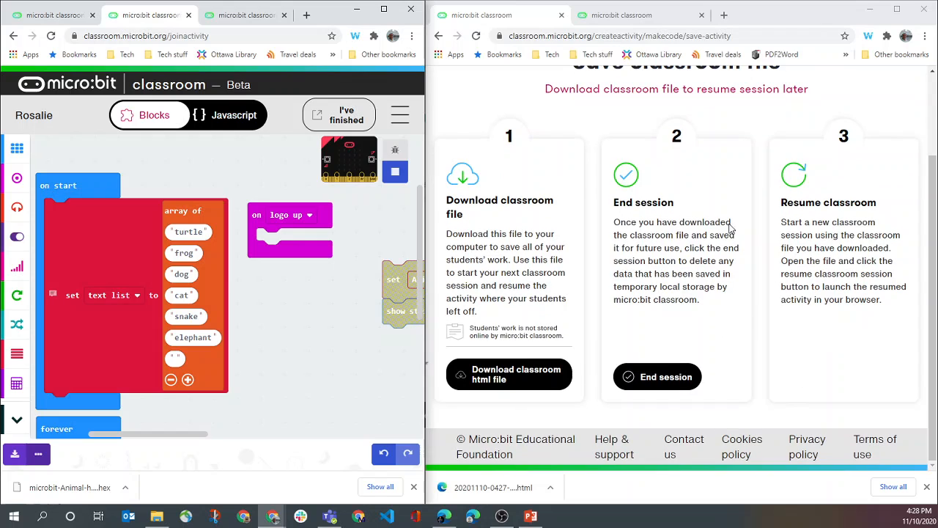
pyautogui.moveTo(695, 244)
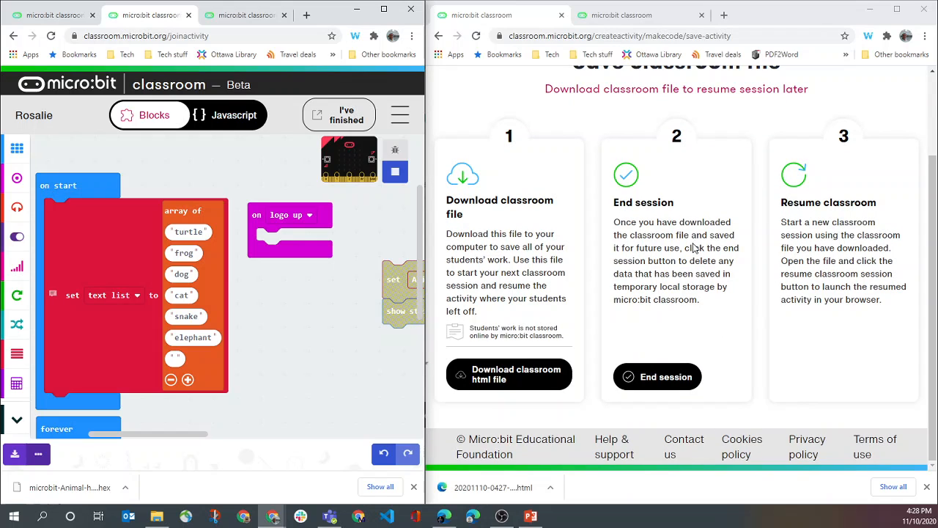
pyautogui.moveTo(740, 320)
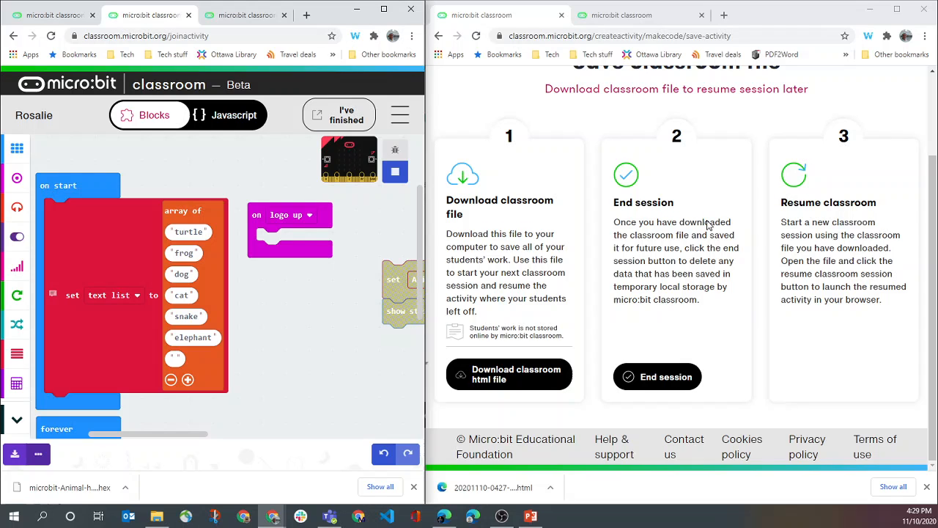
pyautogui.click(657, 375)
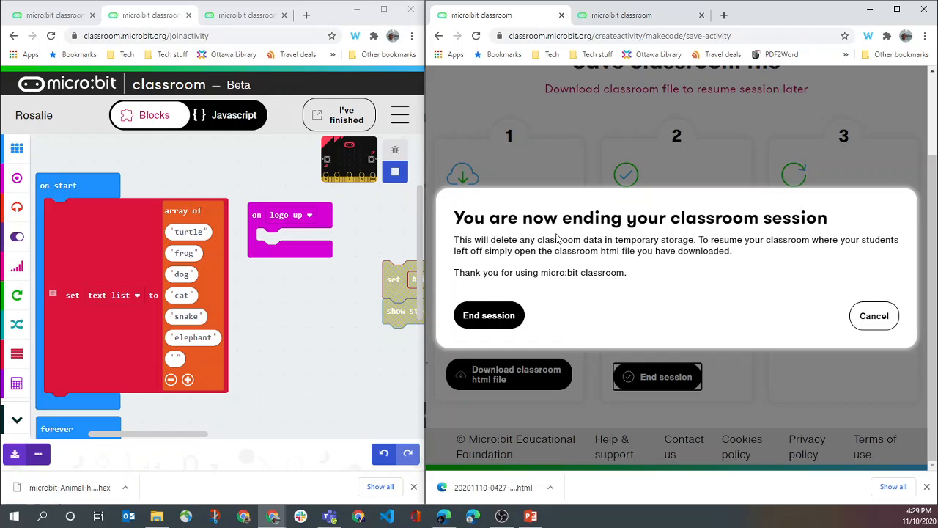
pyautogui.moveTo(665, 305)
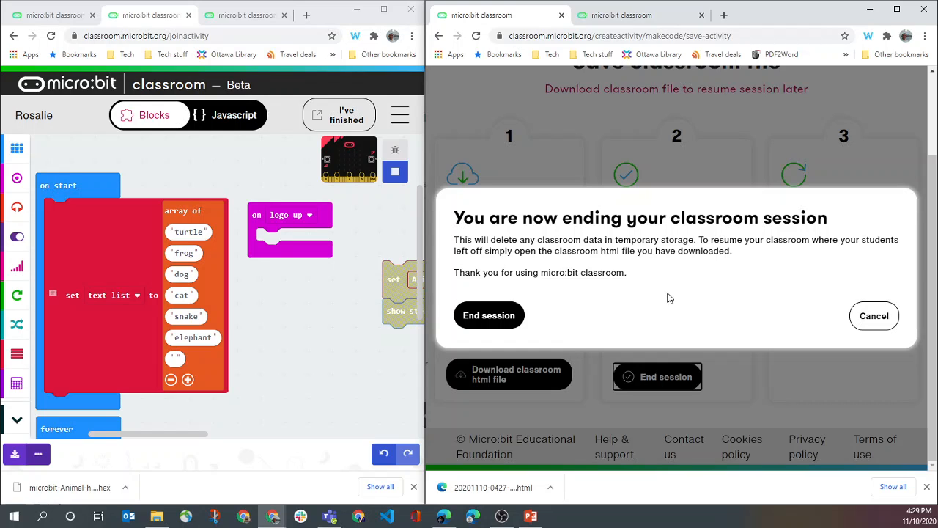
pyautogui.moveTo(577, 308)
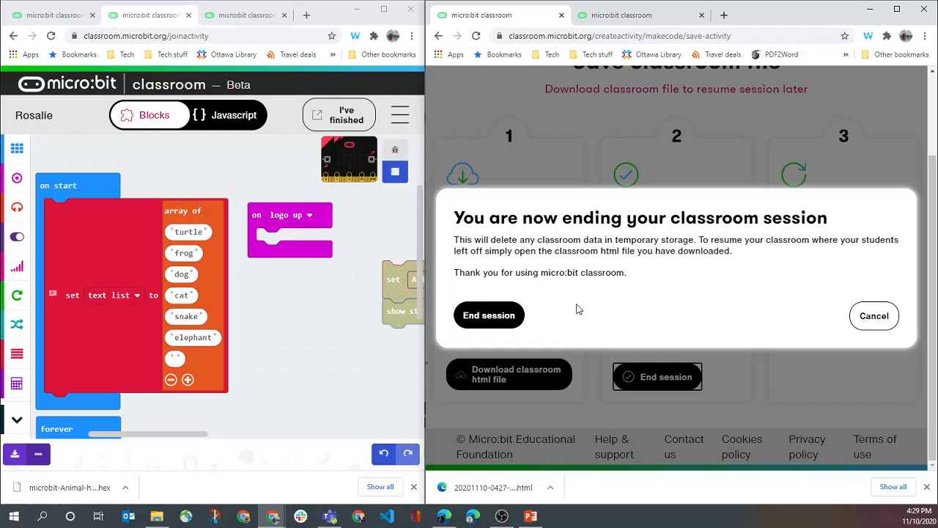
pyautogui.moveTo(724, 244)
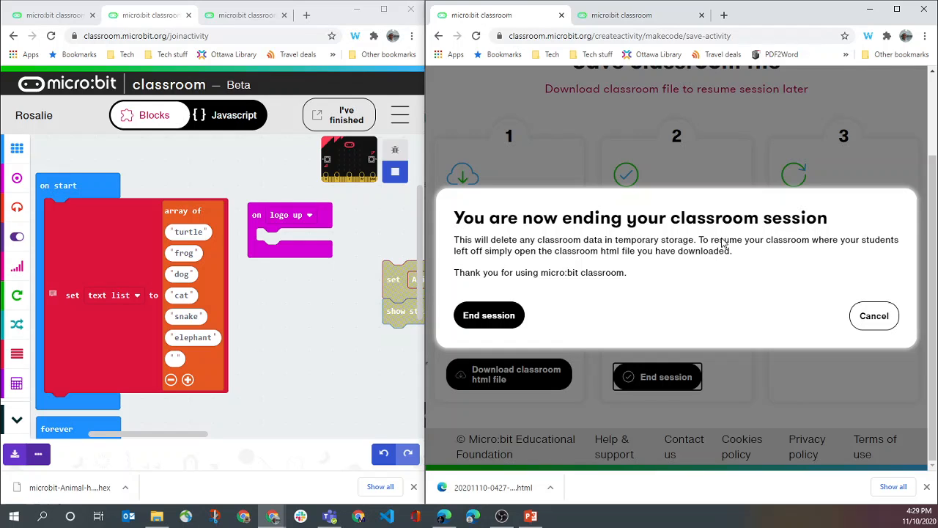
pyautogui.moveTo(703, 258)
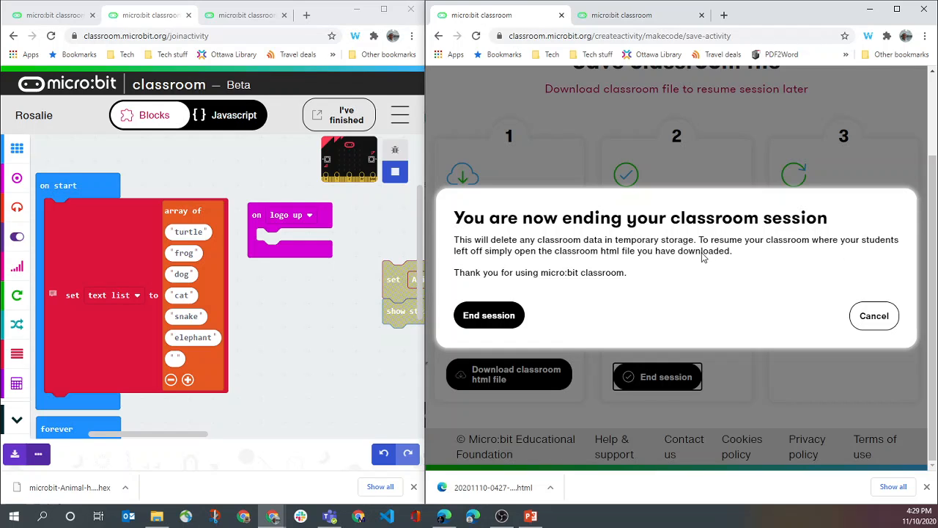
pyautogui.moveTo(574, 270)
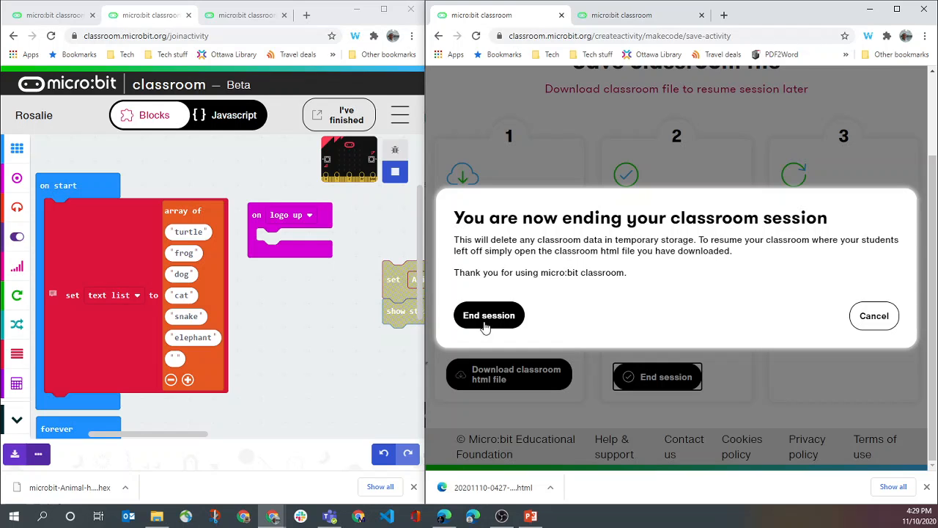
# Step: Confirm ending the session so the student tab shows 'Congratulations, you have finished!'
pyautogui.click(490, 314)
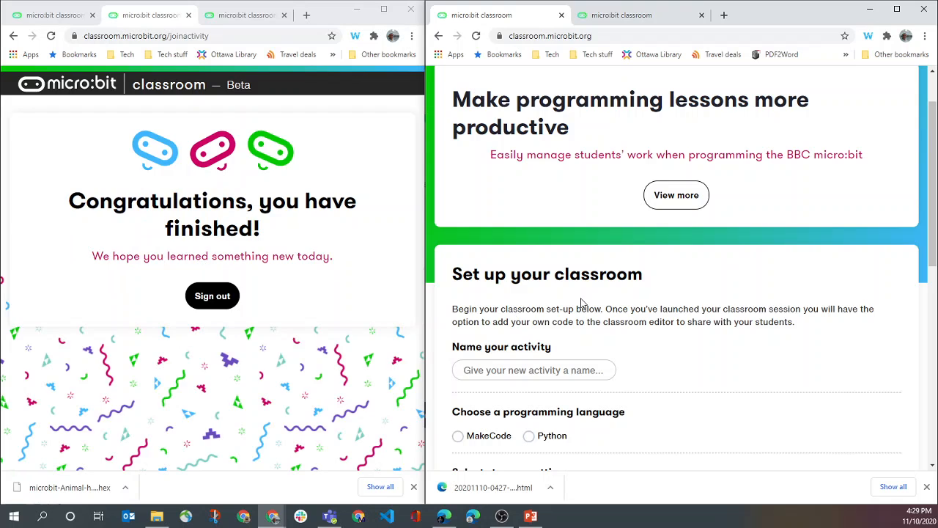
pyautogui.moveTo(340, 212)
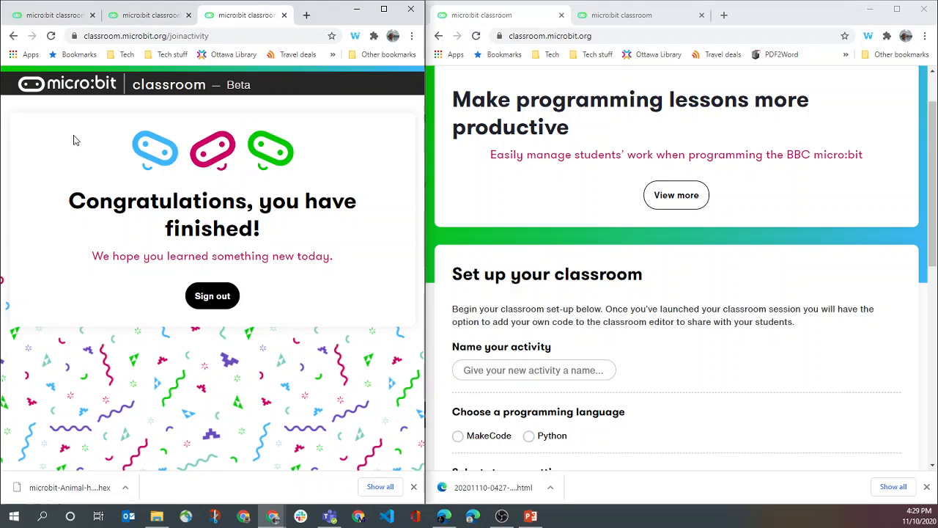
pyautogui.moveTo(183, 190)
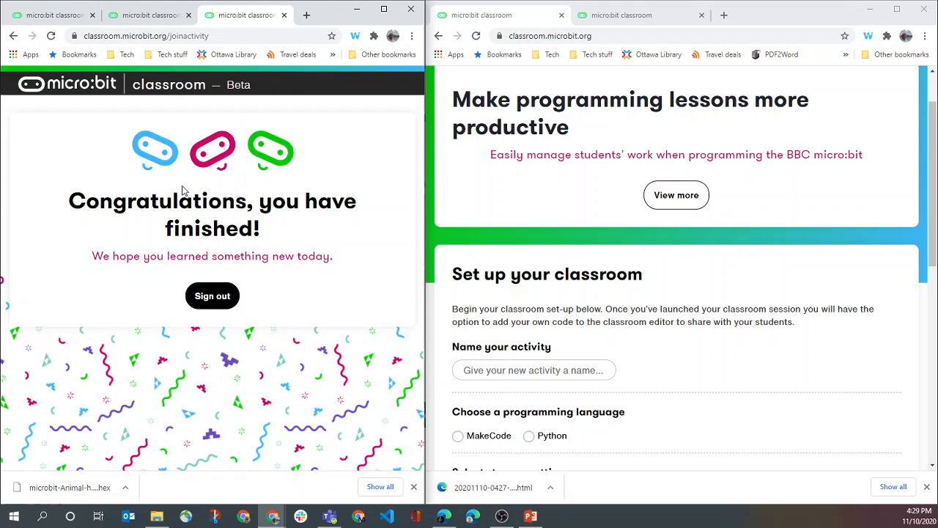
pyautogui.scroll(-3)
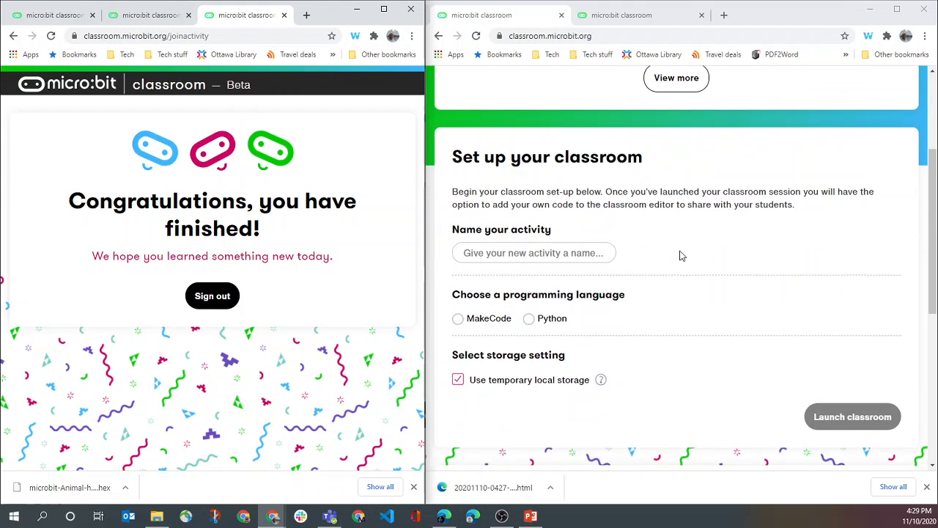